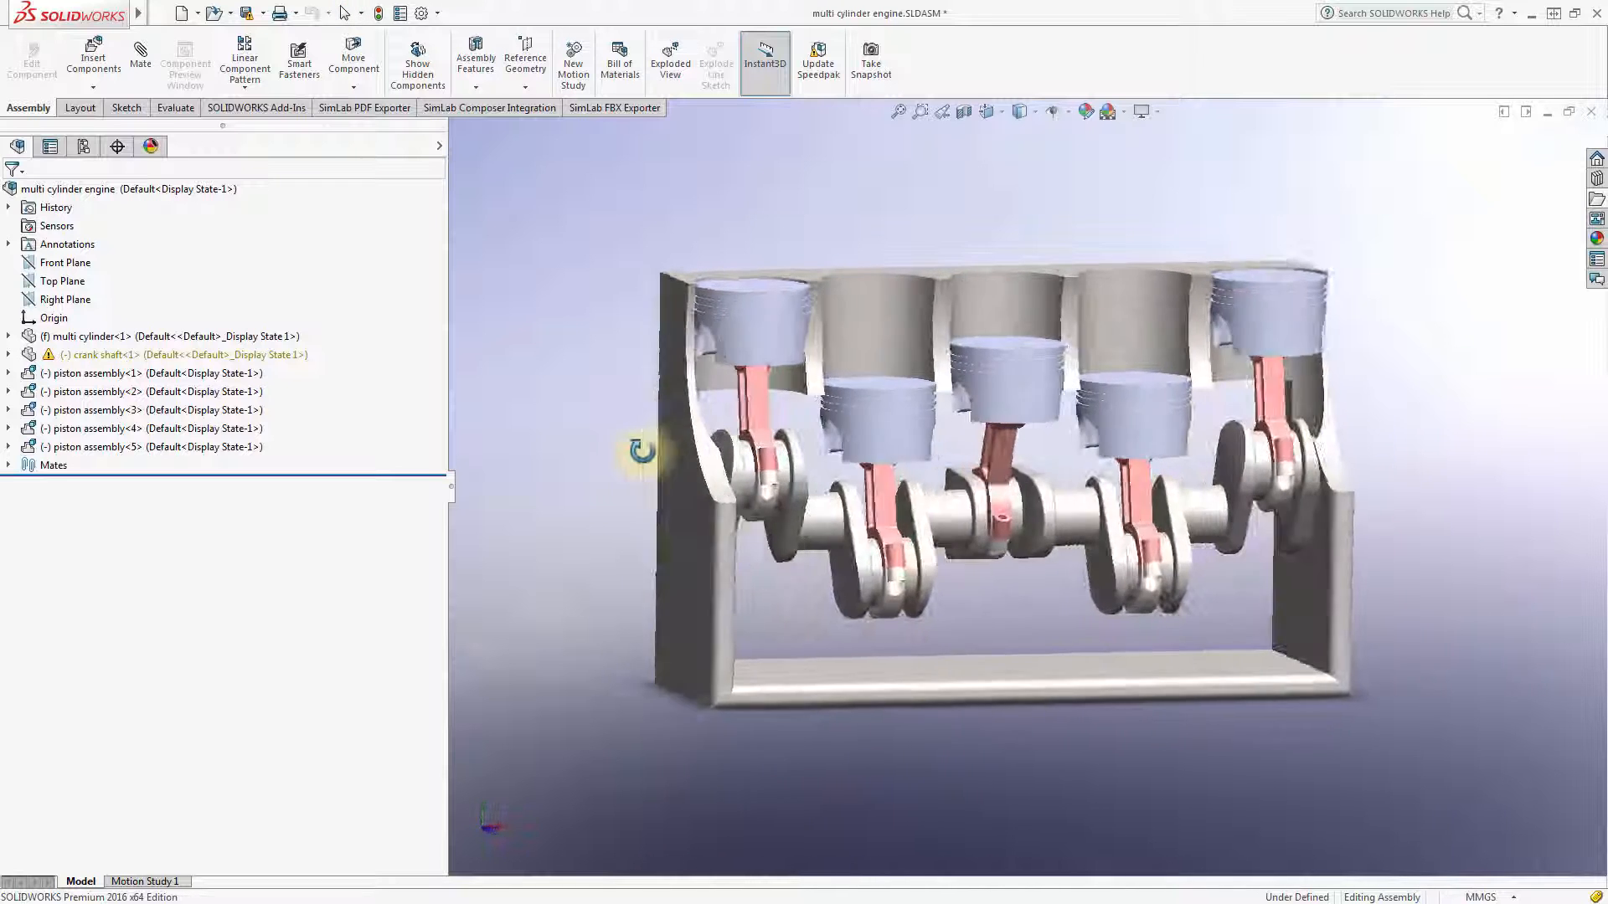
Play the Motion Study 1 rotary-motor animation of the engine once, then stop it.
{"action": "left_click_drag", "start_coordinate": [636, 452], "coordinate": [277, 787]}
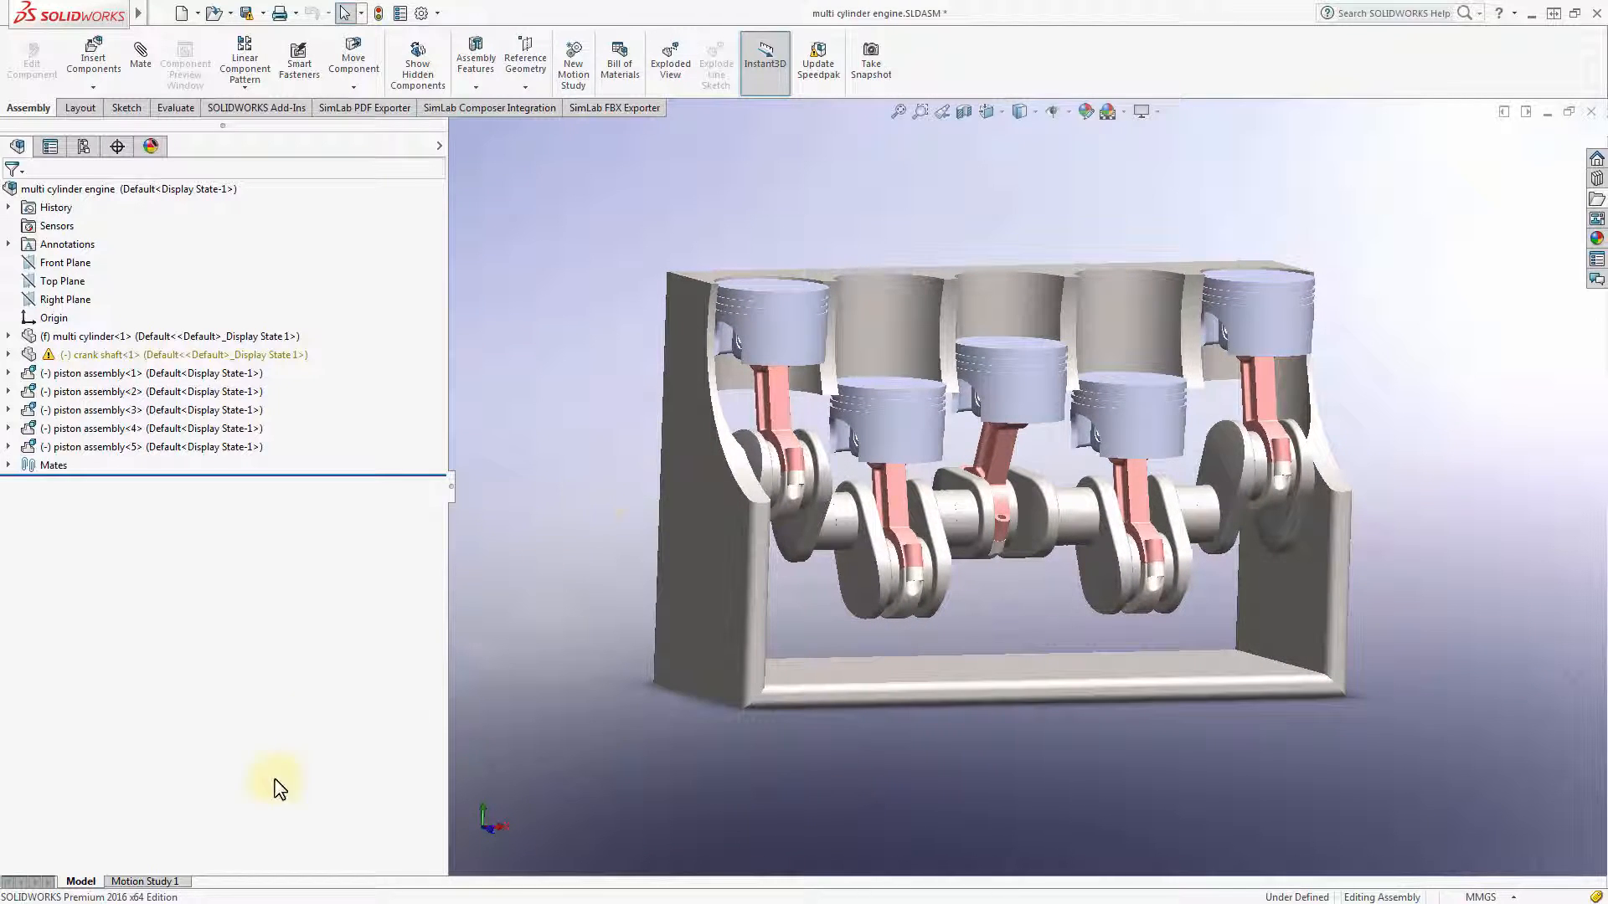
{"action": "left_click", "coordinate": [145, 882]}
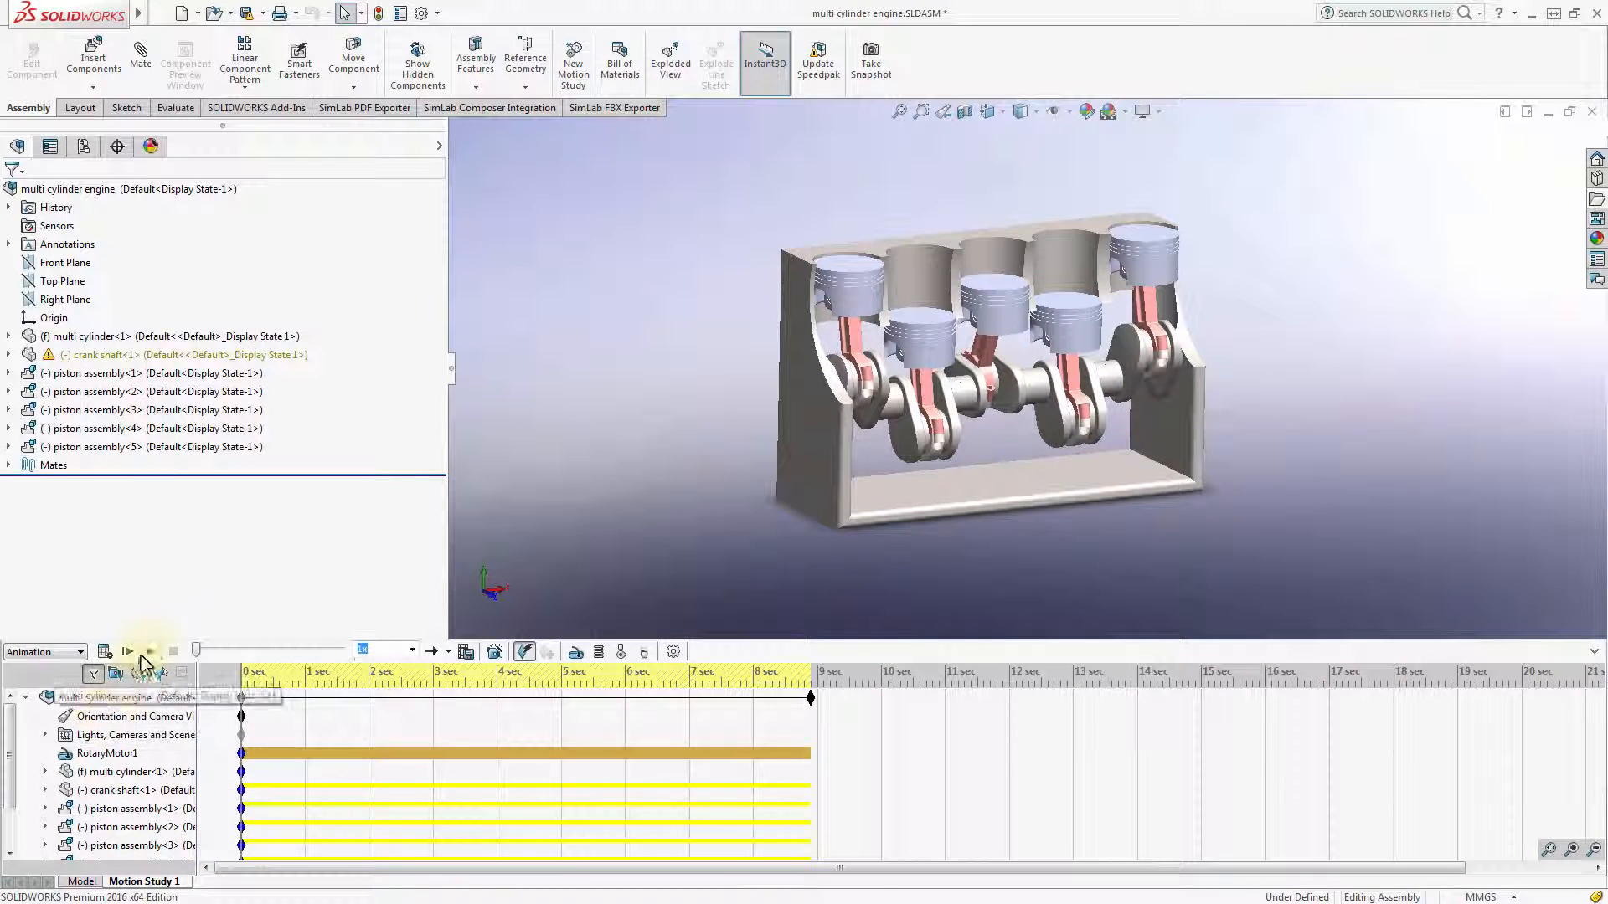
{"action": "left_click", "coordinate": [127, 651]}
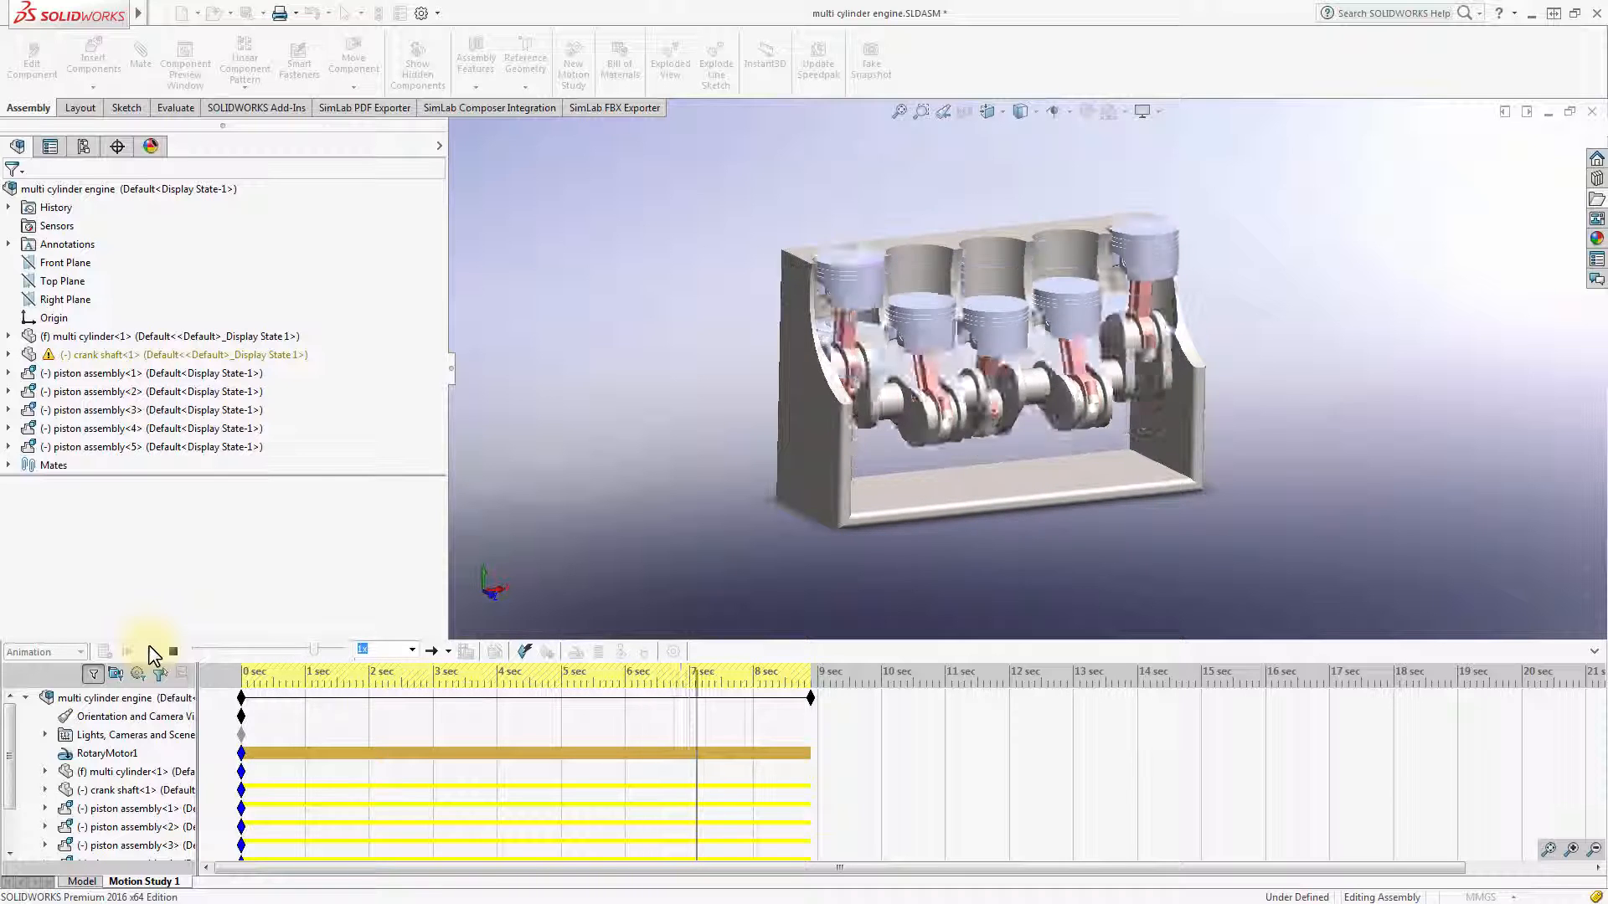
{"action": "left_click", "coordinate": [127, 653]}
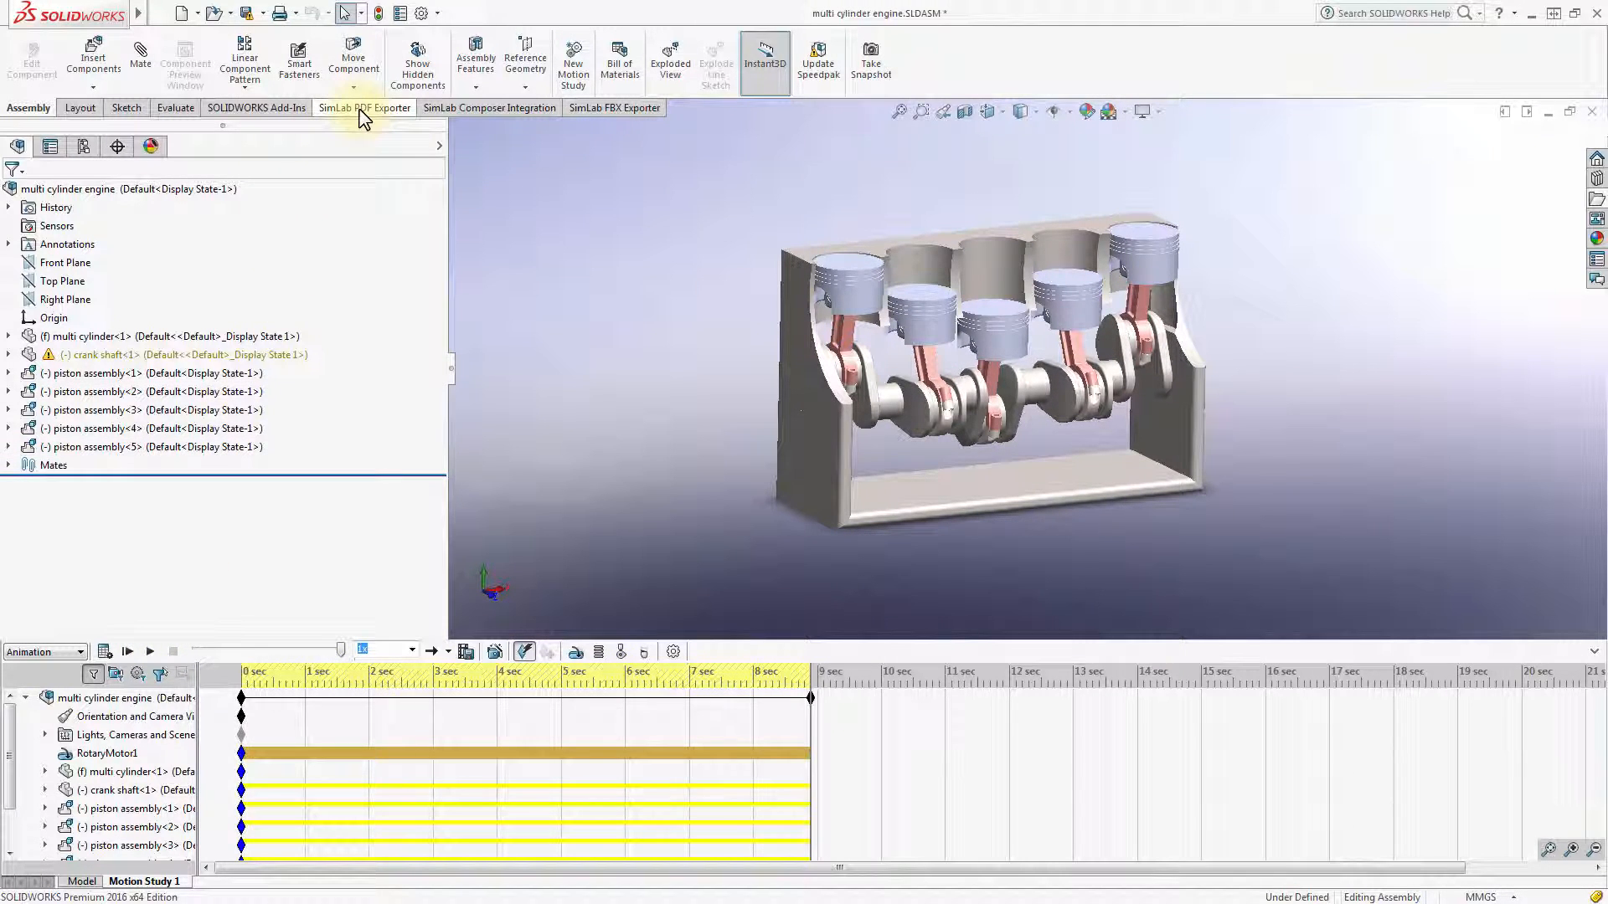
Show the SimLab PDF Exporter commands in the CommandManager.
{"action": "left_click", "coordinate": [364, 109]}
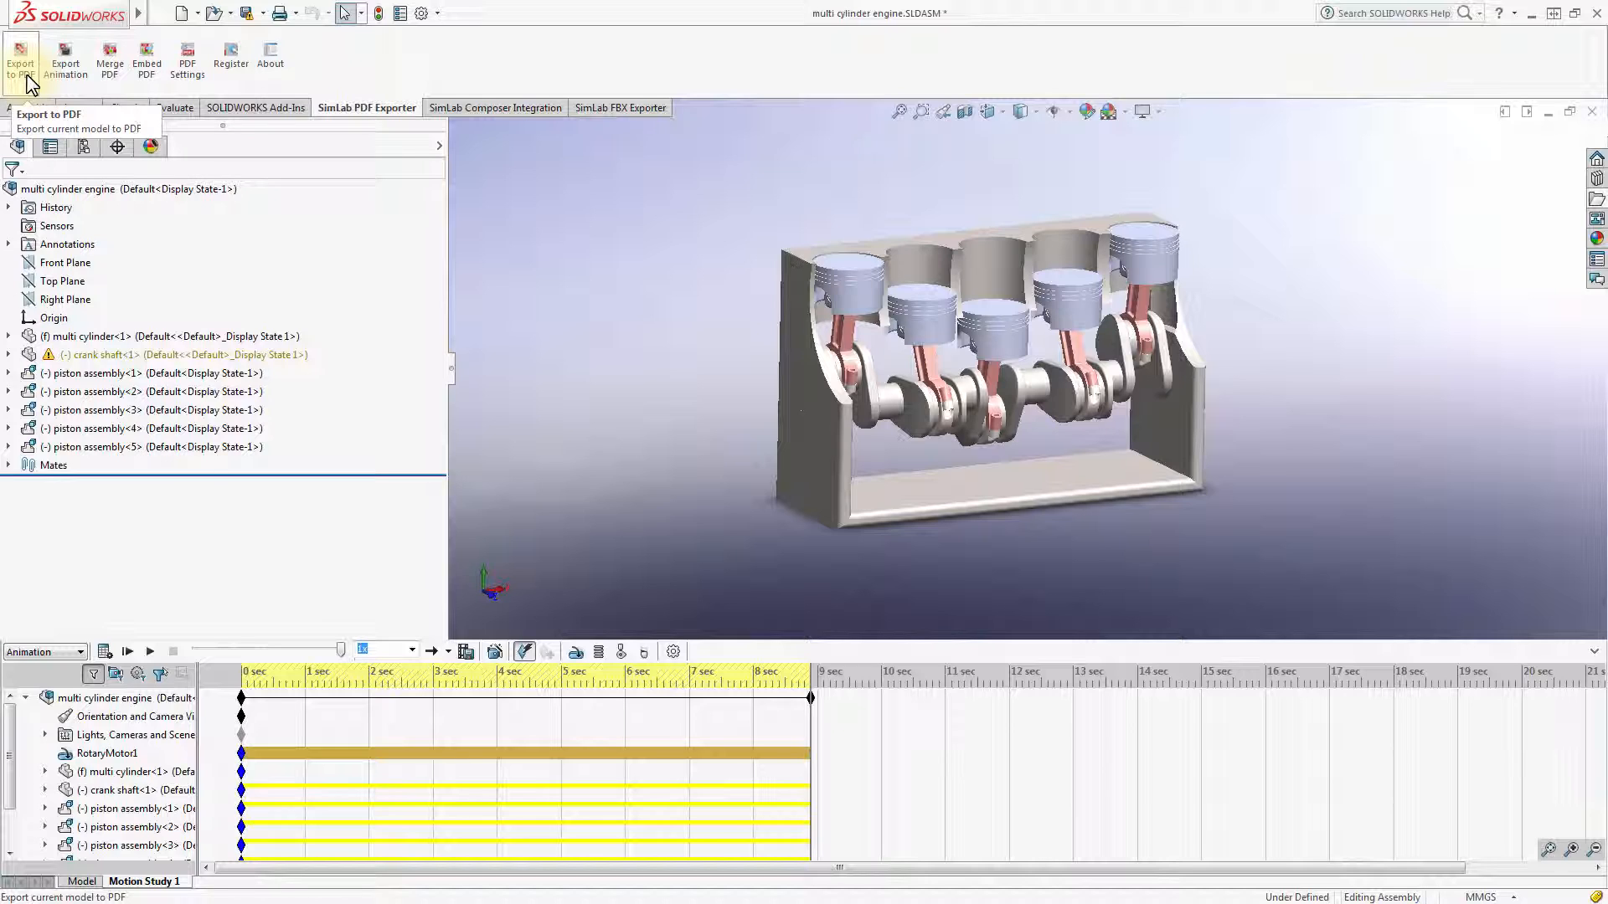
{"action": "mouse_move", "coordinate": [65, 58]}
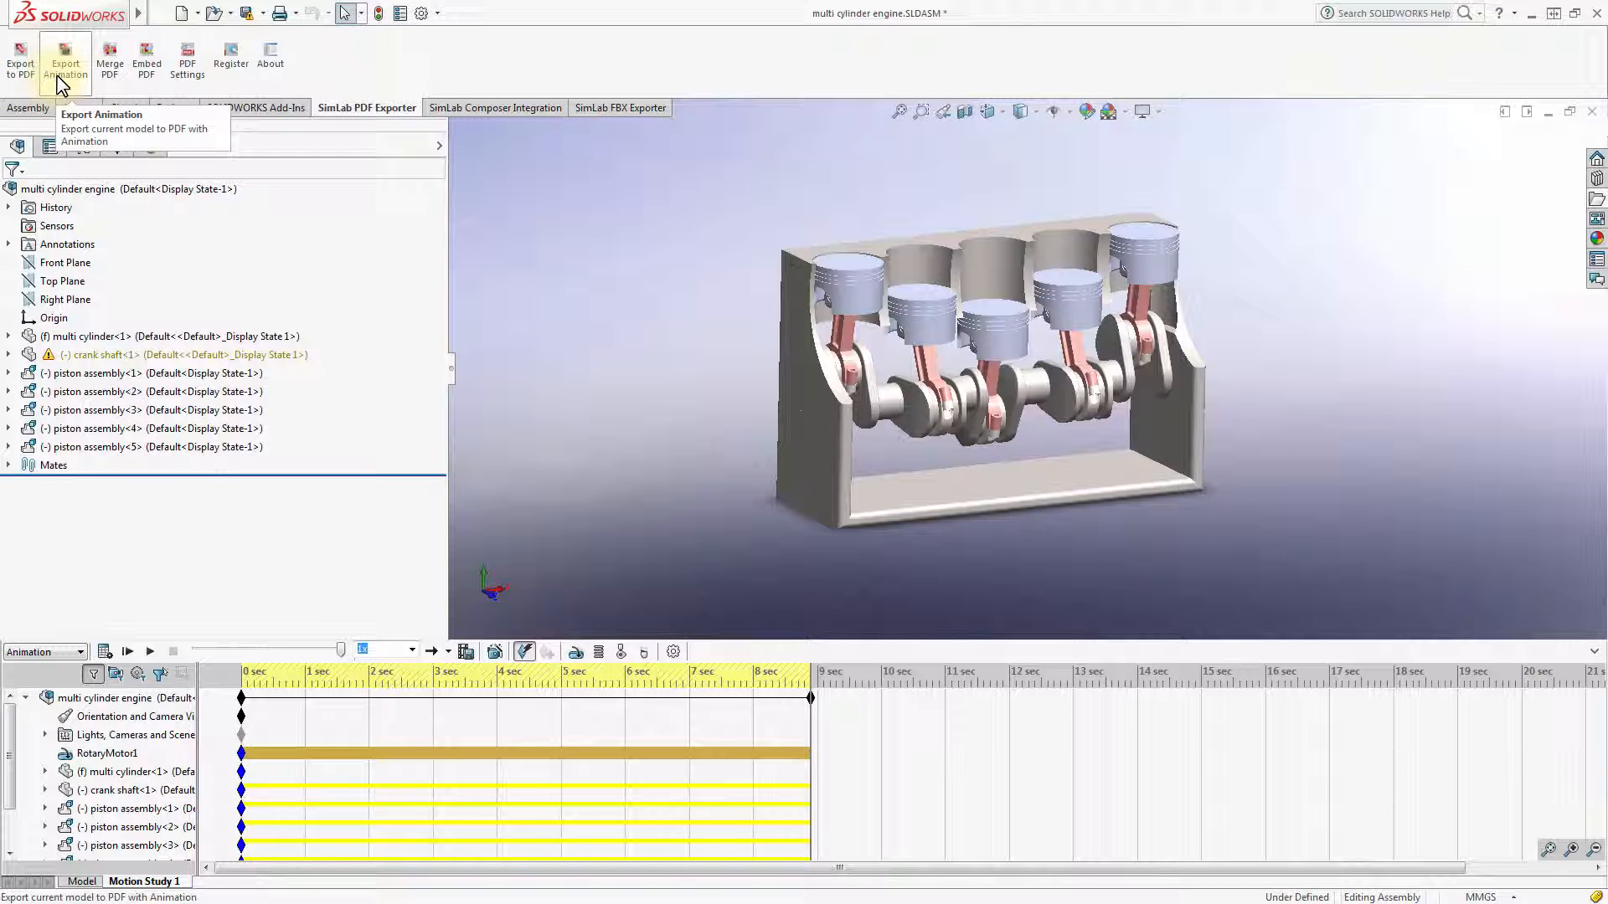
{"action": "mouse_move", "coordinate": [110, 58]}
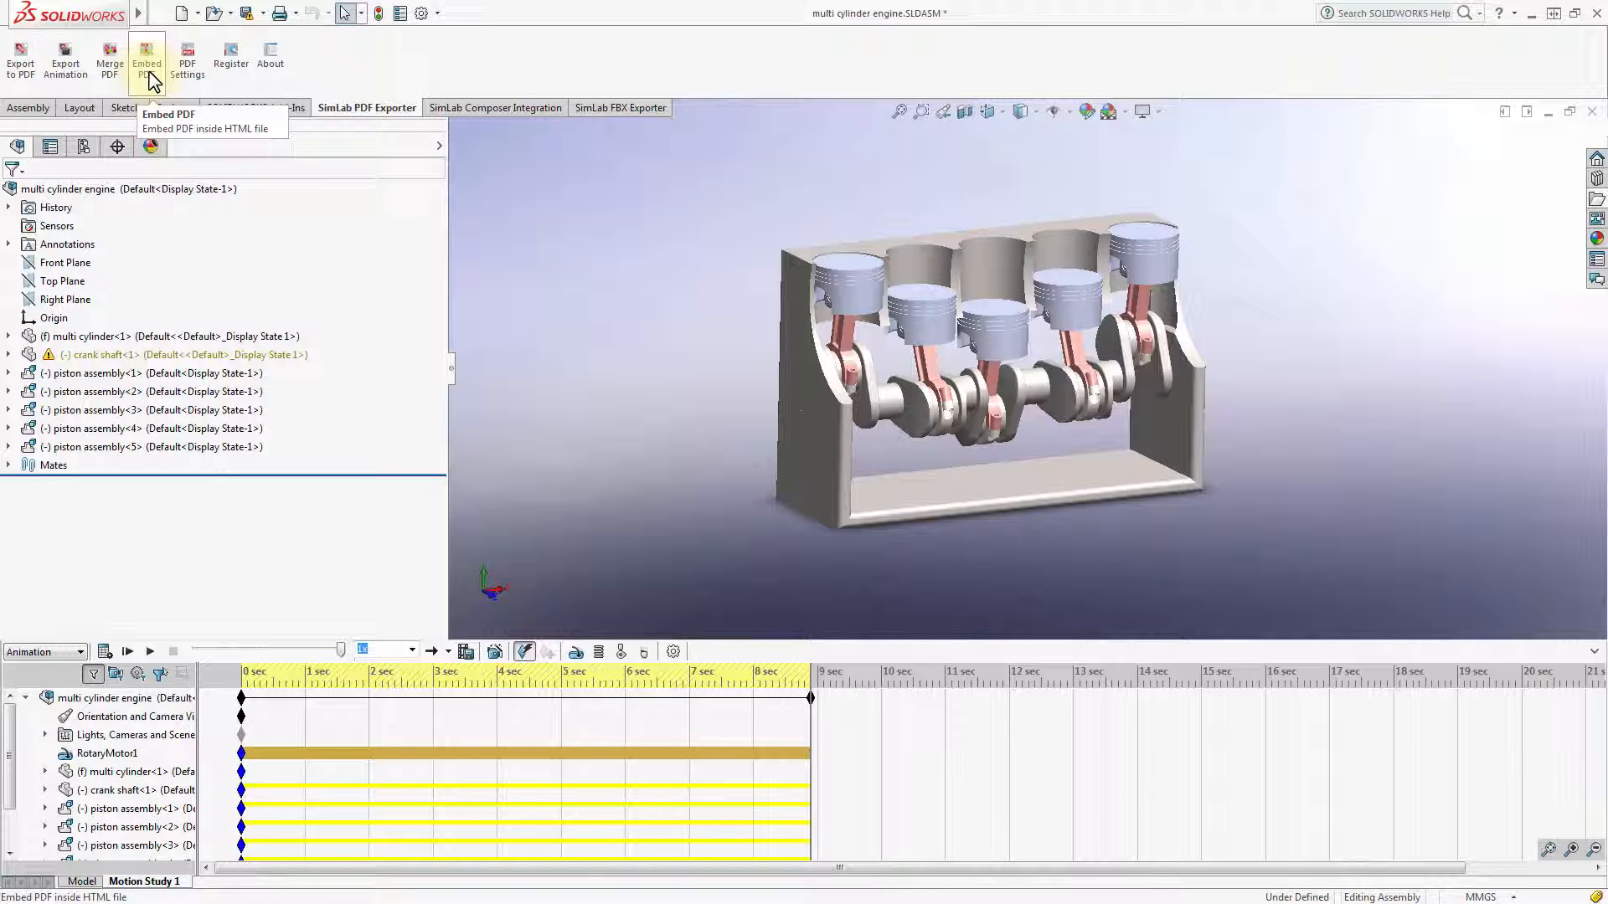
{"action": "mouse_move", "coordinate": [187, 59]}
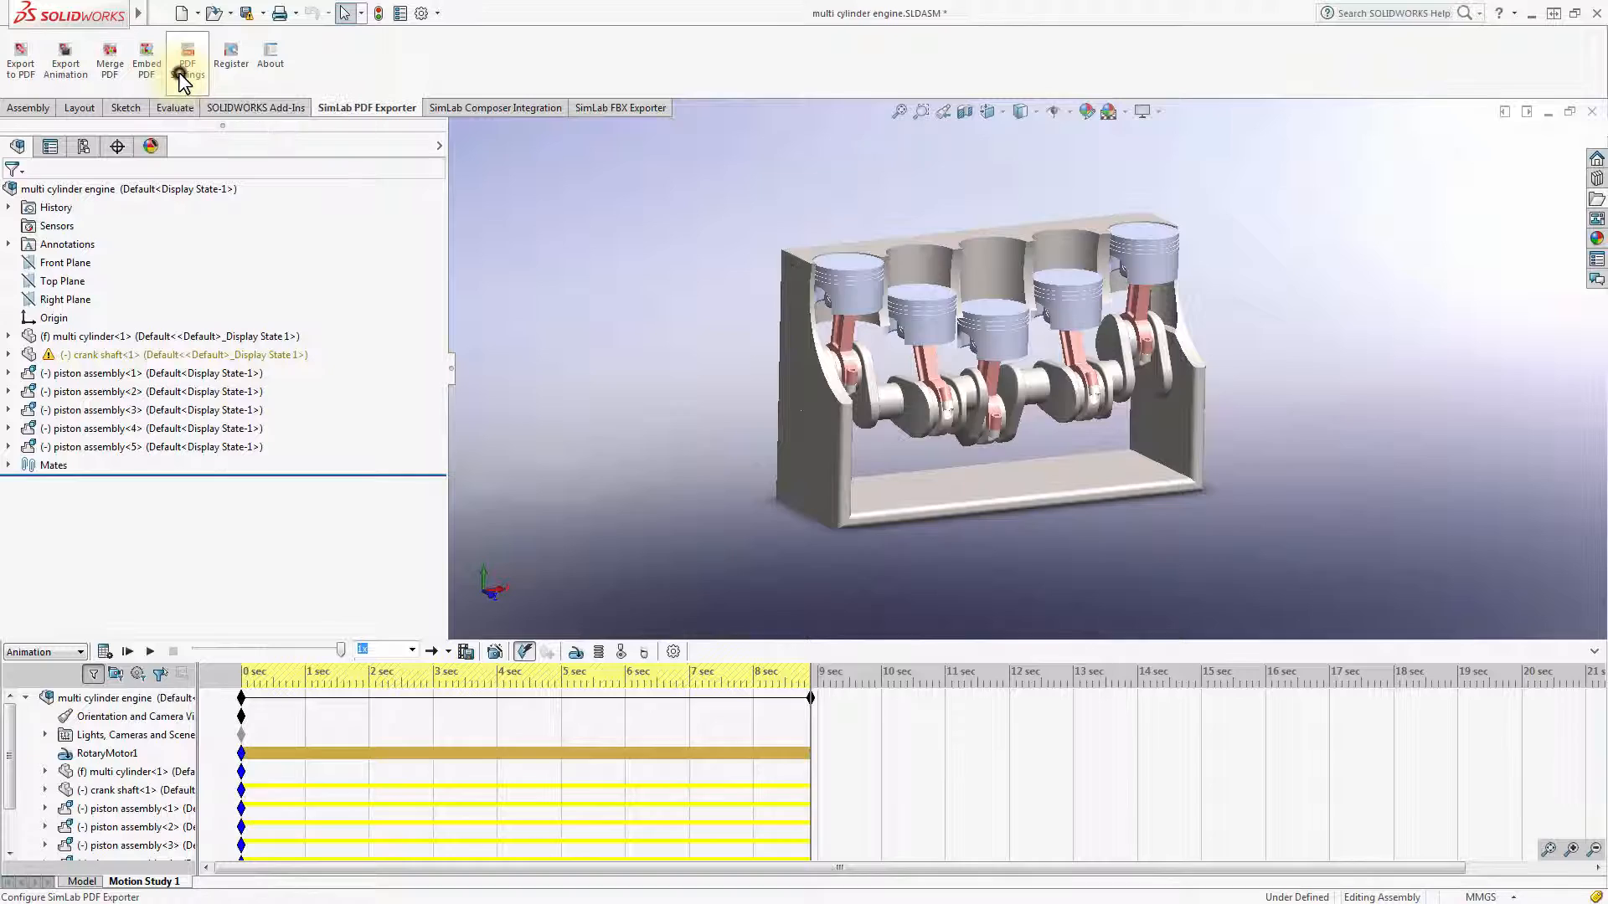
Open PDF Settings, browse the template thumbnails, and view the Page options.
{"action": "left_click", "coordinate": [186, 59]}
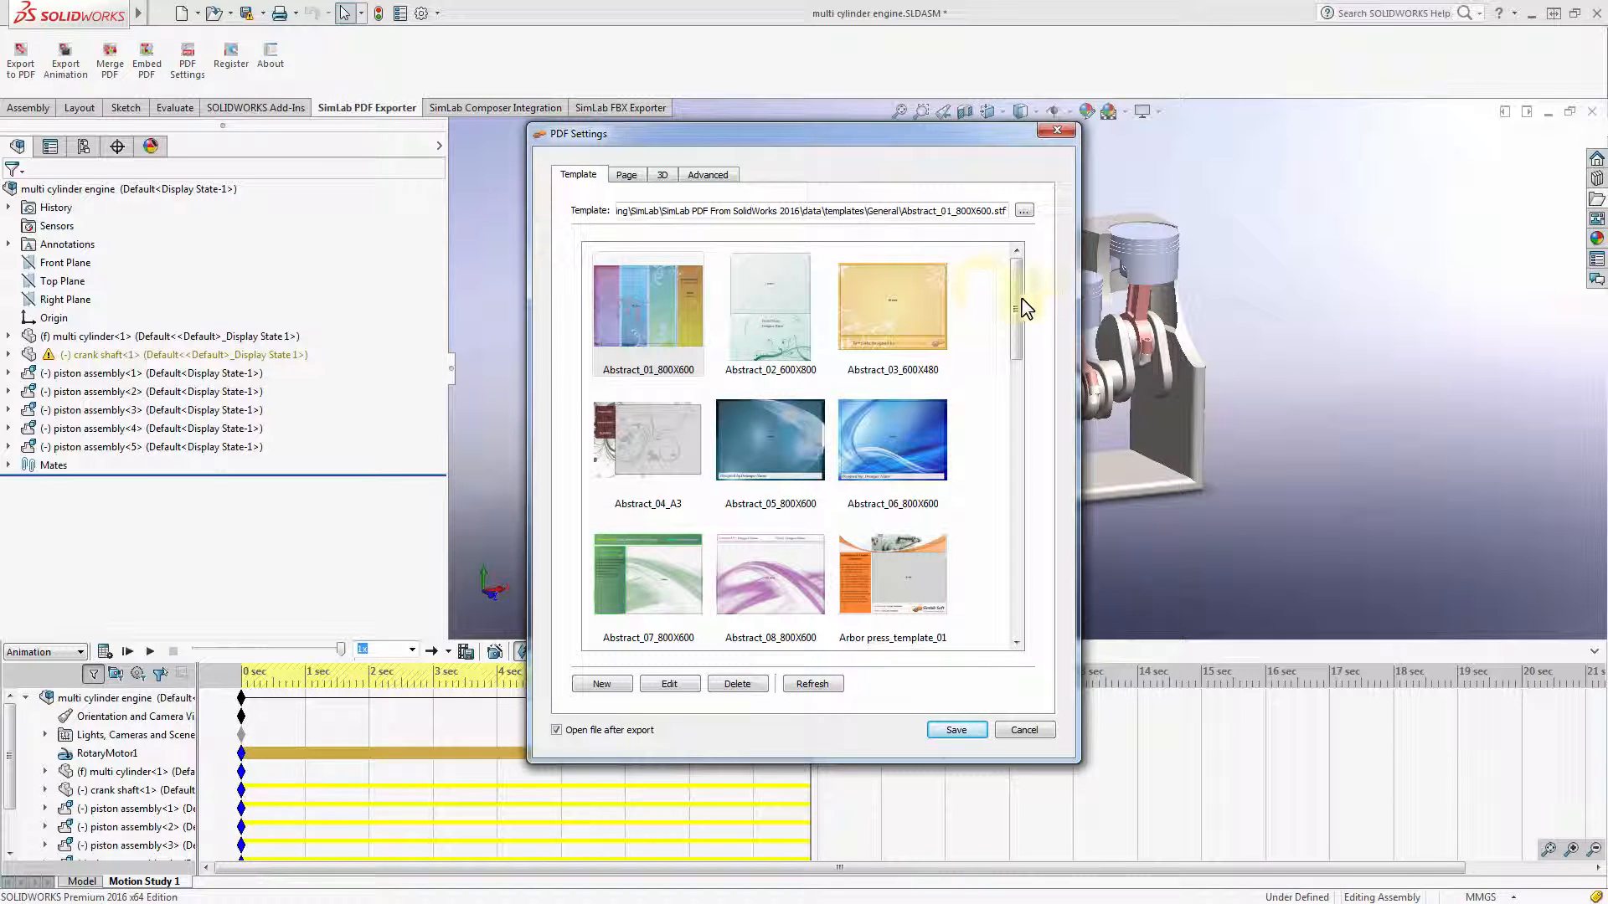
{"action": "left_click_drag", "start_coordinate": [1018, 307], "coordinate": [1018, 471]}
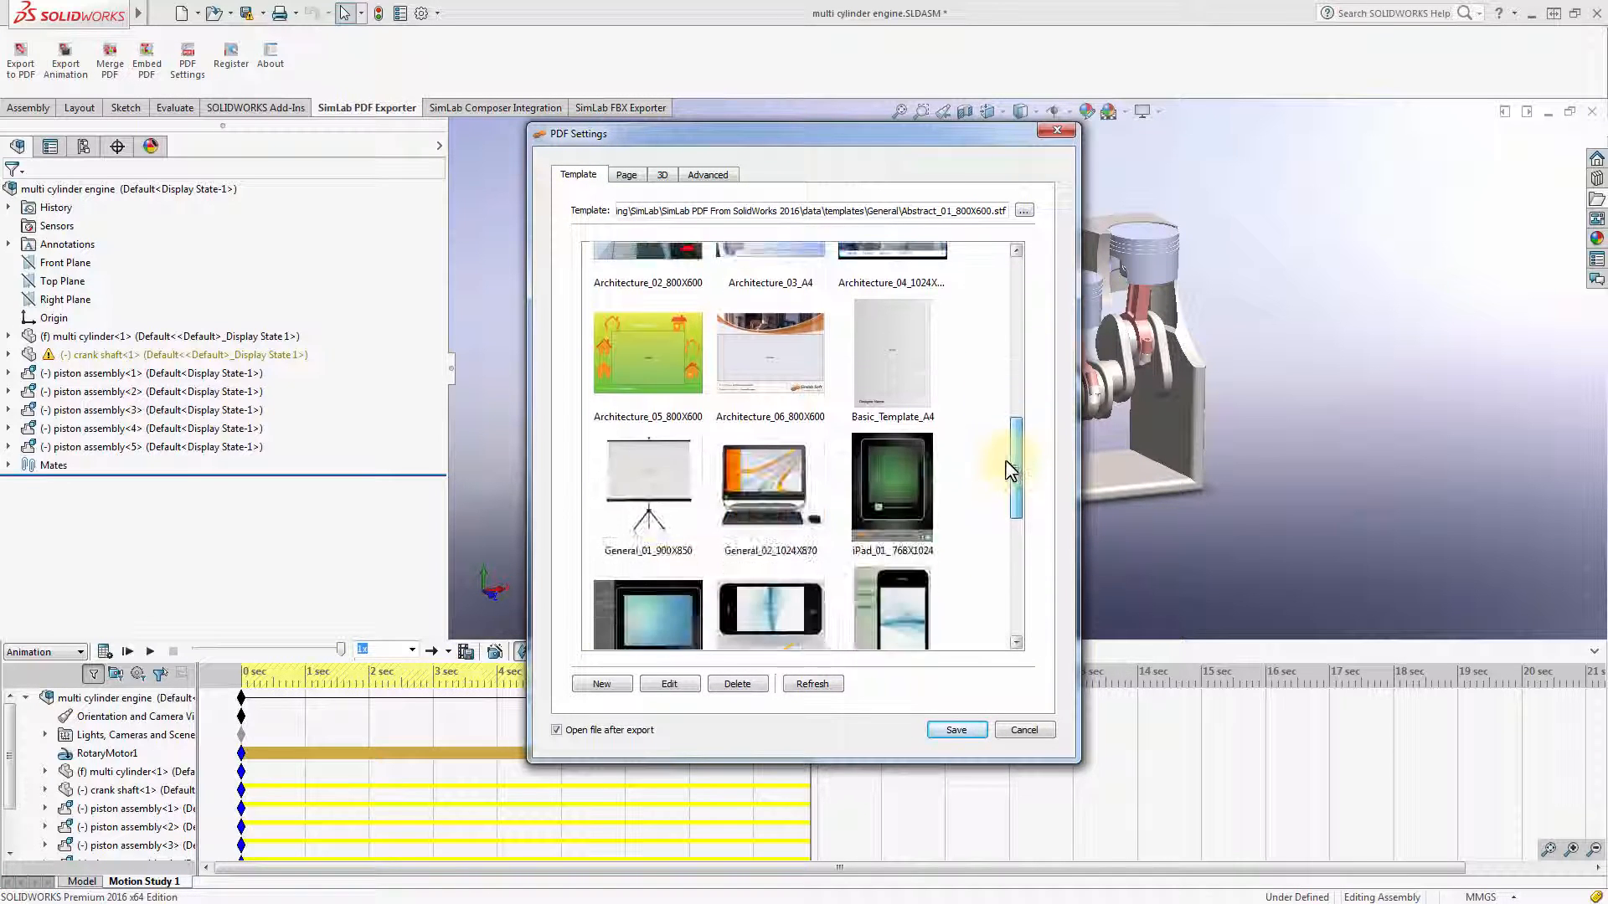
{"action": "scroll", "scroll_direction": "down", "scroll_amount": 3}
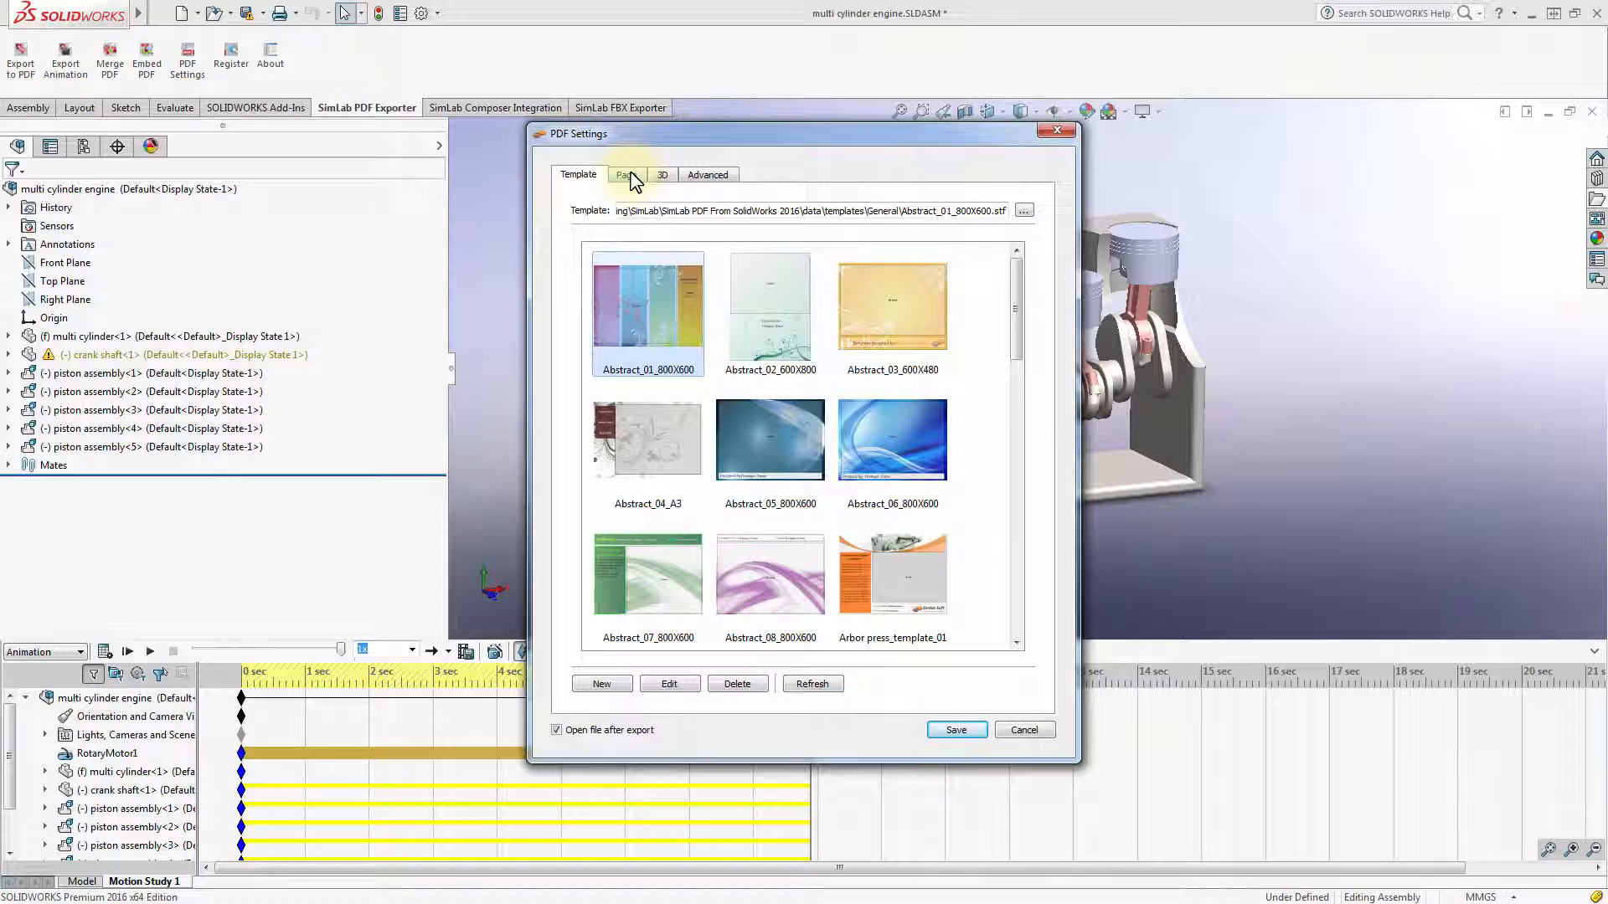
{"action": "left_click", "coordinate": [625, 175]}
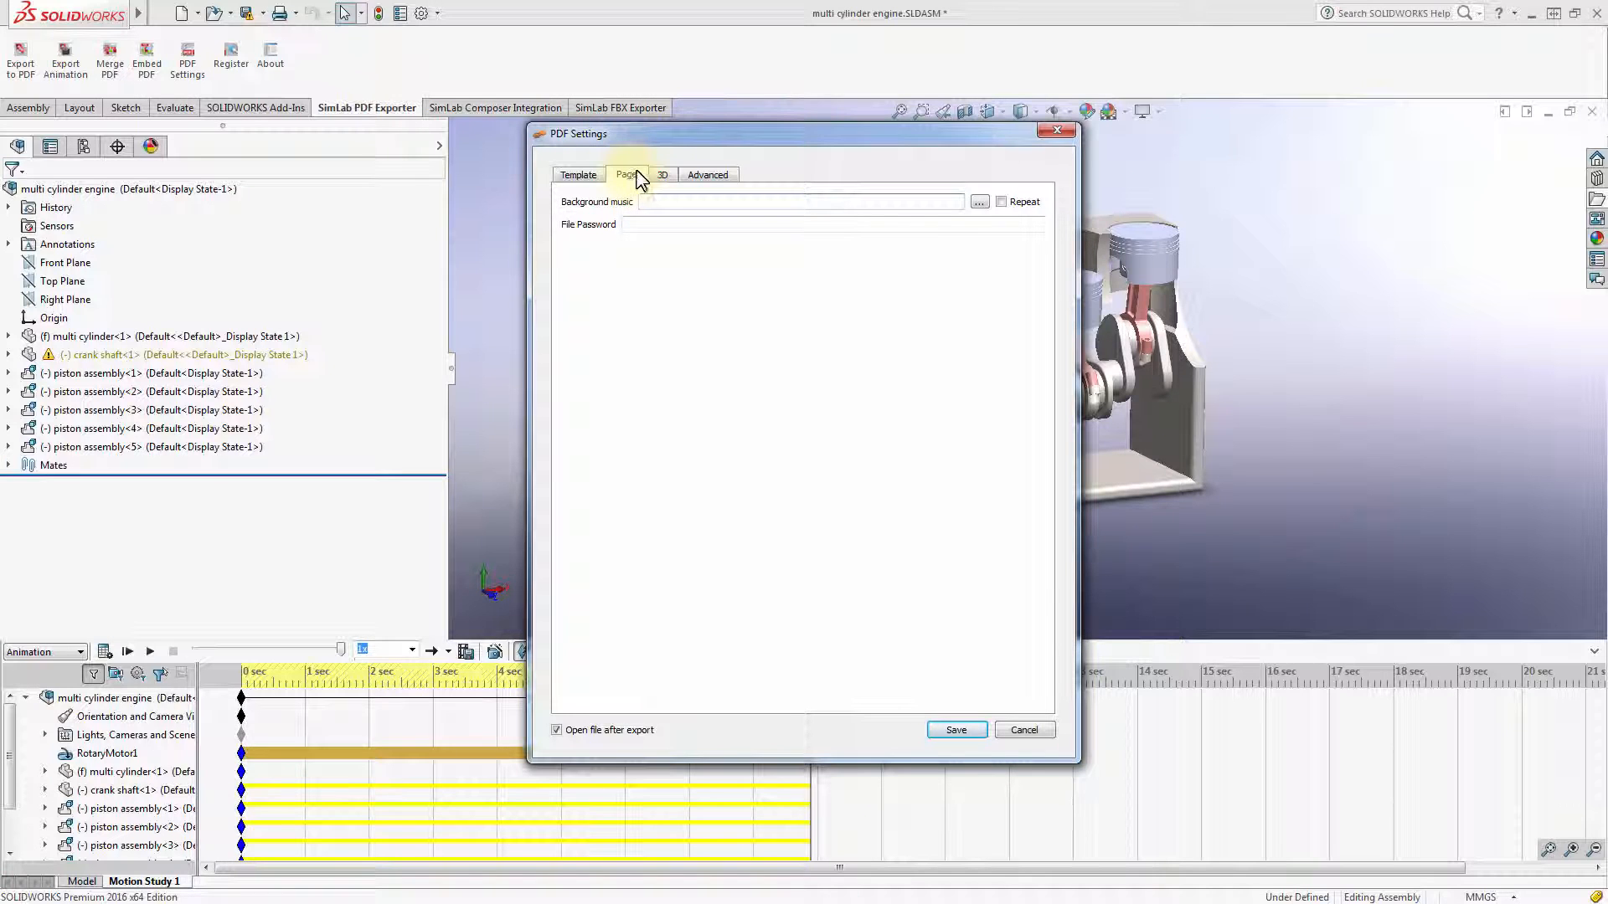
Review the 3D and Advanced options, then return to the Template gallery.
{"action": "left_click", "coordinate": [663, 174]}
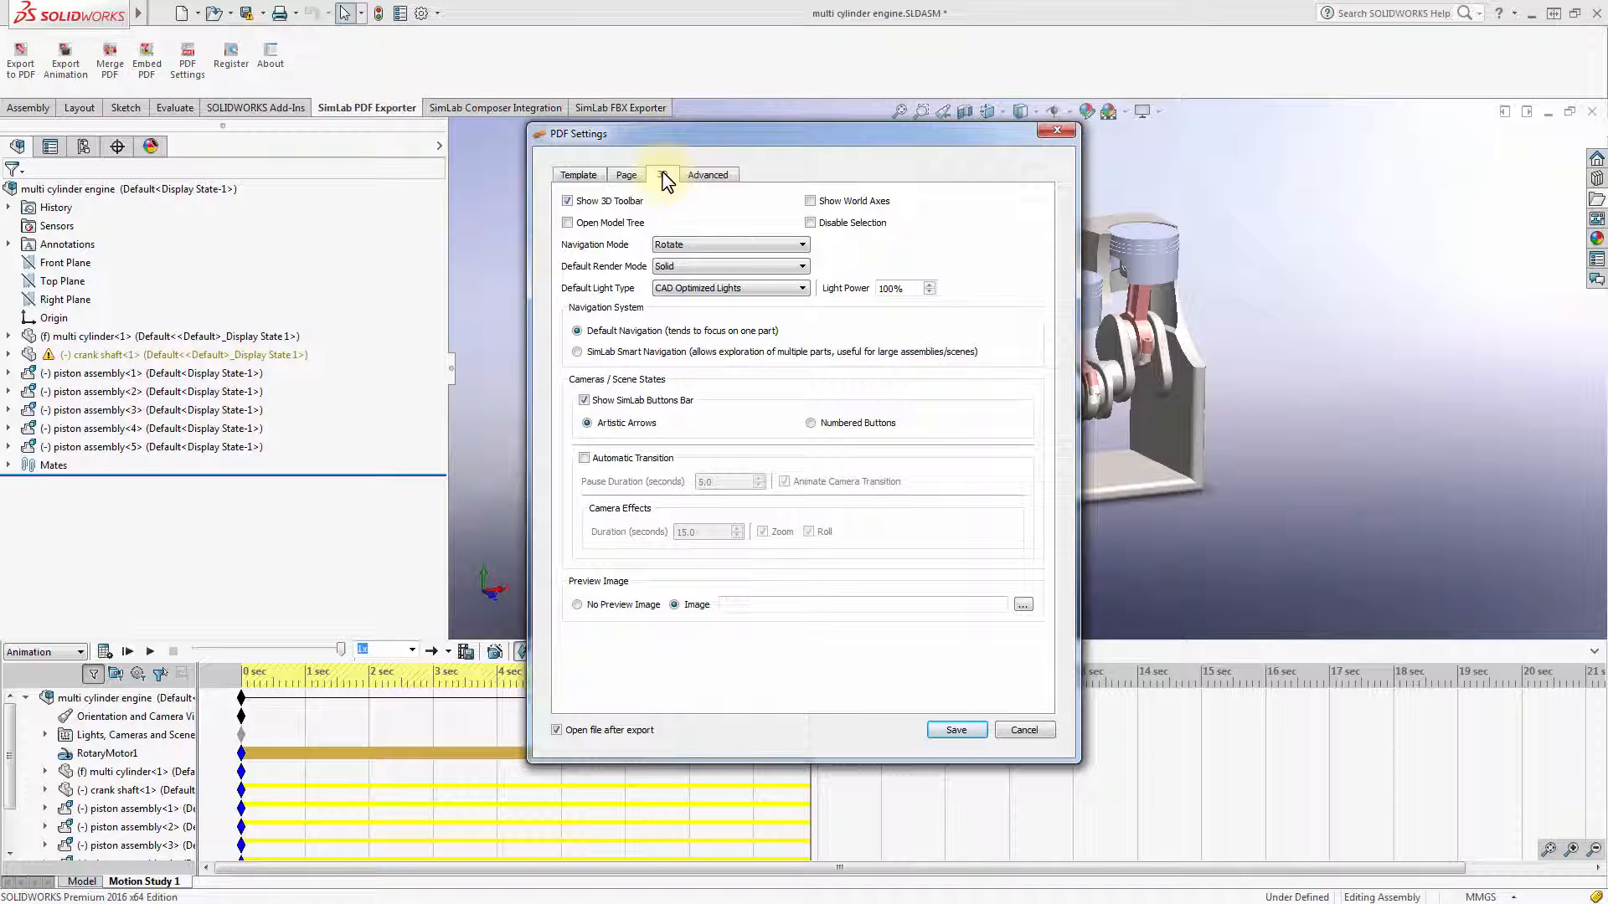
{"action": "mouse_move", "coordinate": [663, 175]}
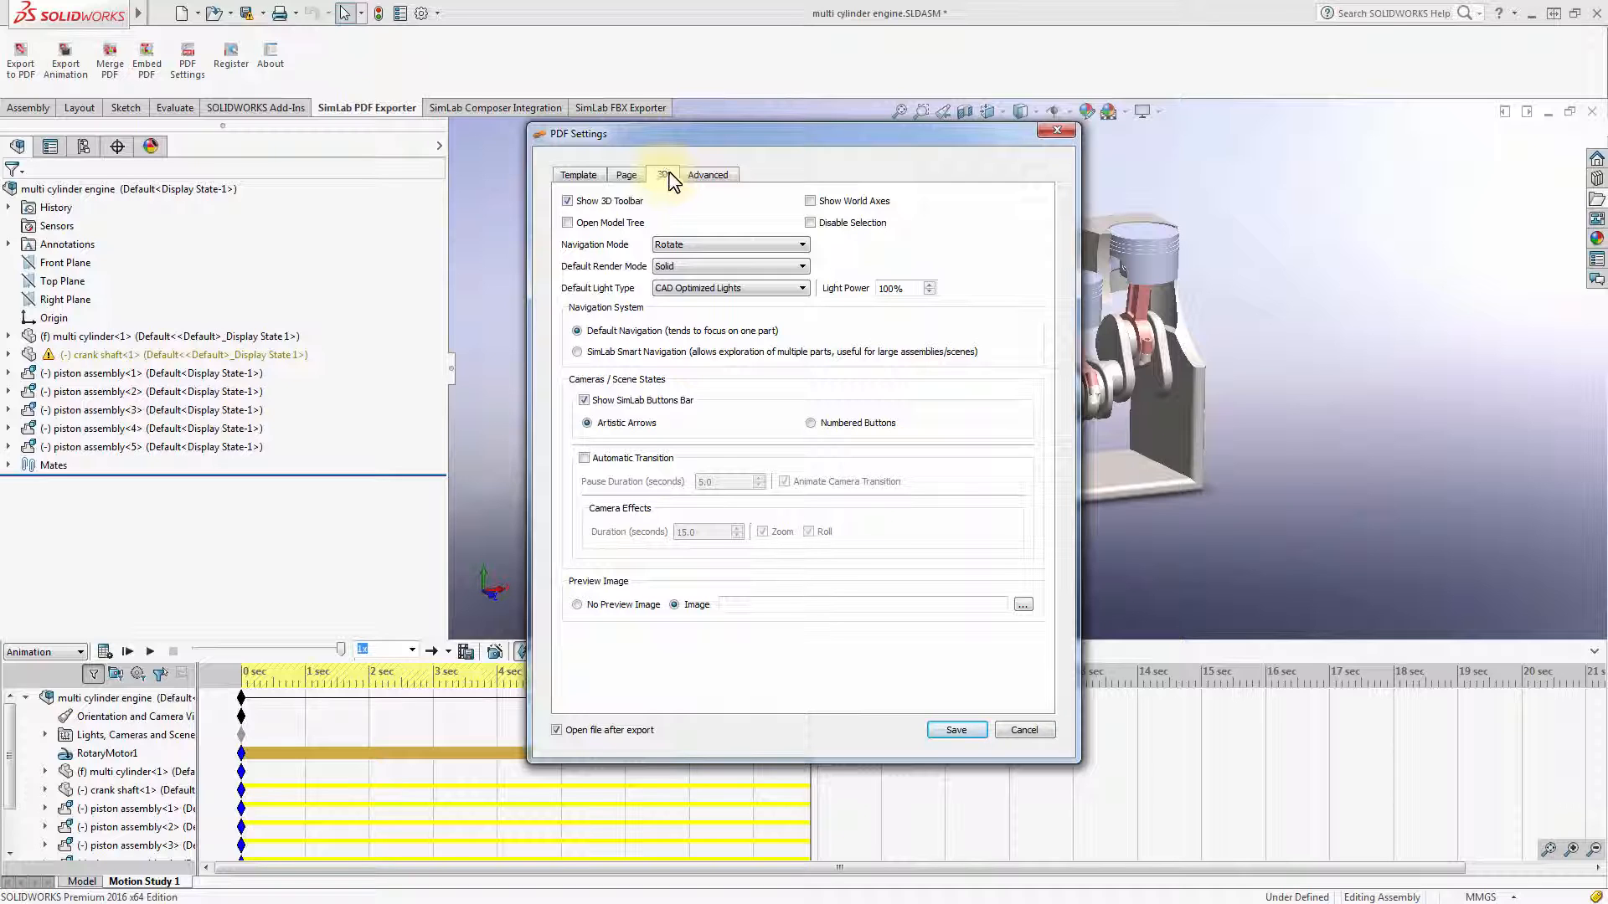
{"action": "left_click", "coordinate": [707, 174]}
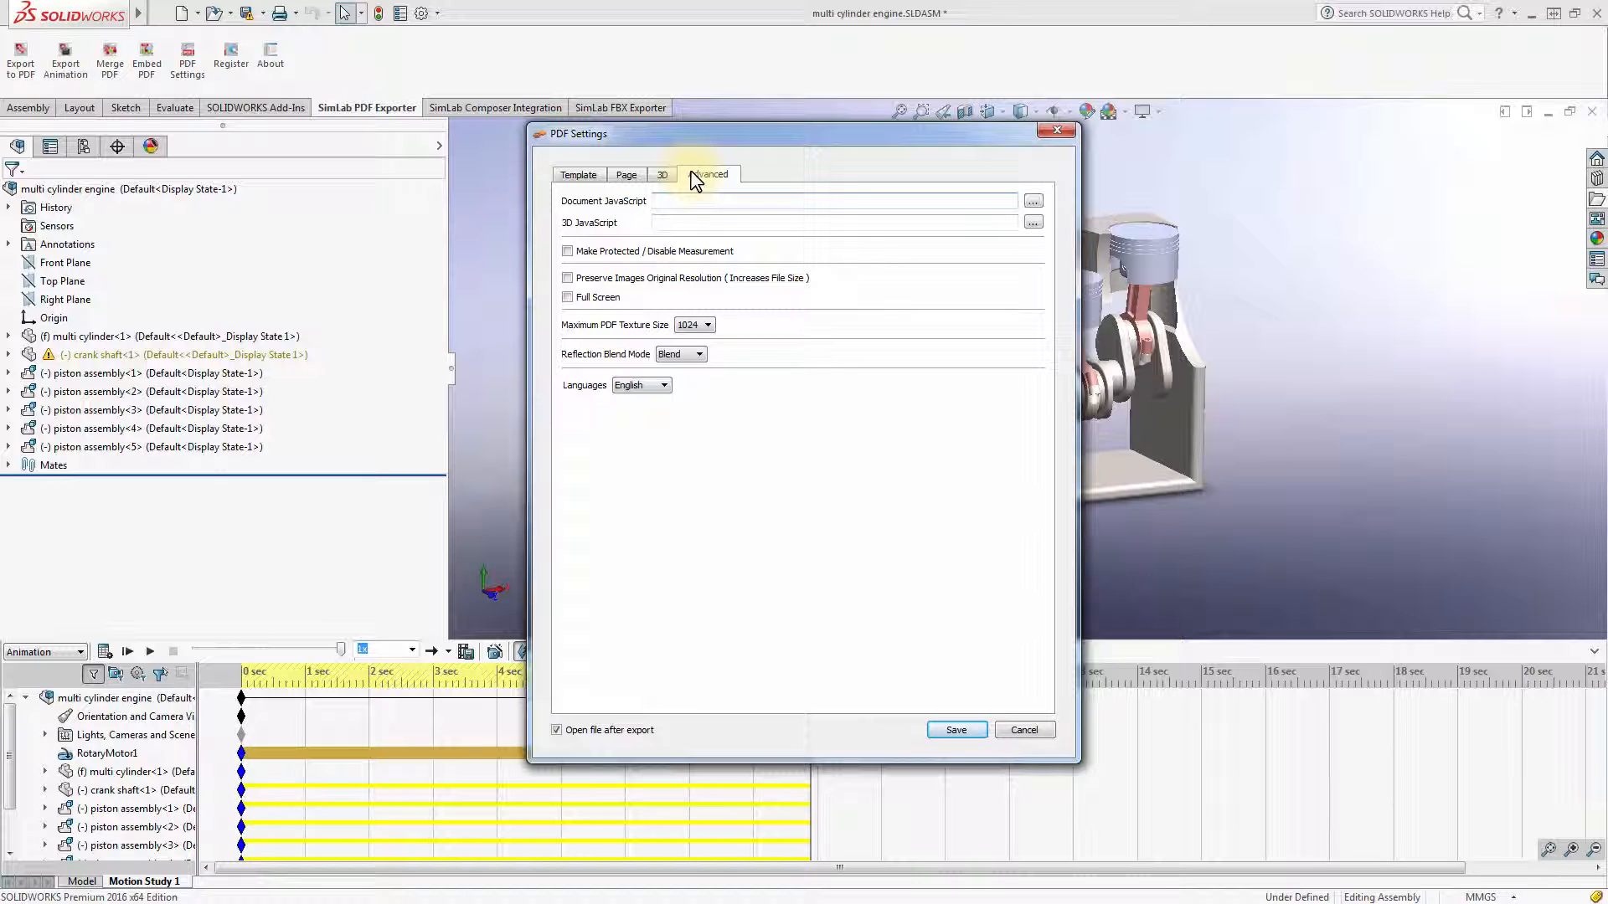
{"action": "left_click", "coordinate": [833, 200]}
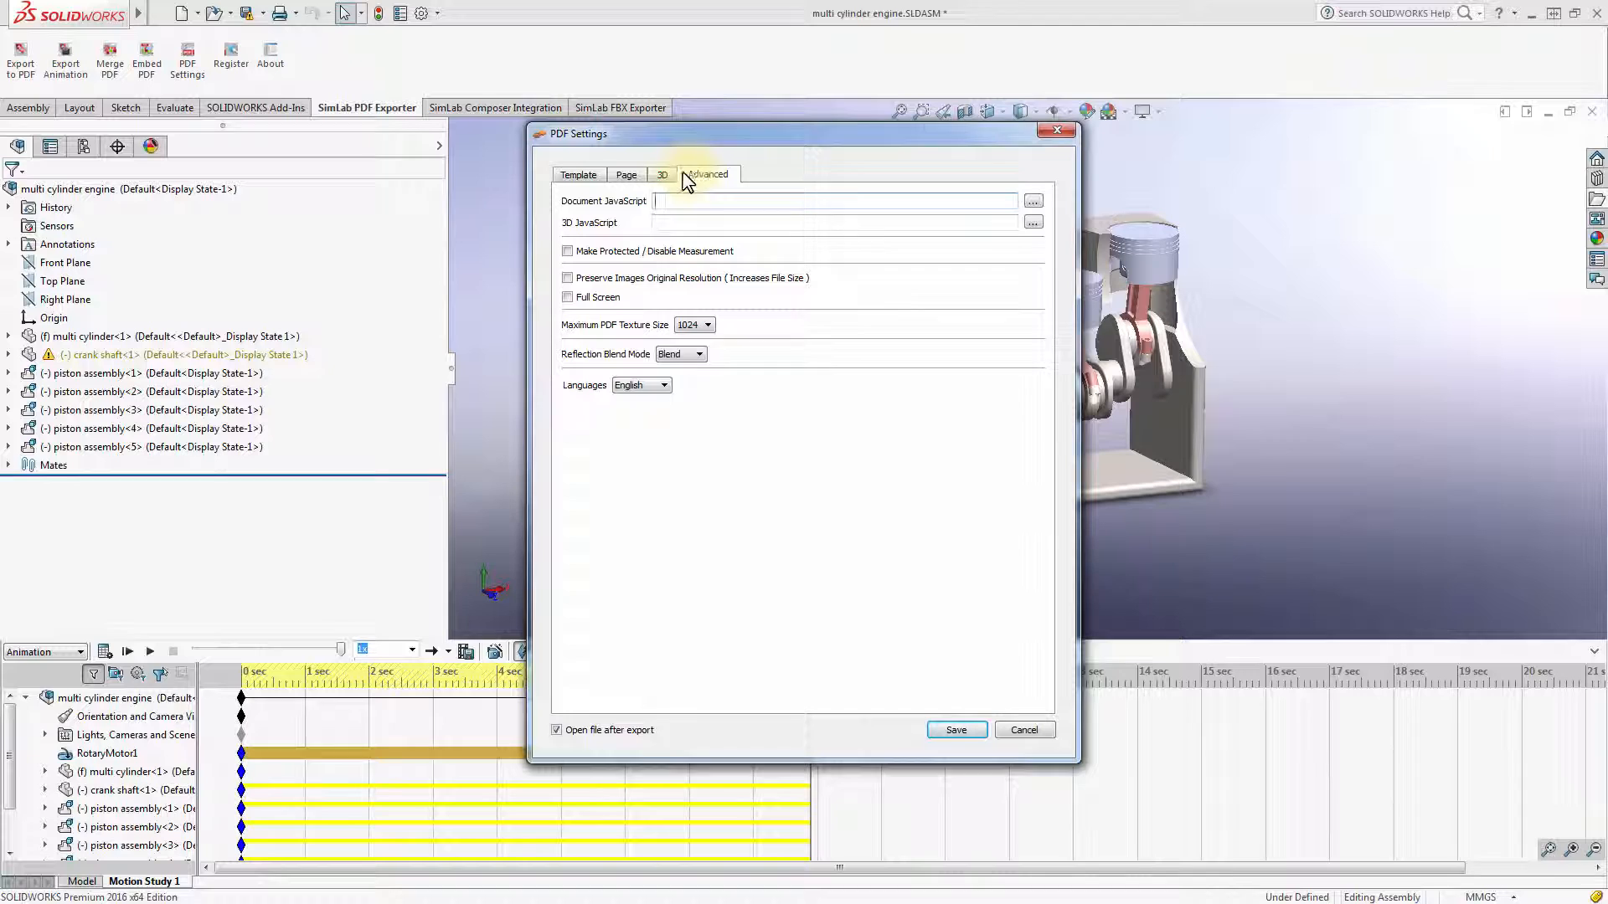
{"action": "left_click", "coordinate": [577, 174]}
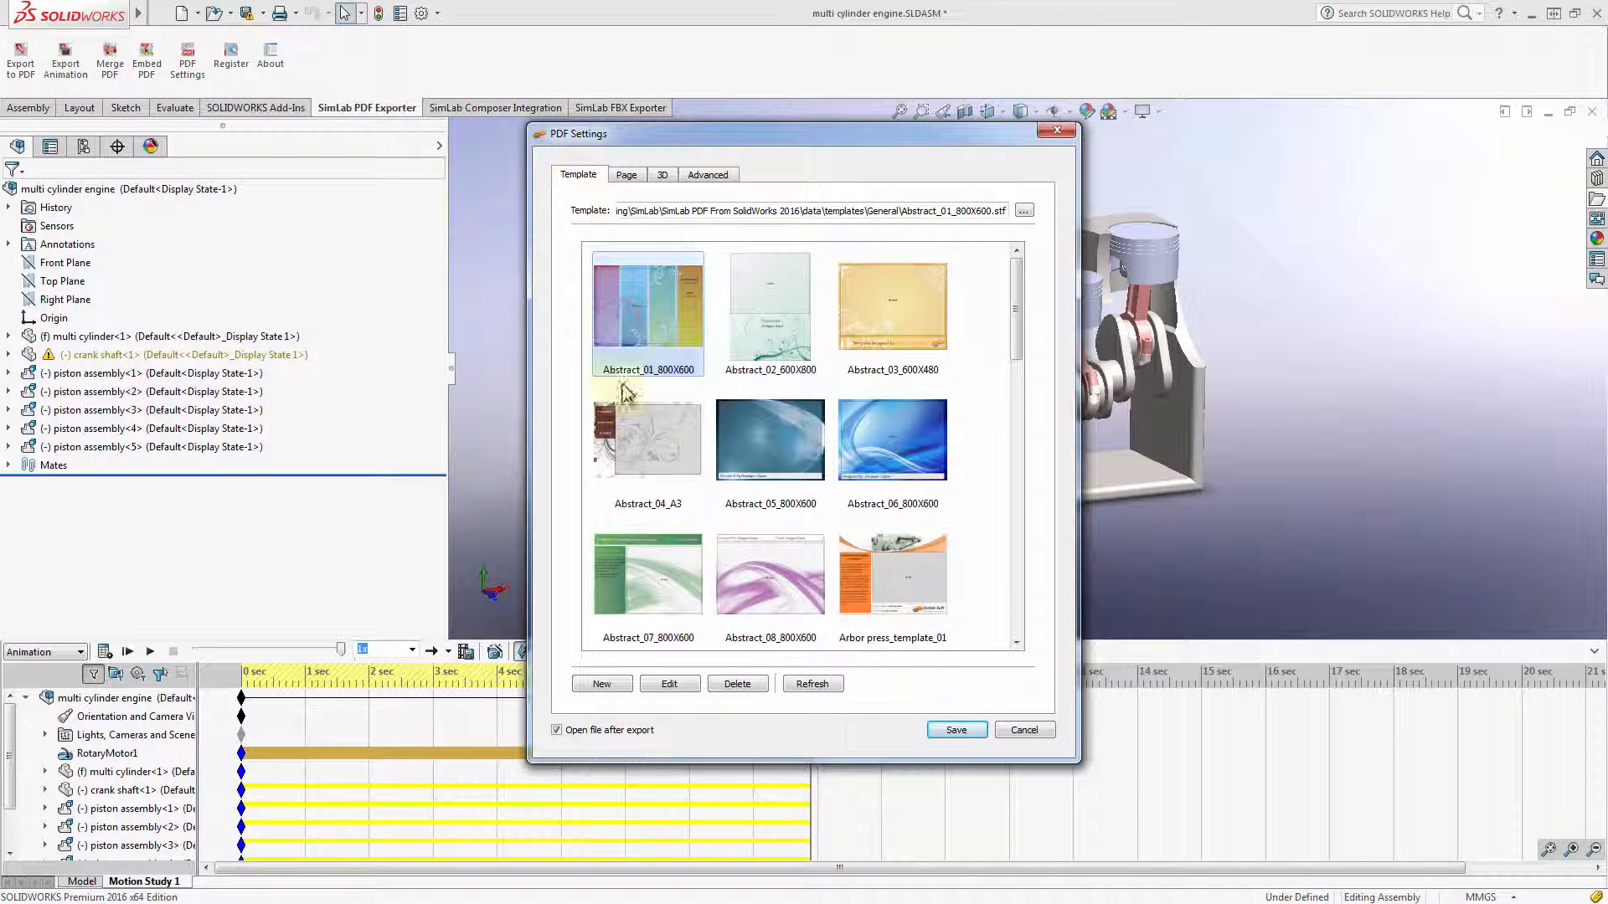
Start a new Template Designer document with a 1920 × 1080 page size.
{"action": "left_click", "coordinate": [601, 684]}
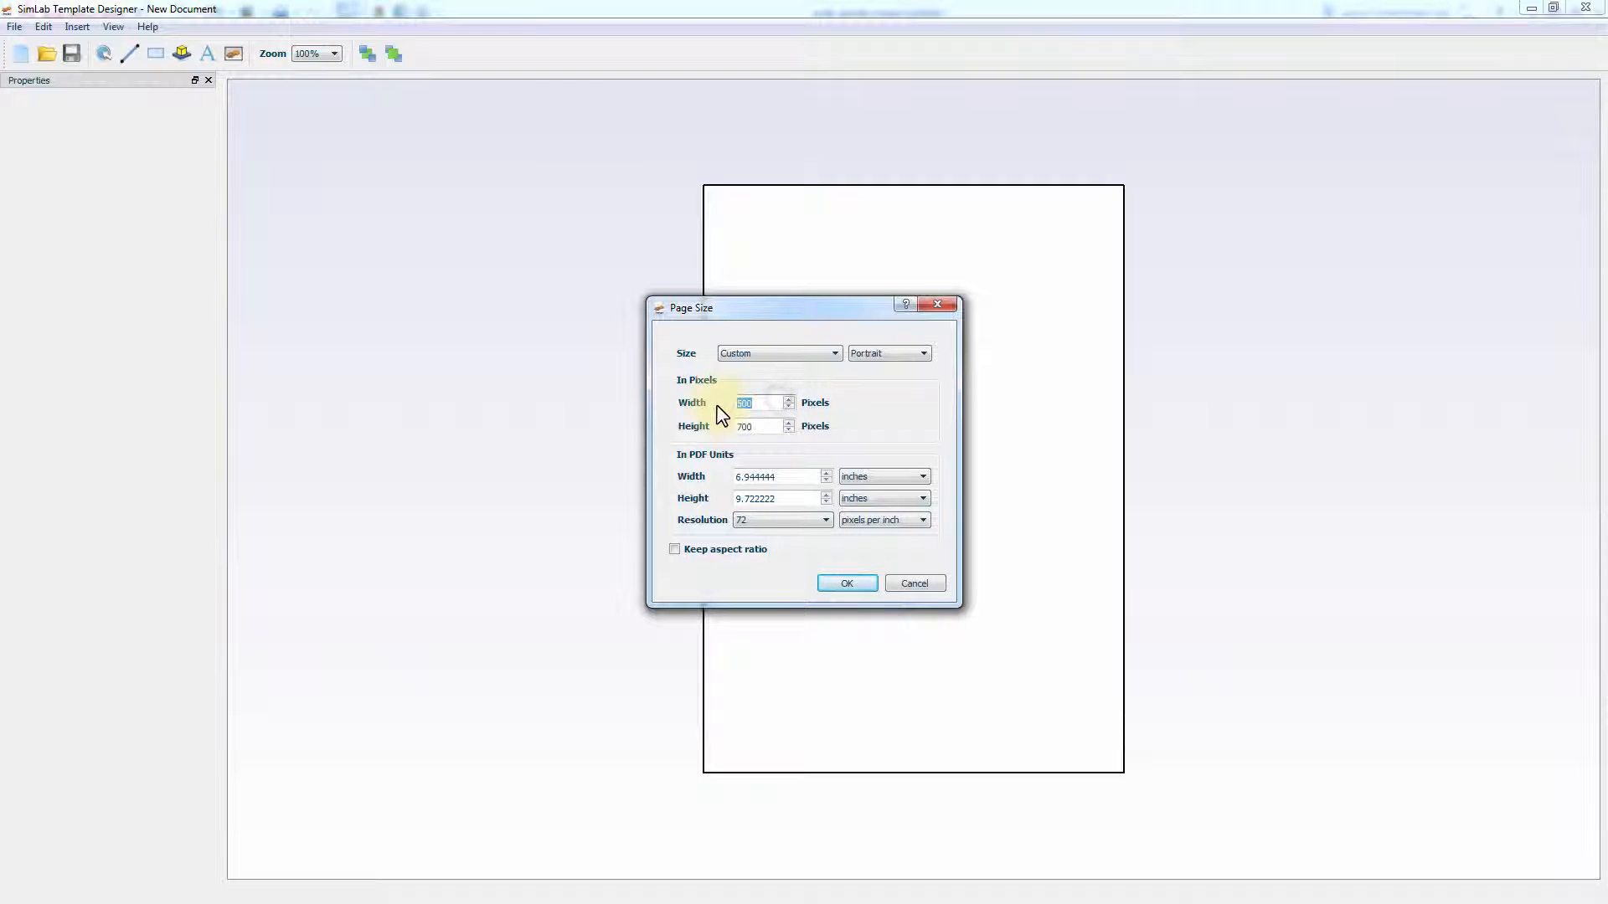
{"action": "type", "text": "1920"}
{"action": "left_click", "coordinate": [764, 426]}
{"action": "type", "text": "1080"}
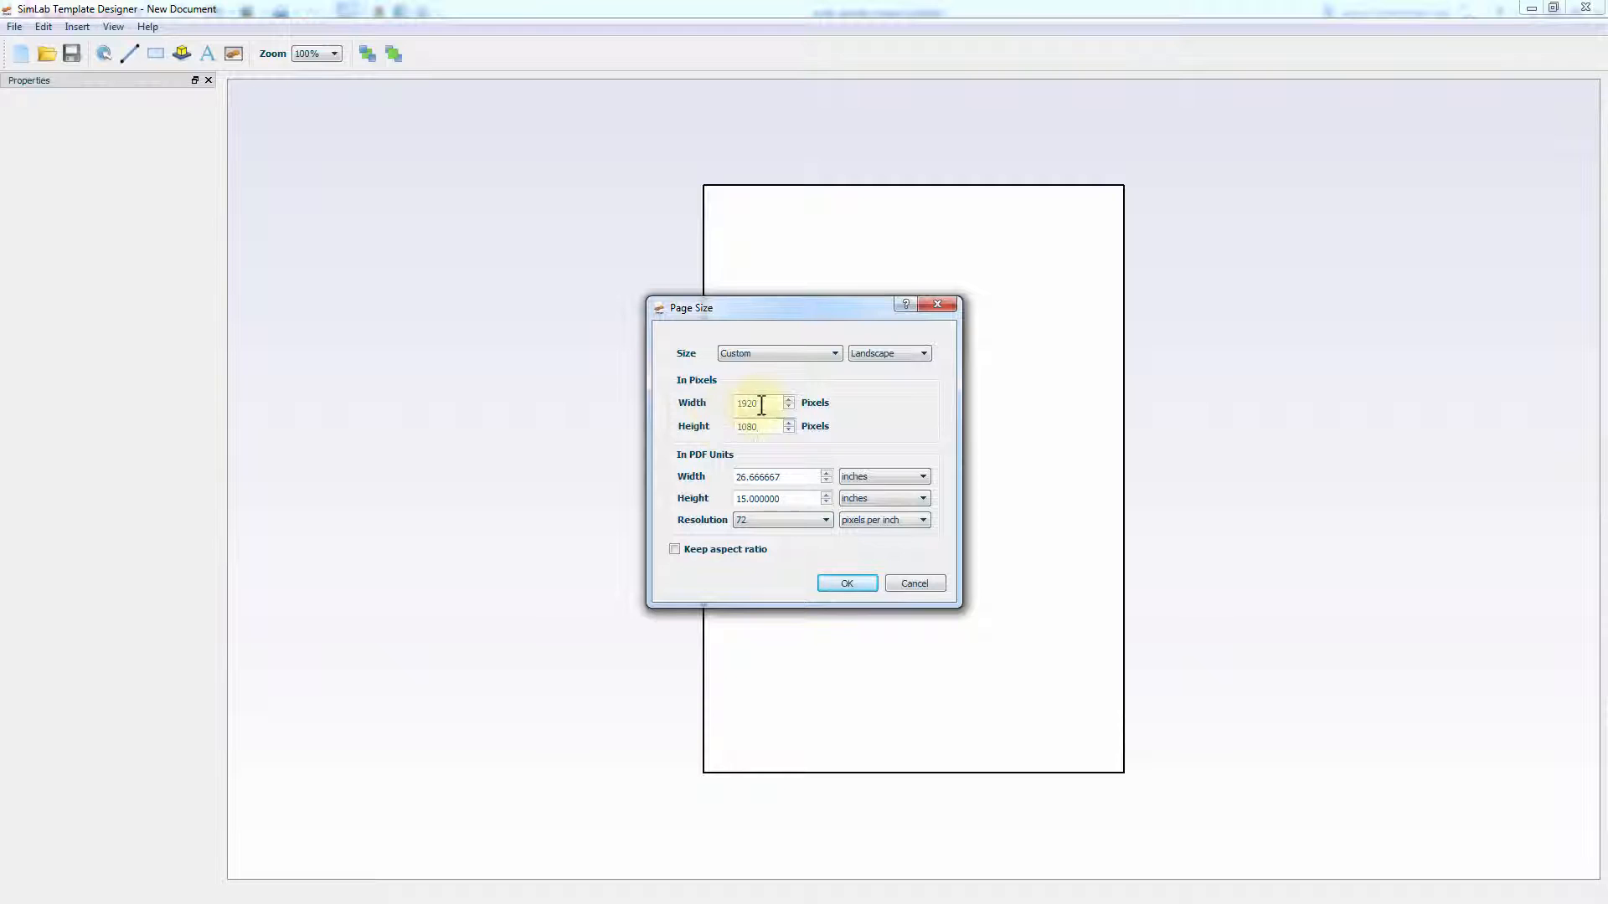
{"action": "left_click", "coordinate": [846, 582]}
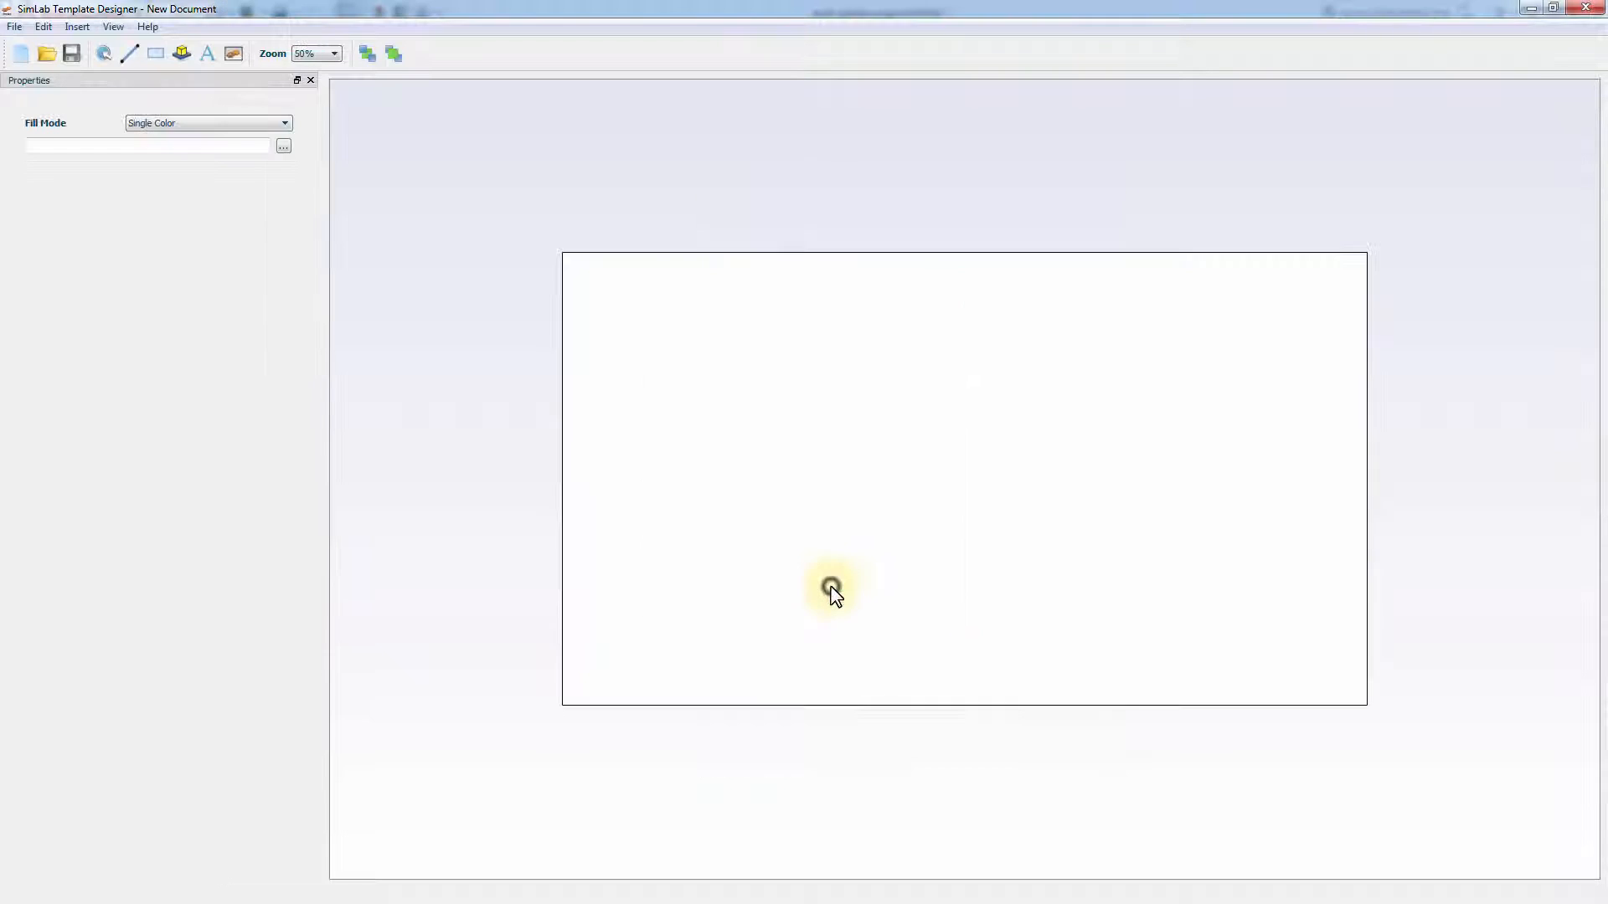
{"action": "mouse_move", "coordinate": [785, 471]}
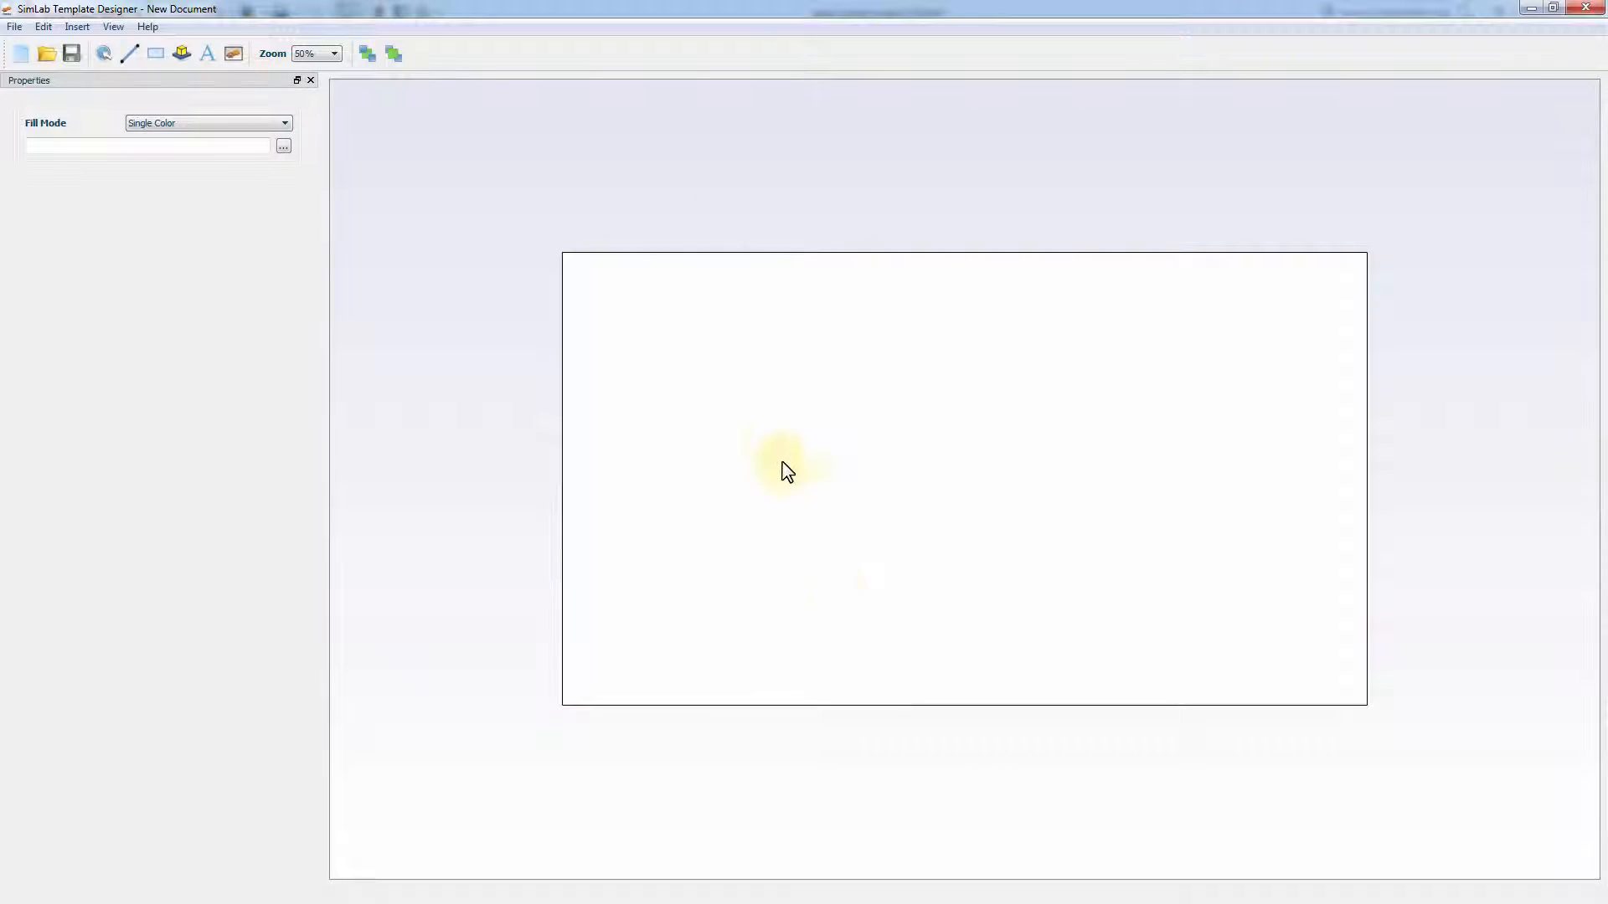
{"action": "mouse_move", "coordinate": [612, 330]}
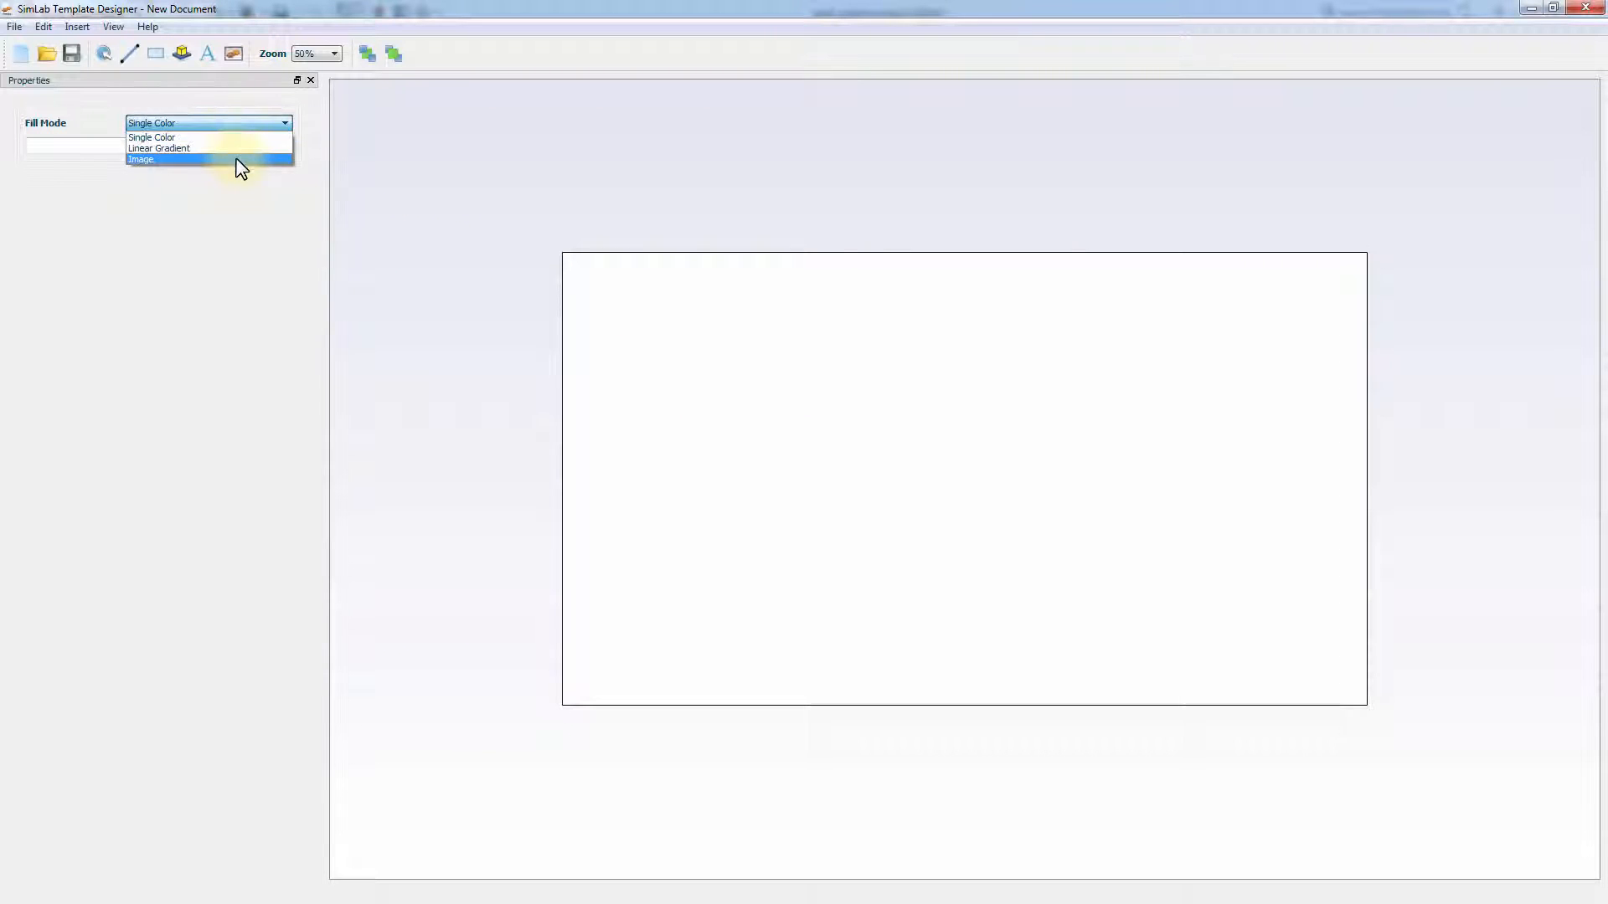
Fill the page background with the image mechanical_Template.jpg.
{"action": "left_click", "coordinate": [140, 160]}
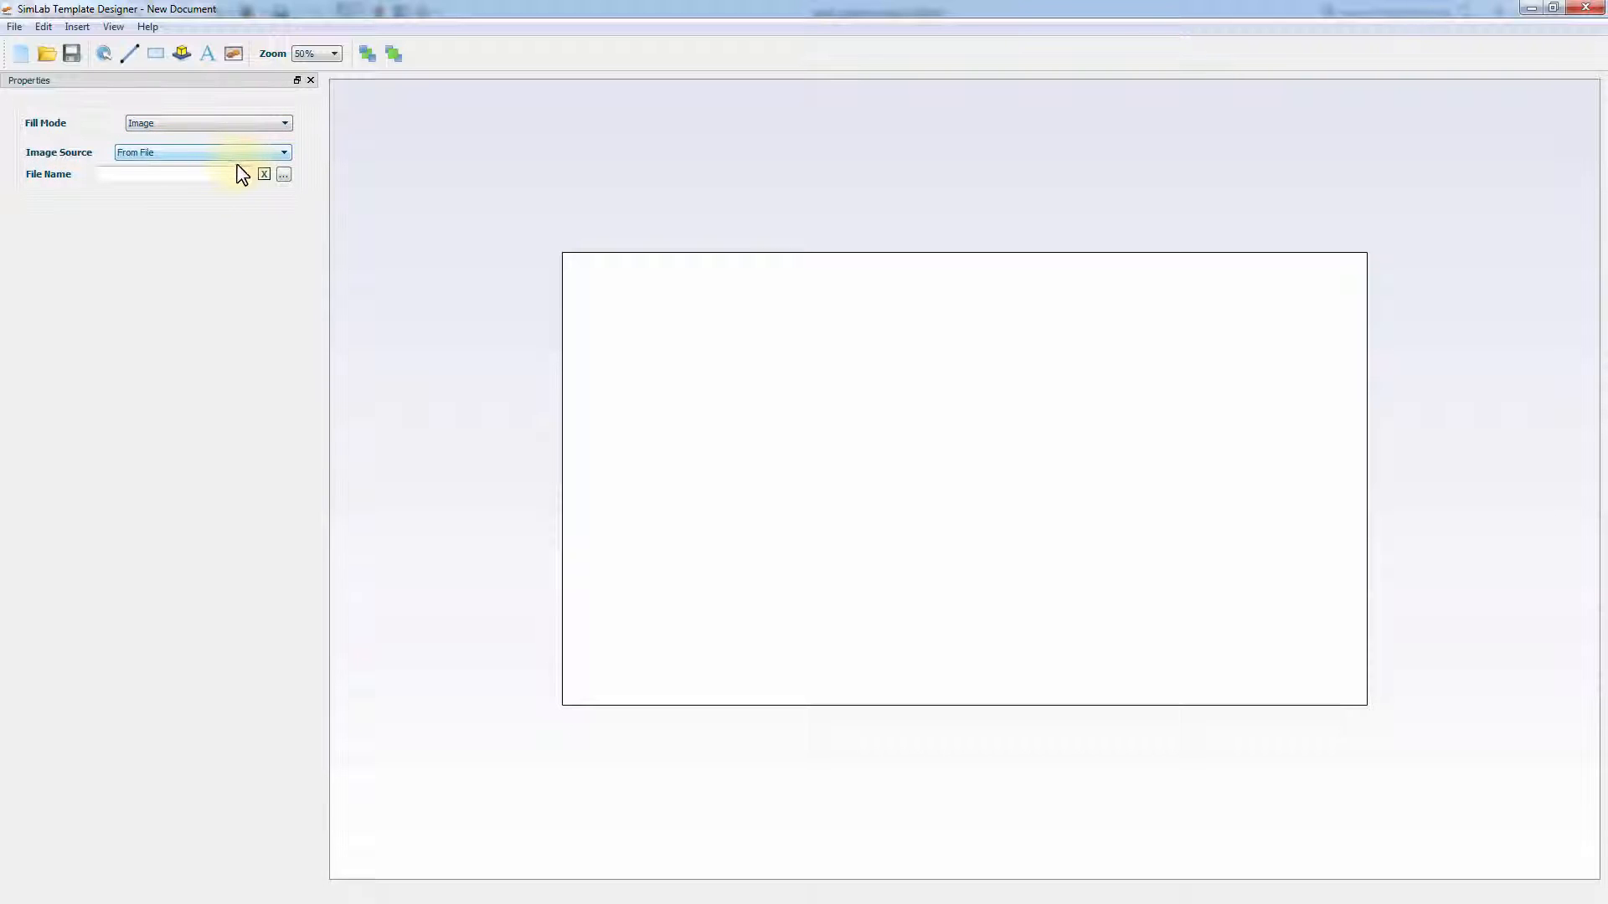
{"action": "left_click", "coordinate": [283, 174]}
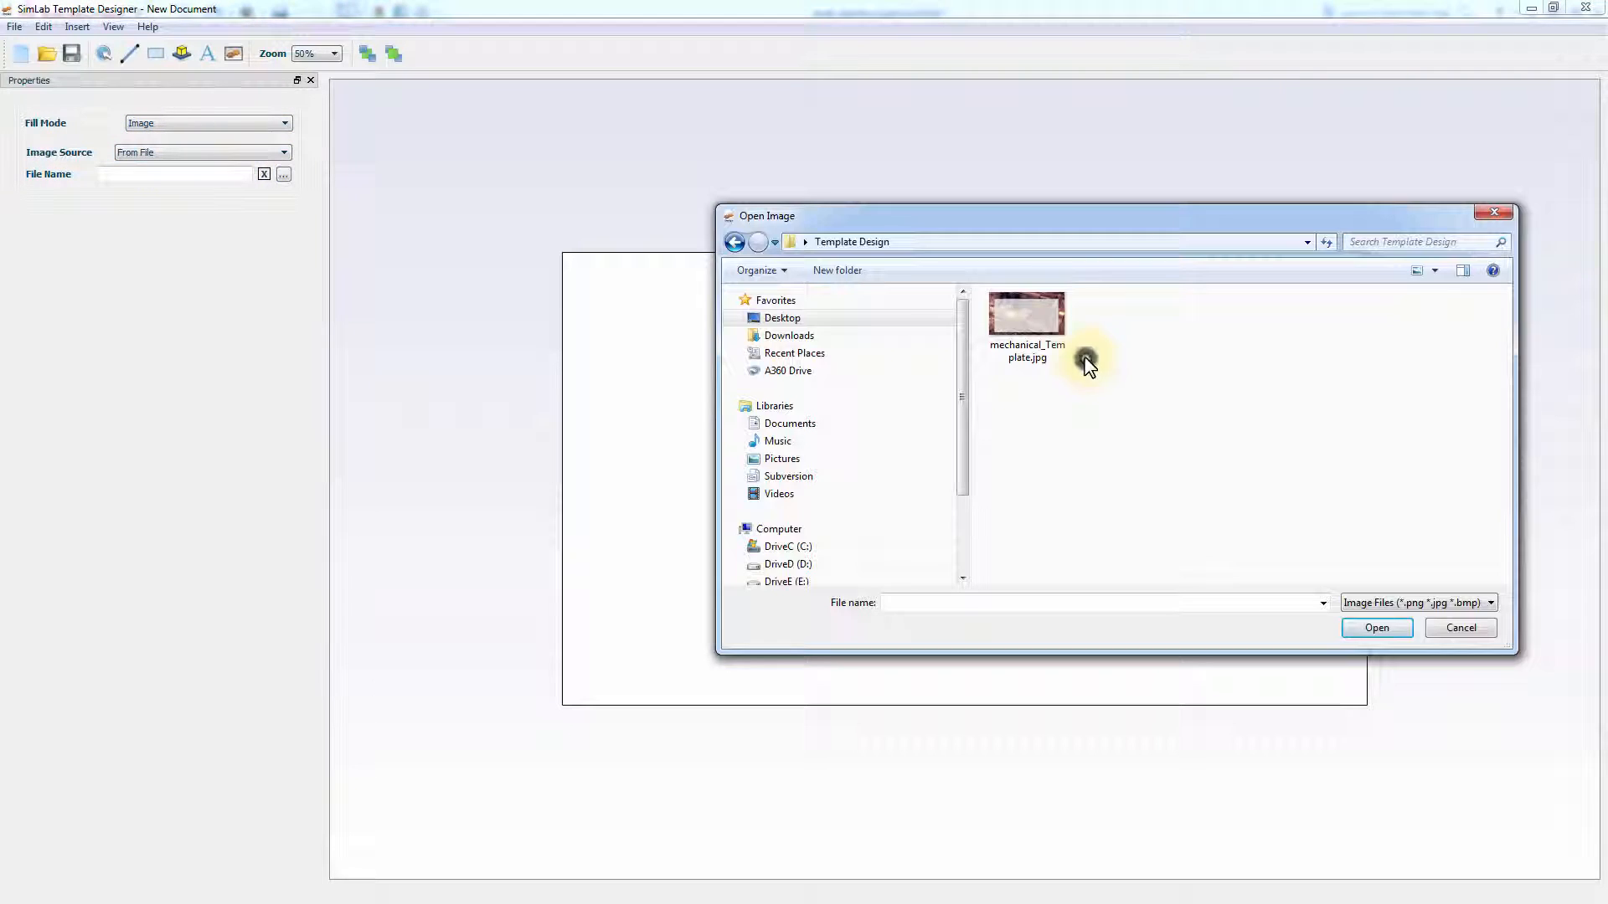
{"action": "double_click", "coordinate": [1025, 315]}
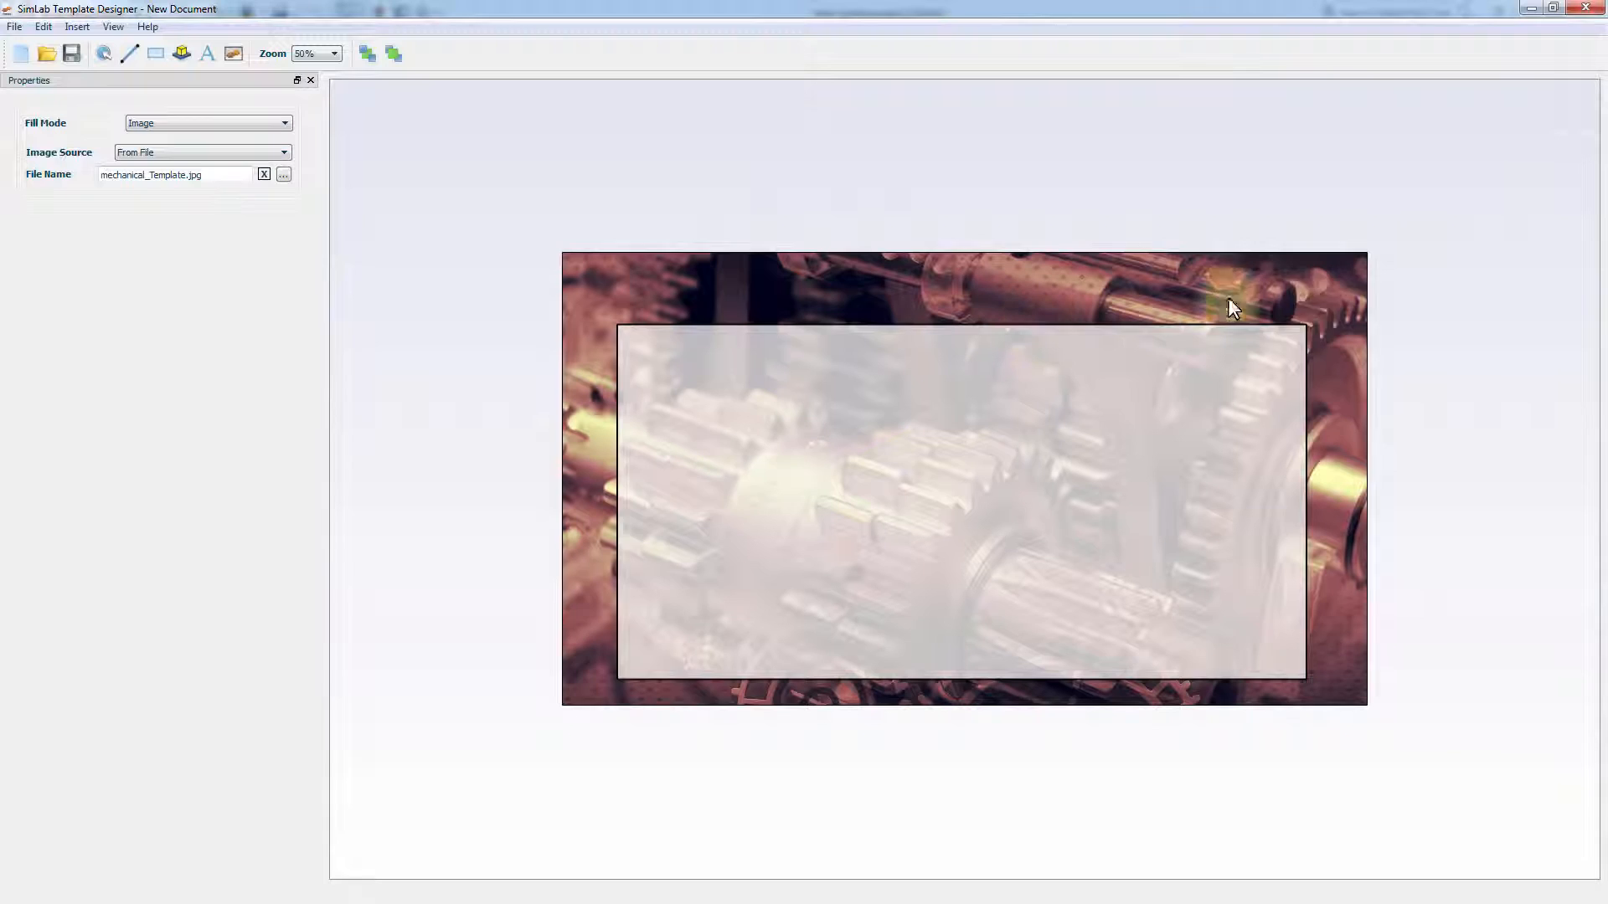
{"action": "mouse_move", "coordinate": [1388, 314]}
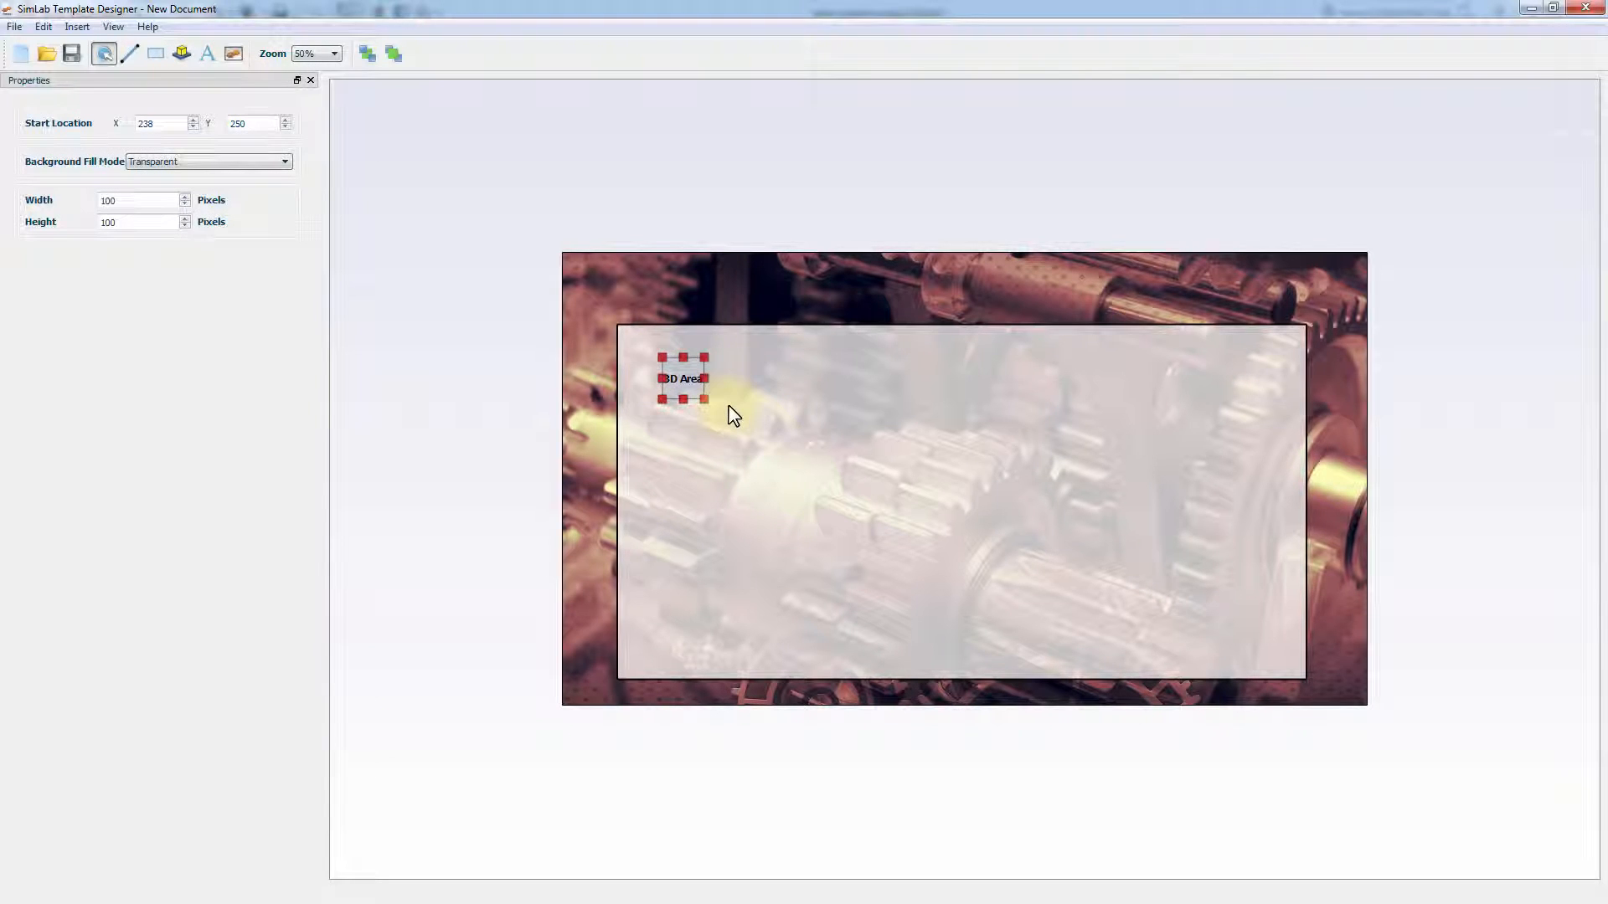
Fit the 3D Area over the pale panel, about 1642 × 846 px, and insert a text element.
{"action": "left_click_drag", "start_coordinate": [731, 416], "coordinate": [657, 359]}
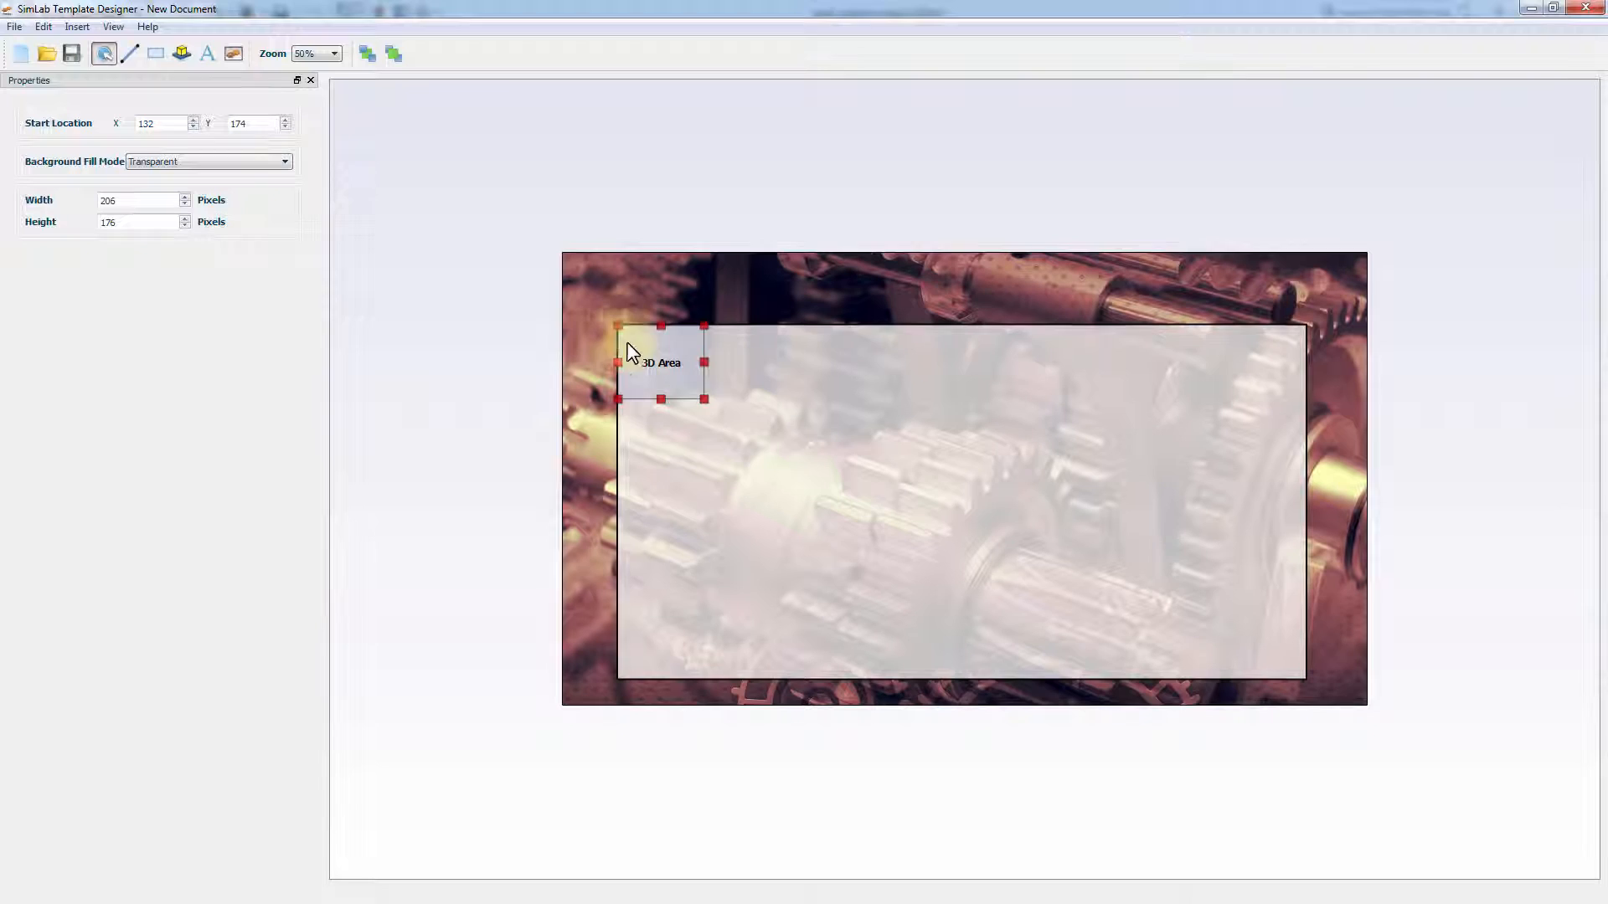
{"action": "left_click_drag", "start_coordinate": [704, 398], "coordinate": [1289, 662]}
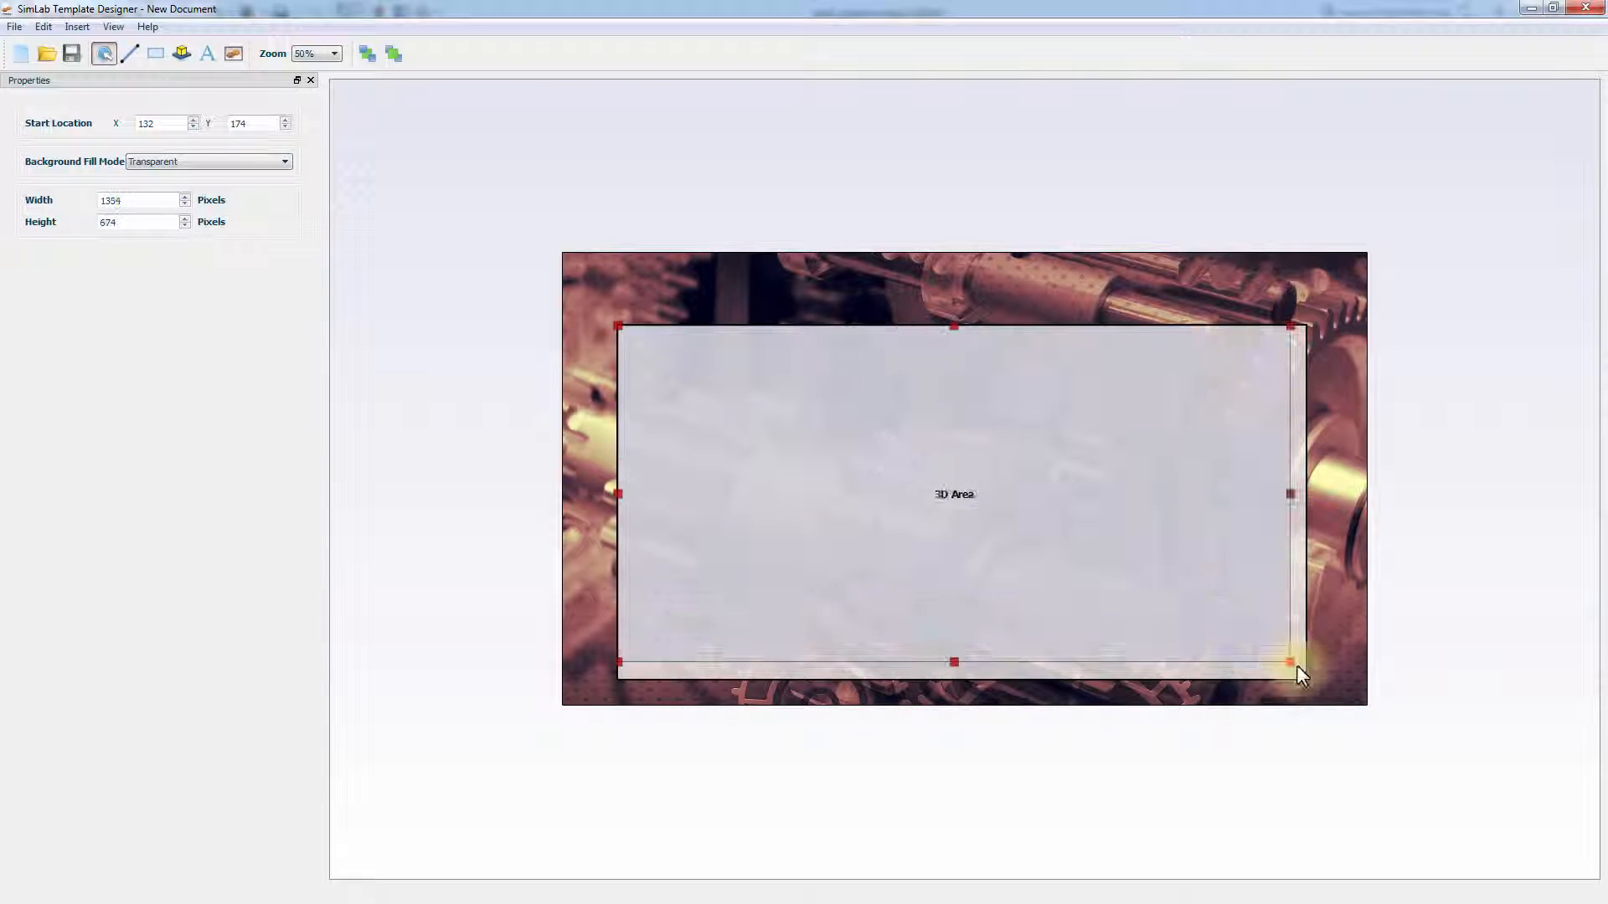
{"action": "left_click_drag", "start_coordinate": [1301, 674], "coordinate": [1312, 690]}
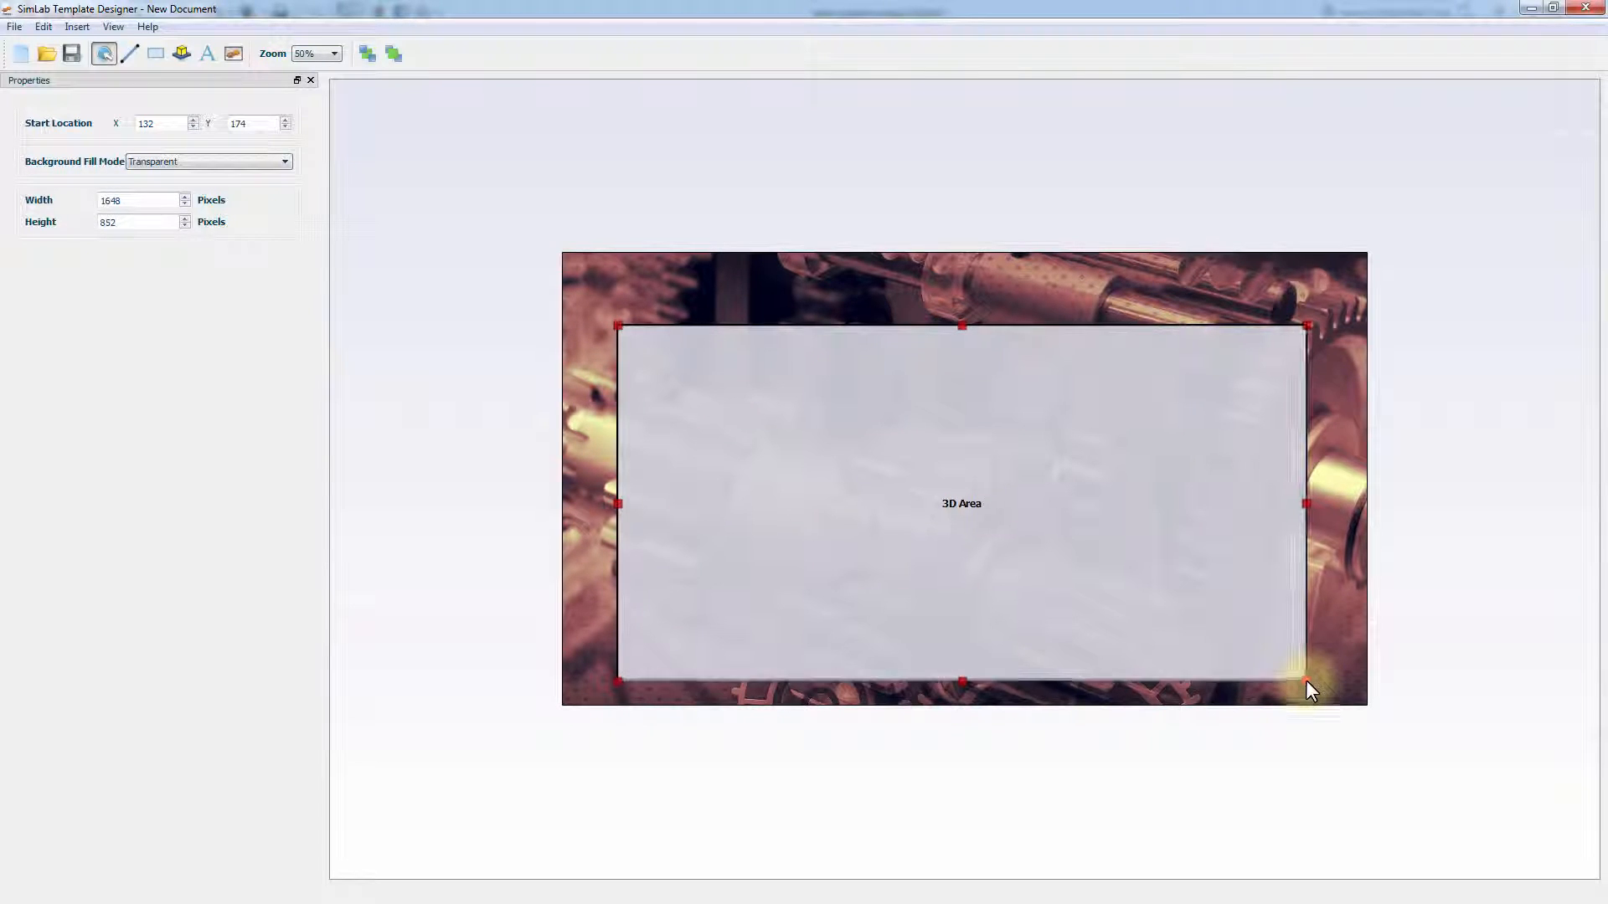
{"action": "left_click_drag", "start_coordinate": [1308, 682], "coordinate": [1305, 680]}
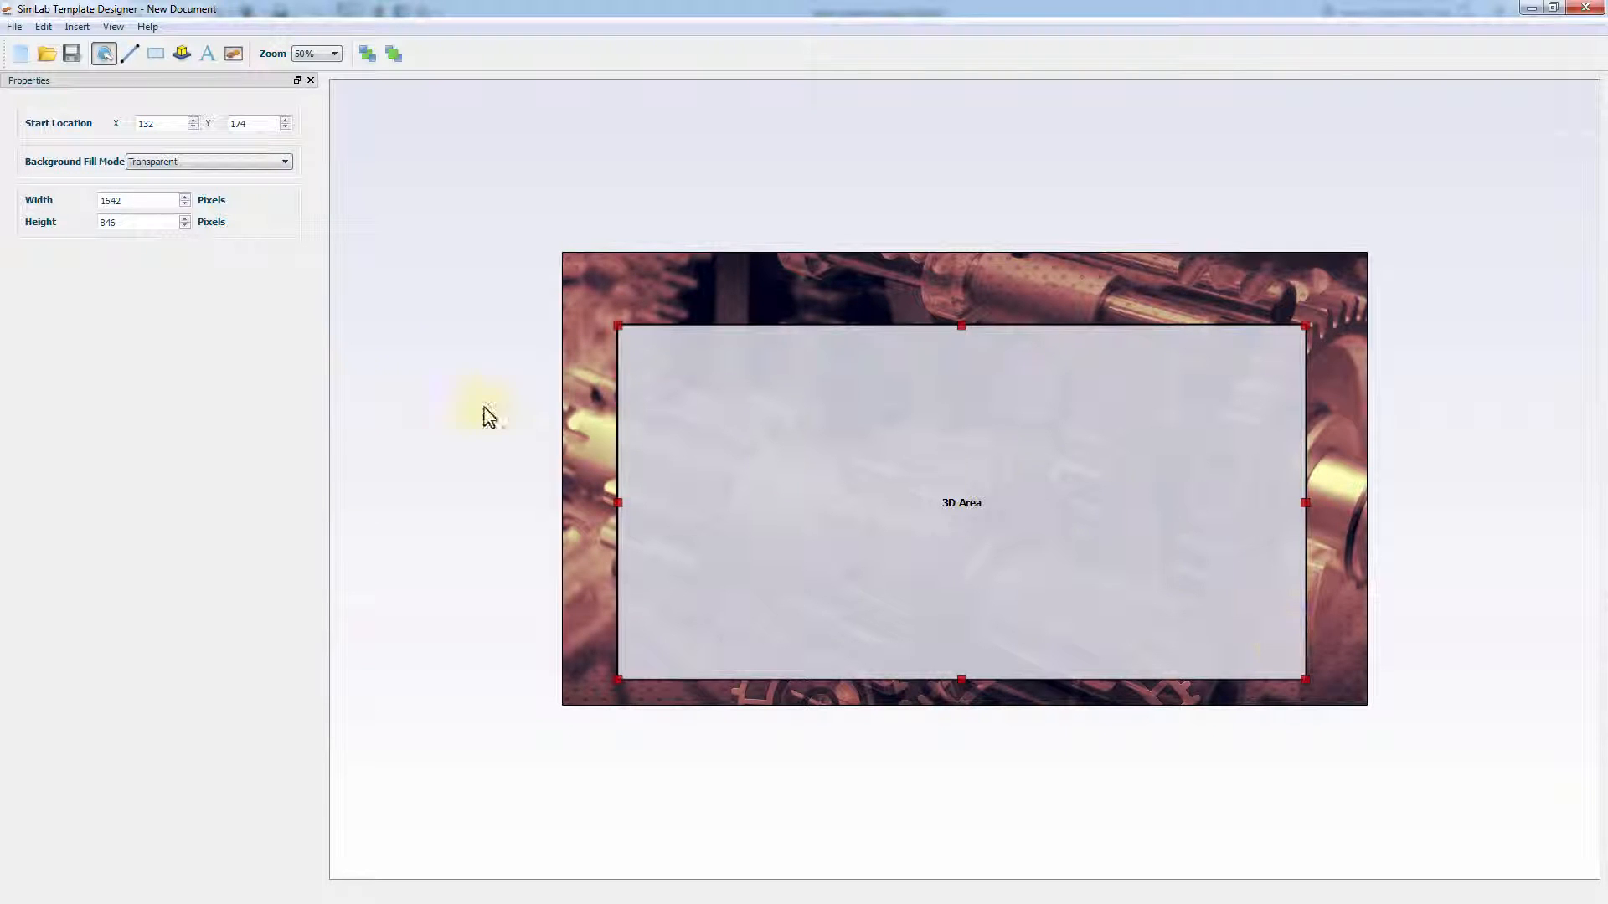
{"action": "left_click", "coordinate": [206, 53]}
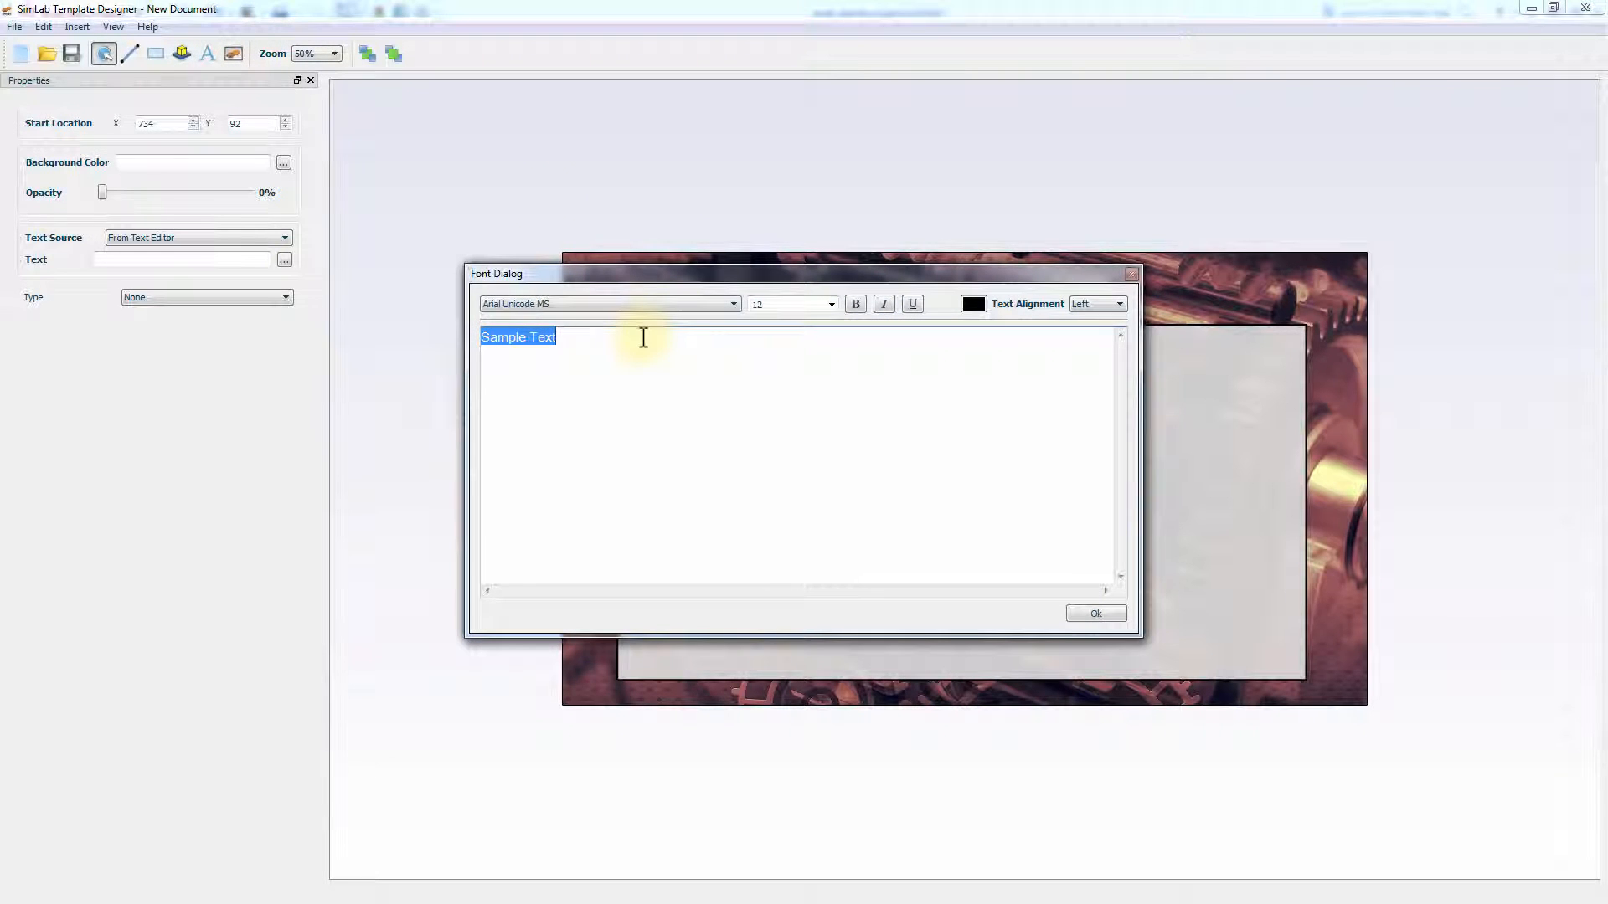
Enter the title '4 Cylinders Engine' in bold Arial, size 36.
{"action": "type", "text": "4"}
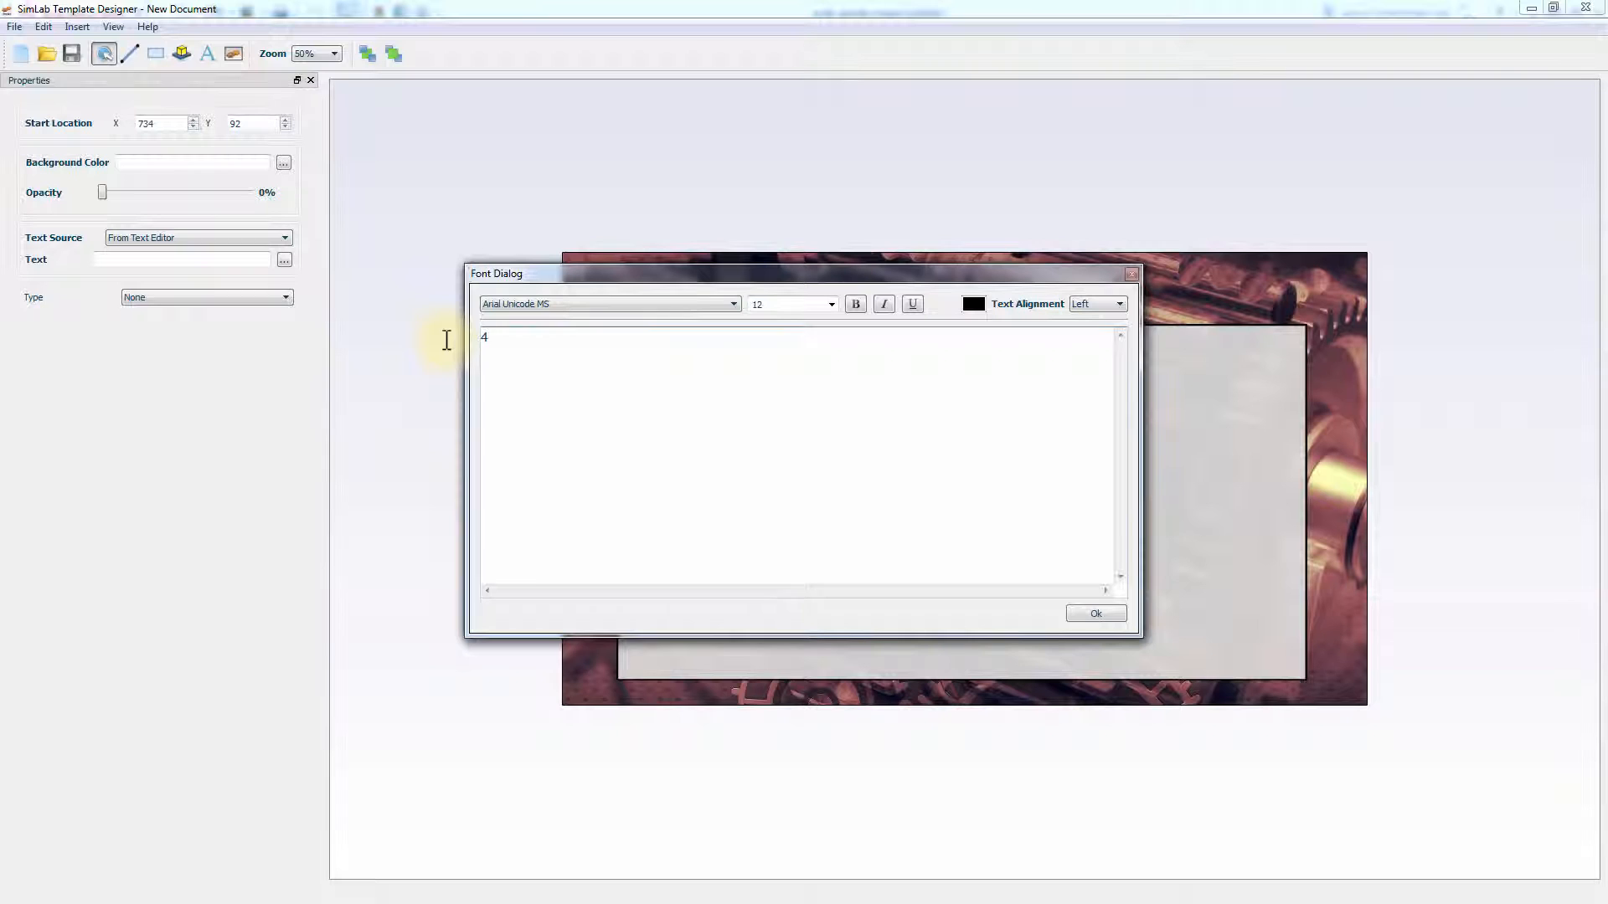
{"action": "type", "text": "Cylinders"}
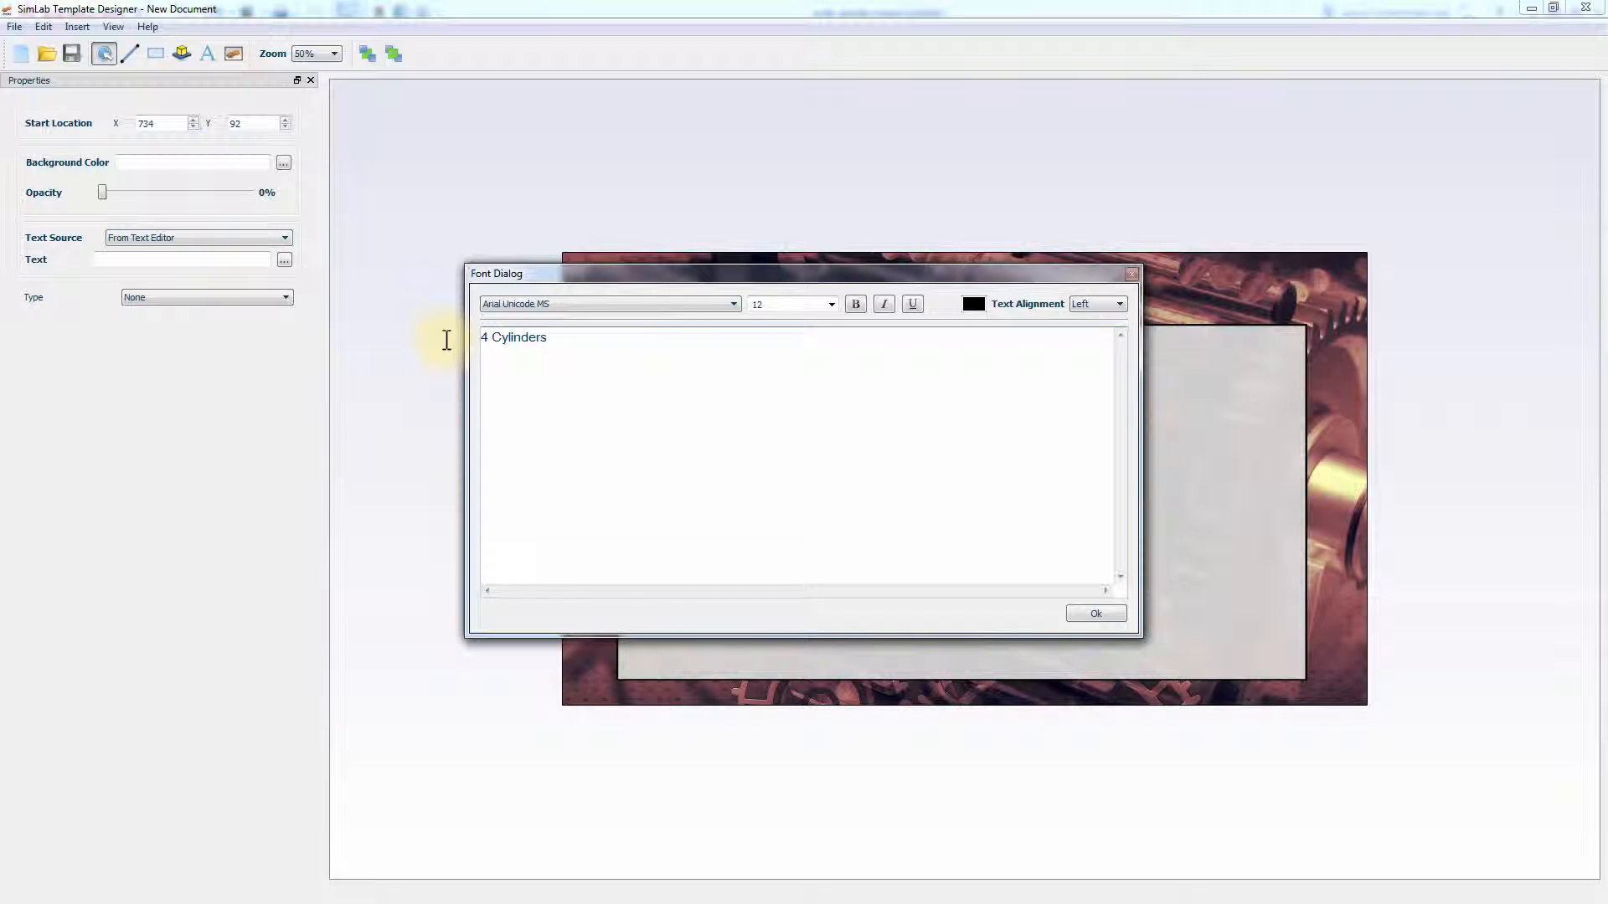
{"action": "type", "text": "Engine"}
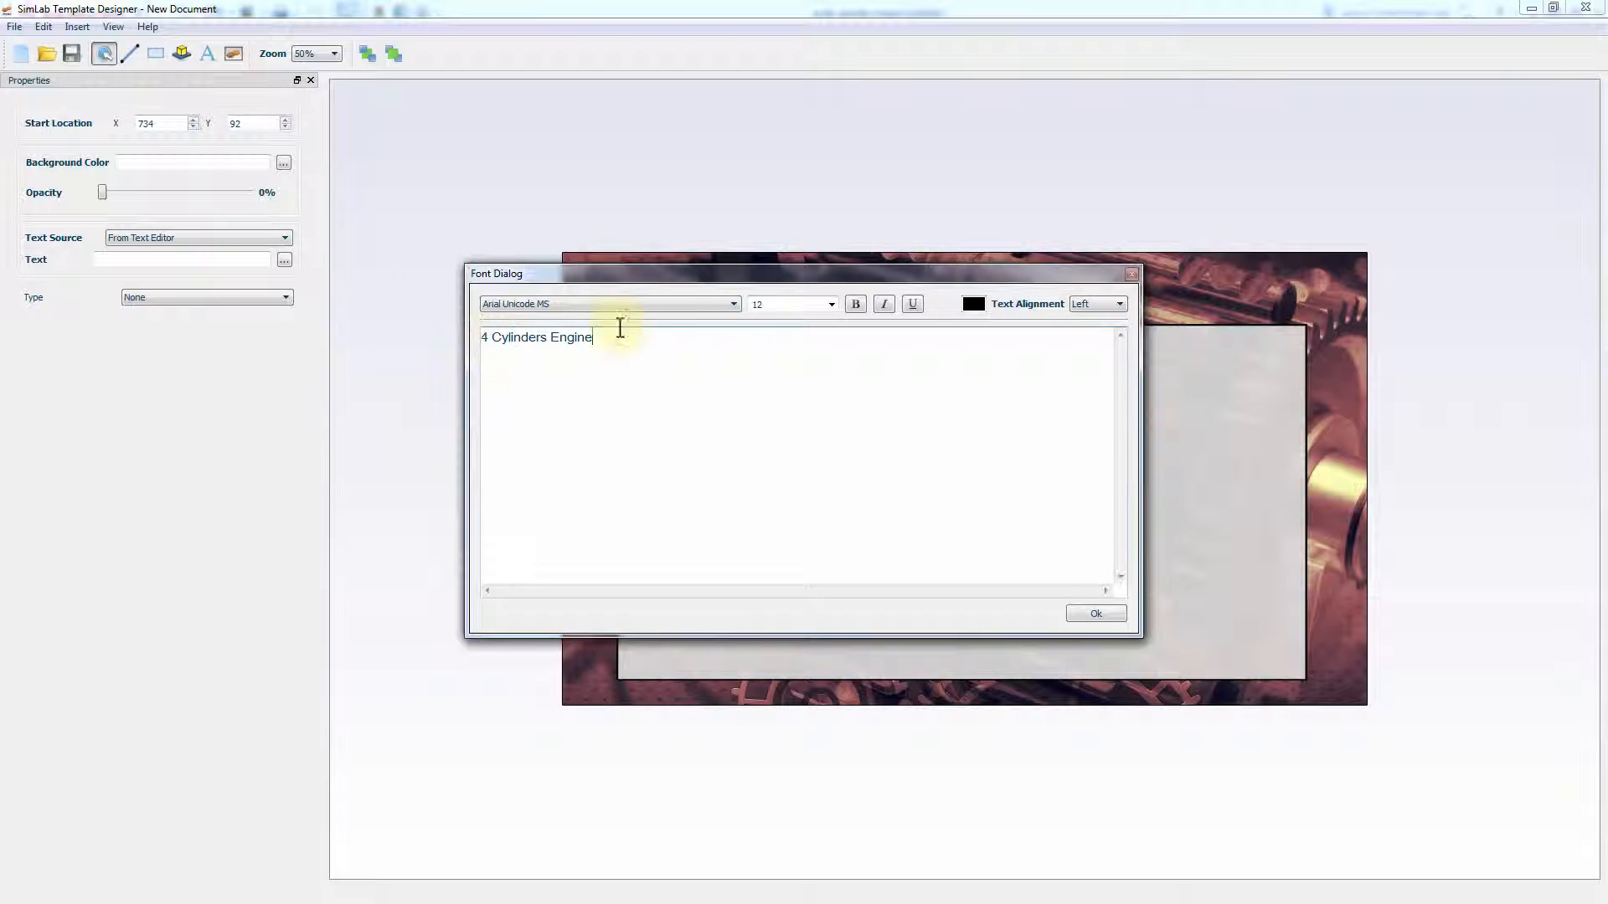
{"action": "left_click", "coordinate": [731, 303]}
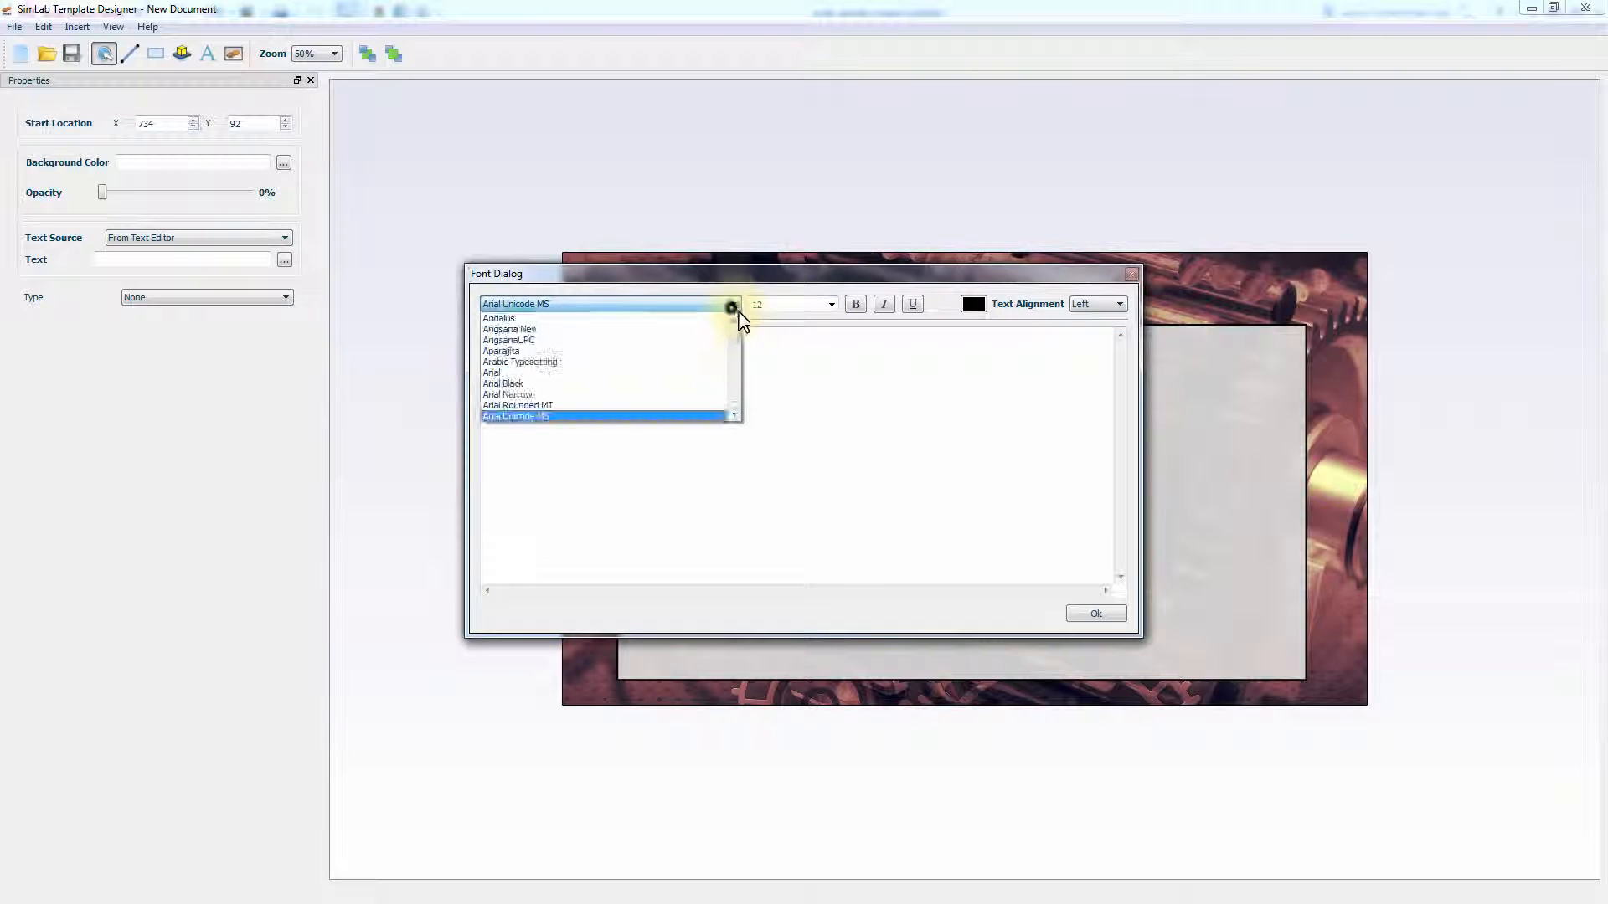
{"action": "left_click", "coordinate": [492, 372]}
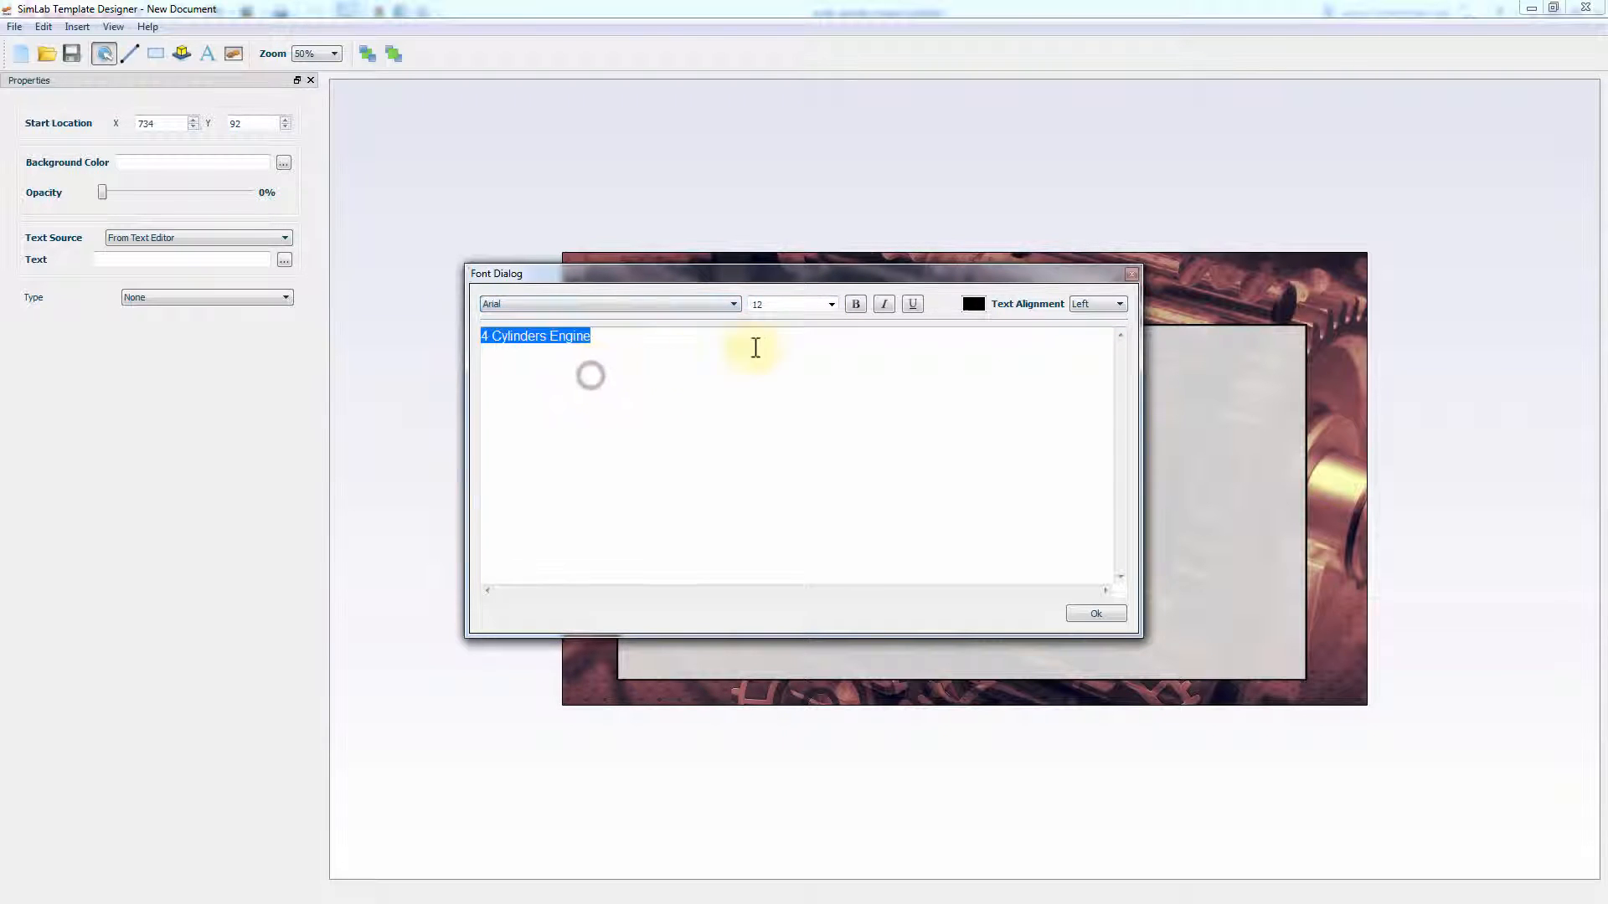
{"action": "left_click", "coordinate": [830, 303]}
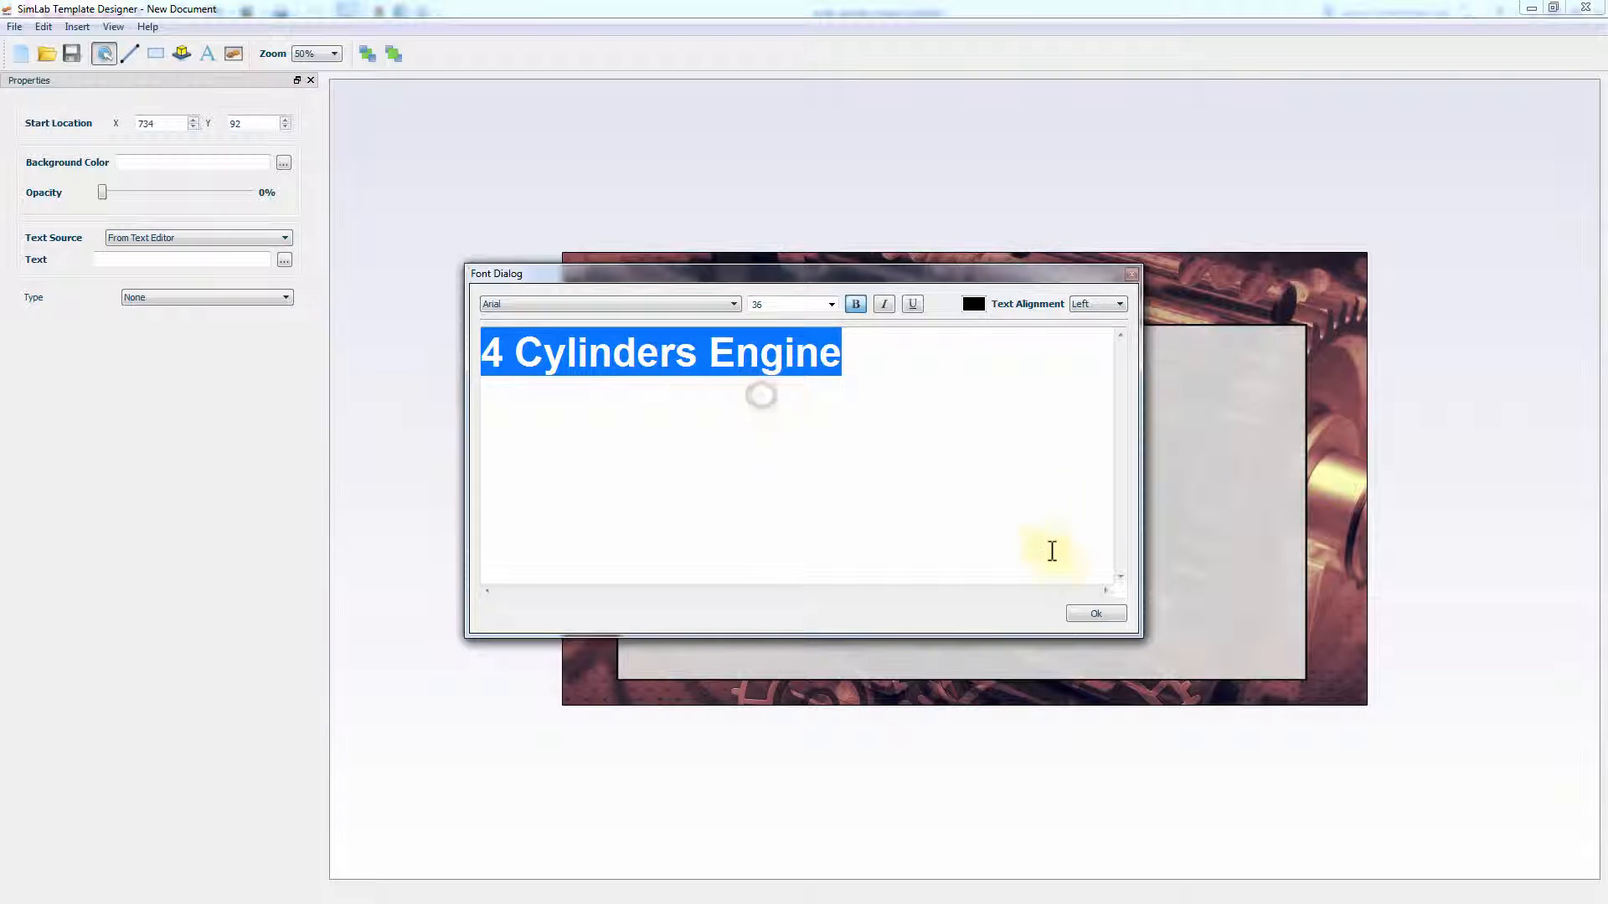
{"action": "left_click", "coordinate": [972, 303]}
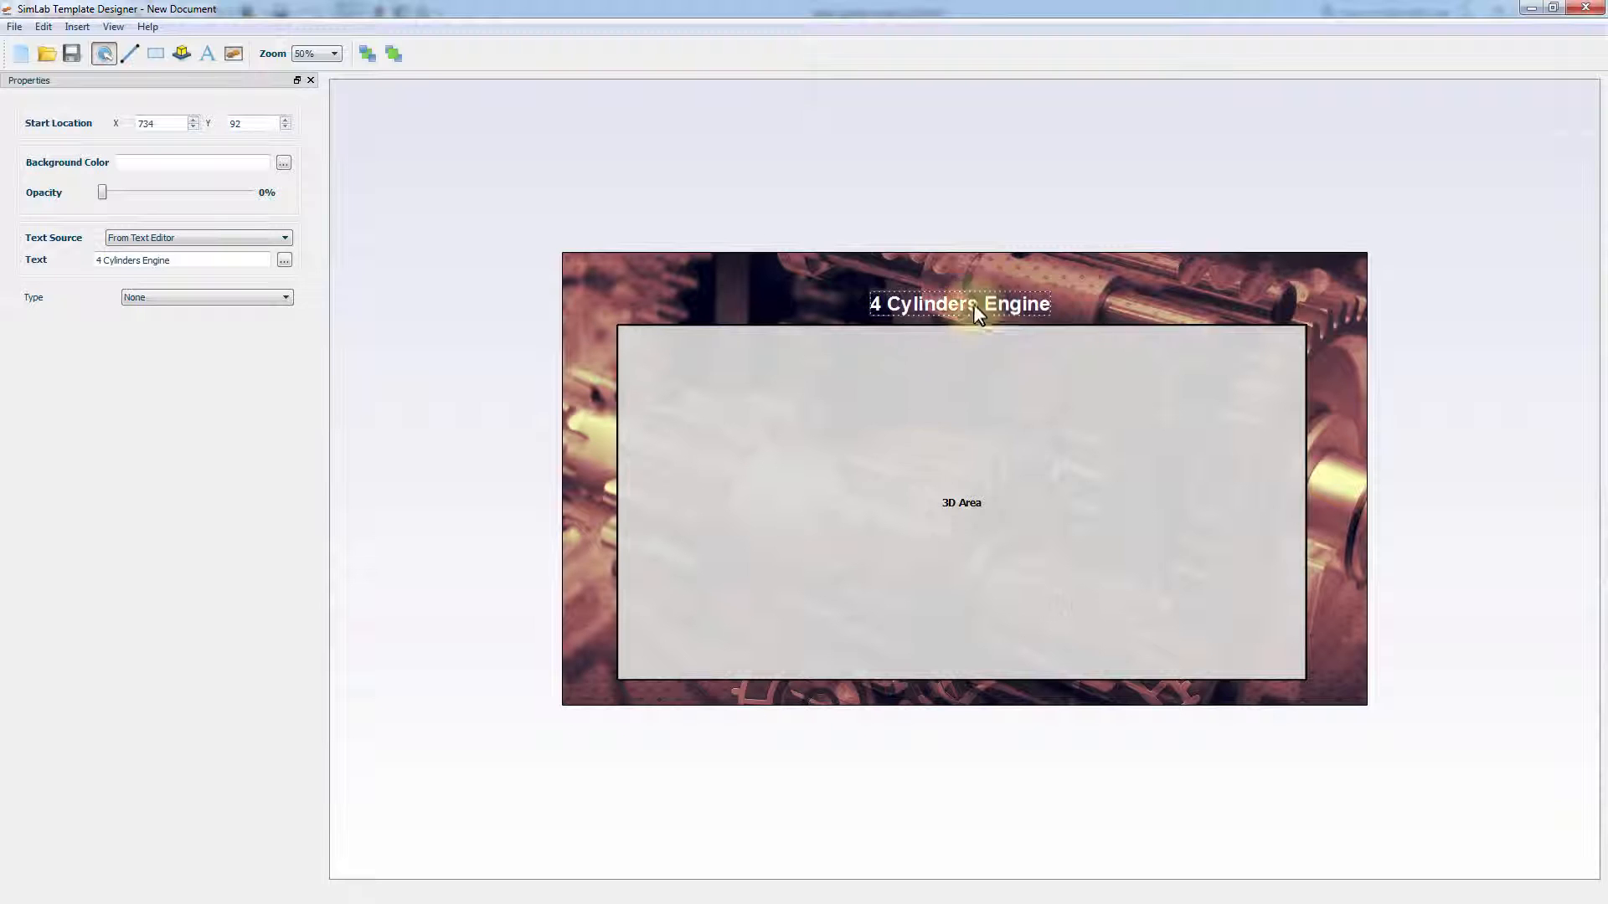
Centre the title above the 3D Area and save the template as Mechanical_template.
{"action": "left_click_drag", "start_coordinate": [974, 313], "coordinate": [962, 296]}
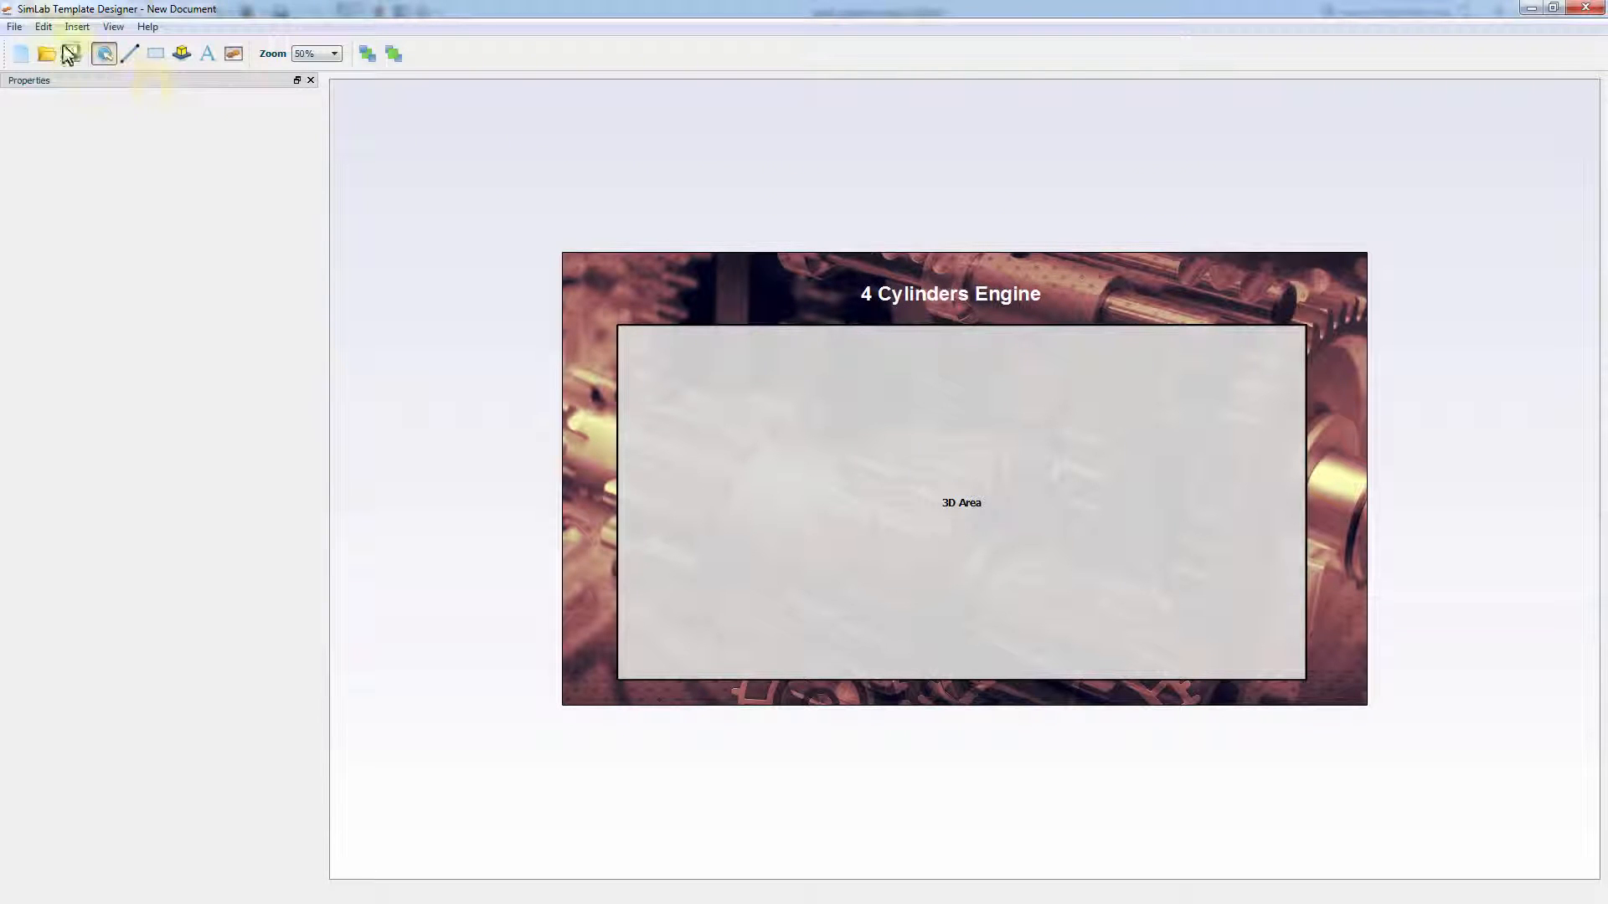
{"action": "left_click", "coordinate": [14, 26]}
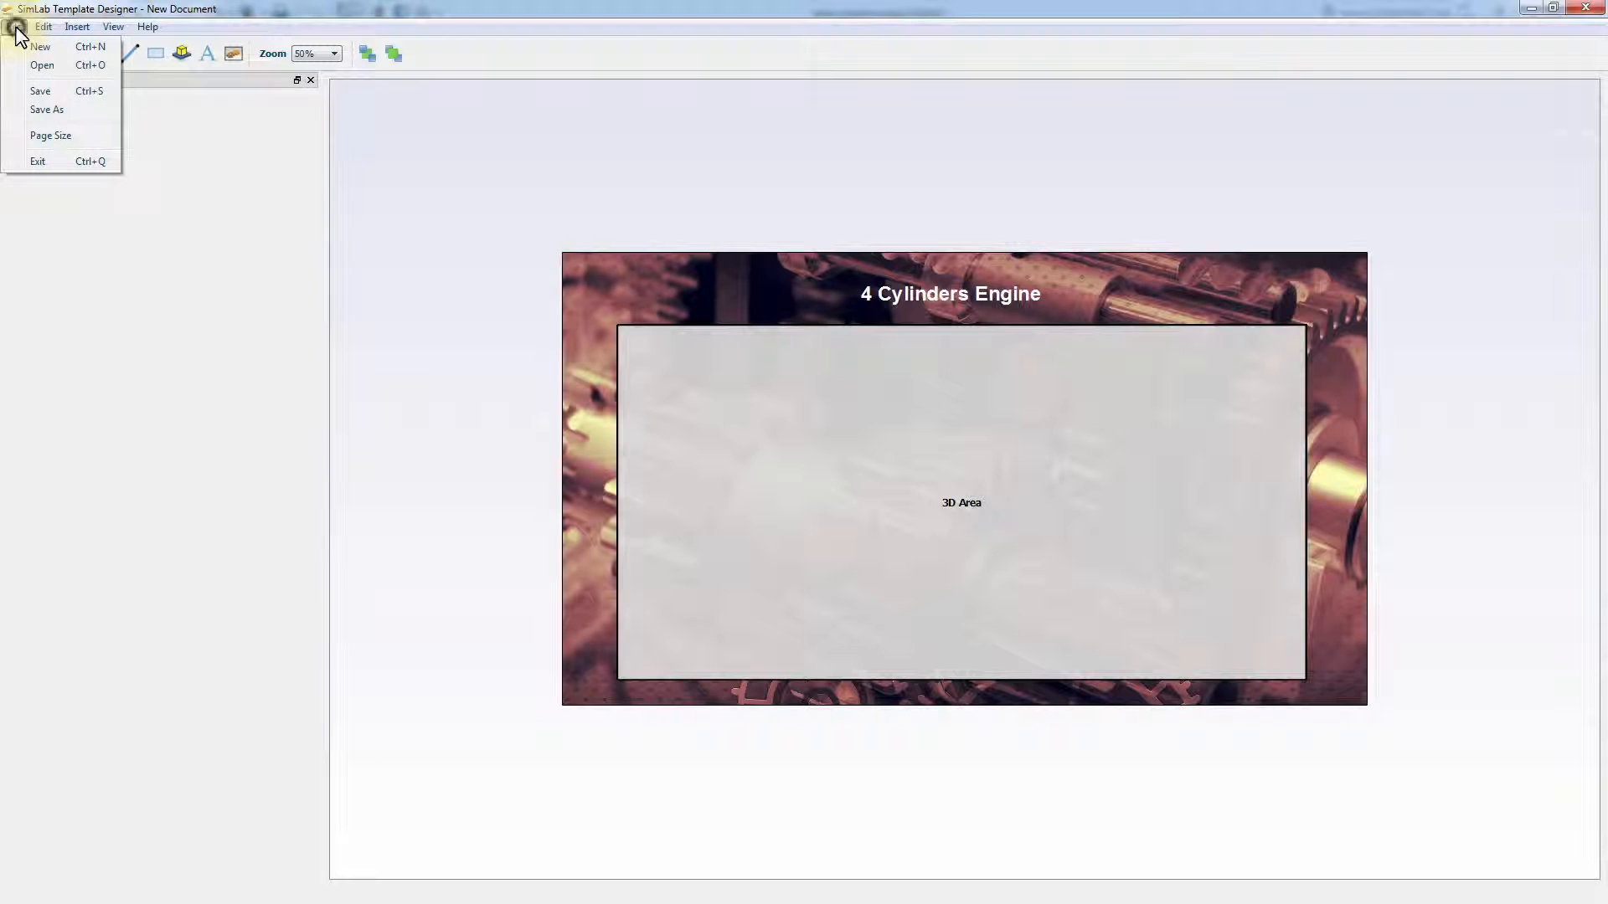
{"action": "left_click", "coordinate": [40, 91]}
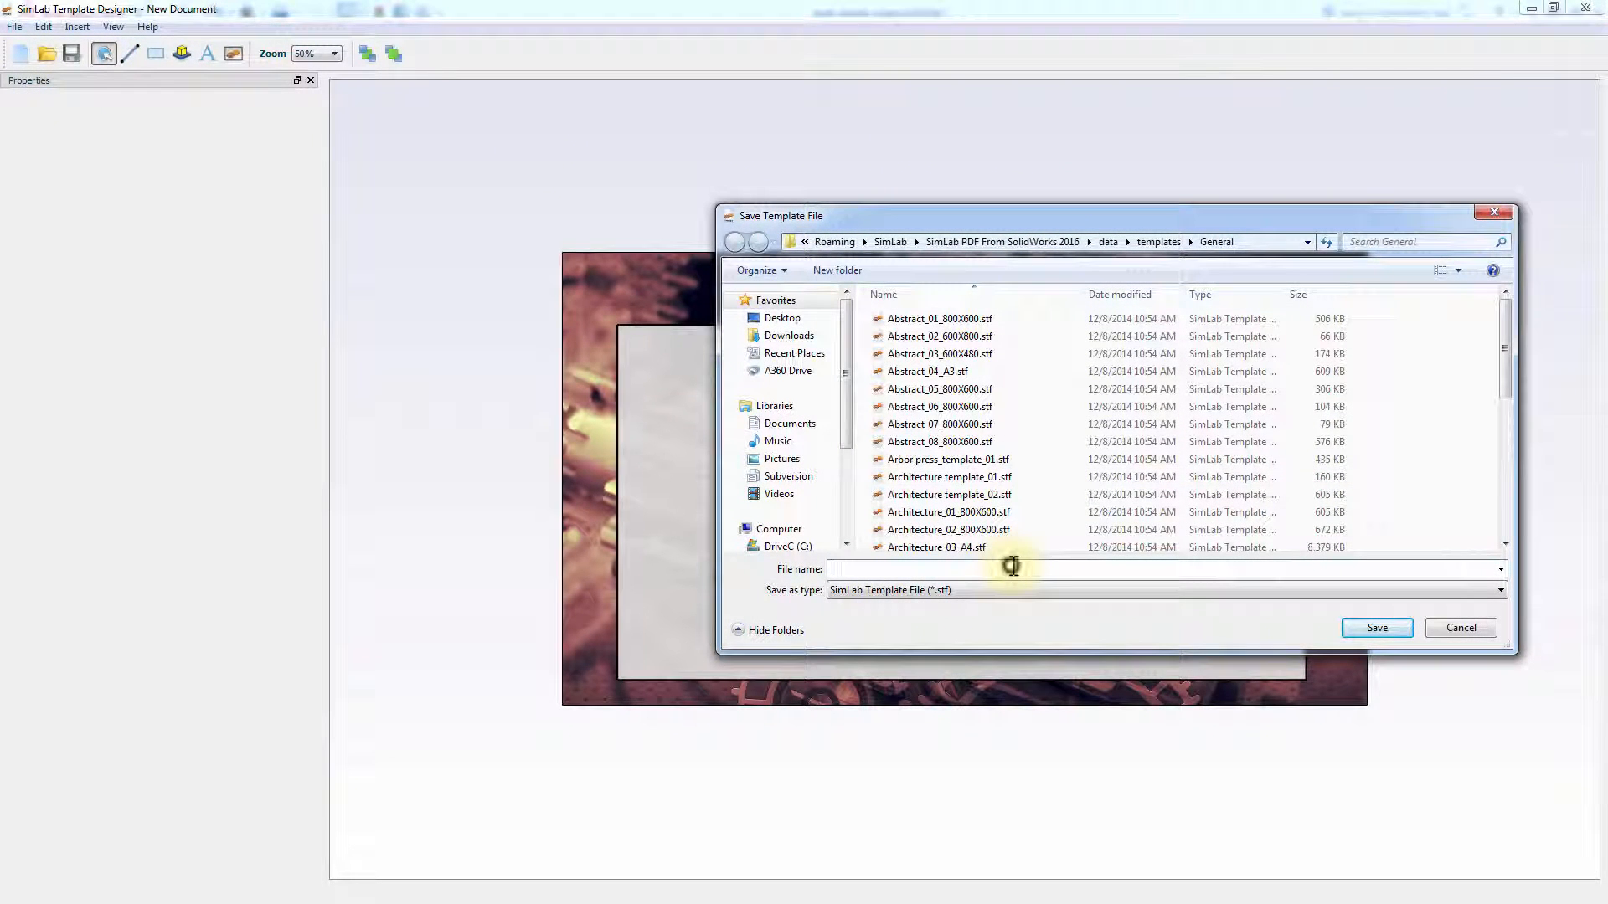
{"action": "type", "text": "Mechanical_template"}
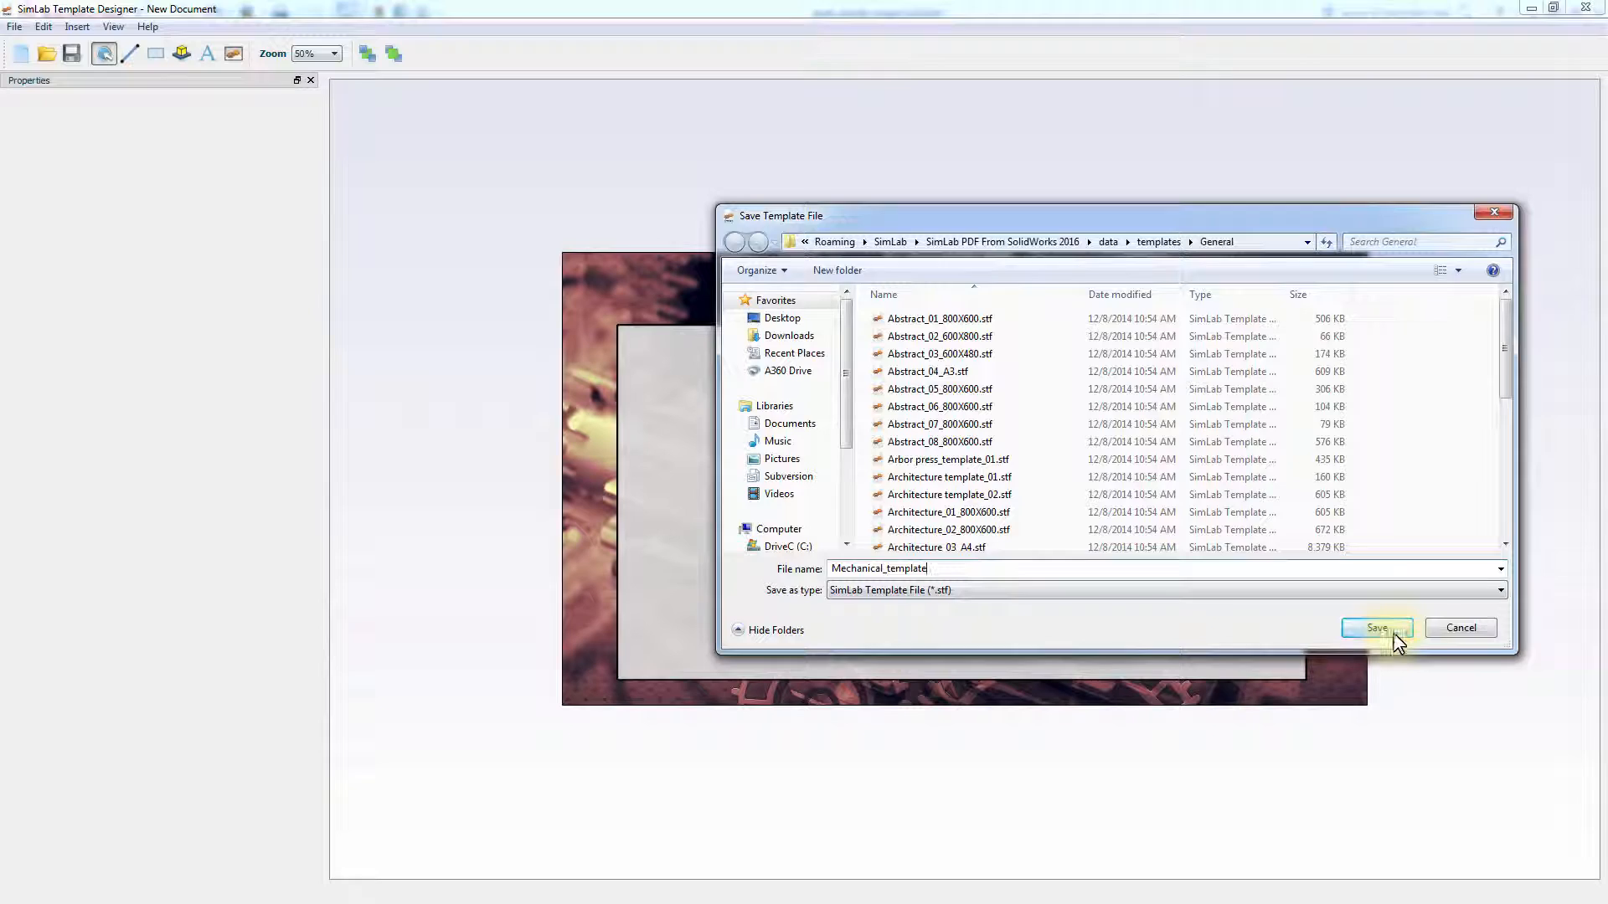
{"action": "left_click", "coordinate": [1375, 627]}
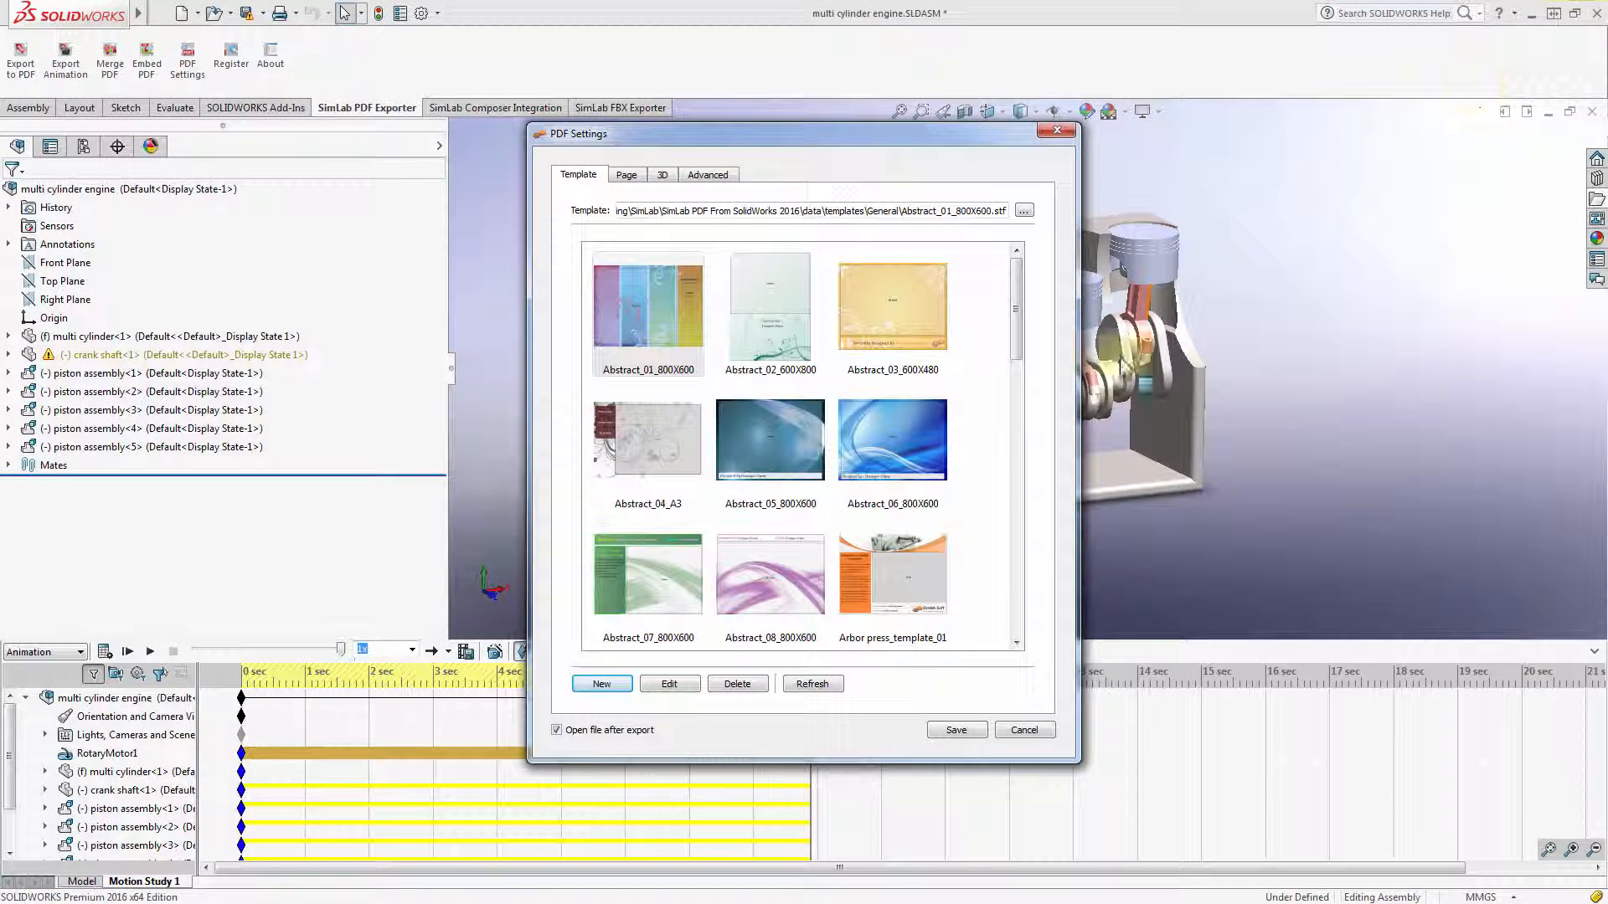
Refresh the template list, select Mechanical_template, and save the PDF settings.
{"action": "left_click", "coordinate": [811, 684]}
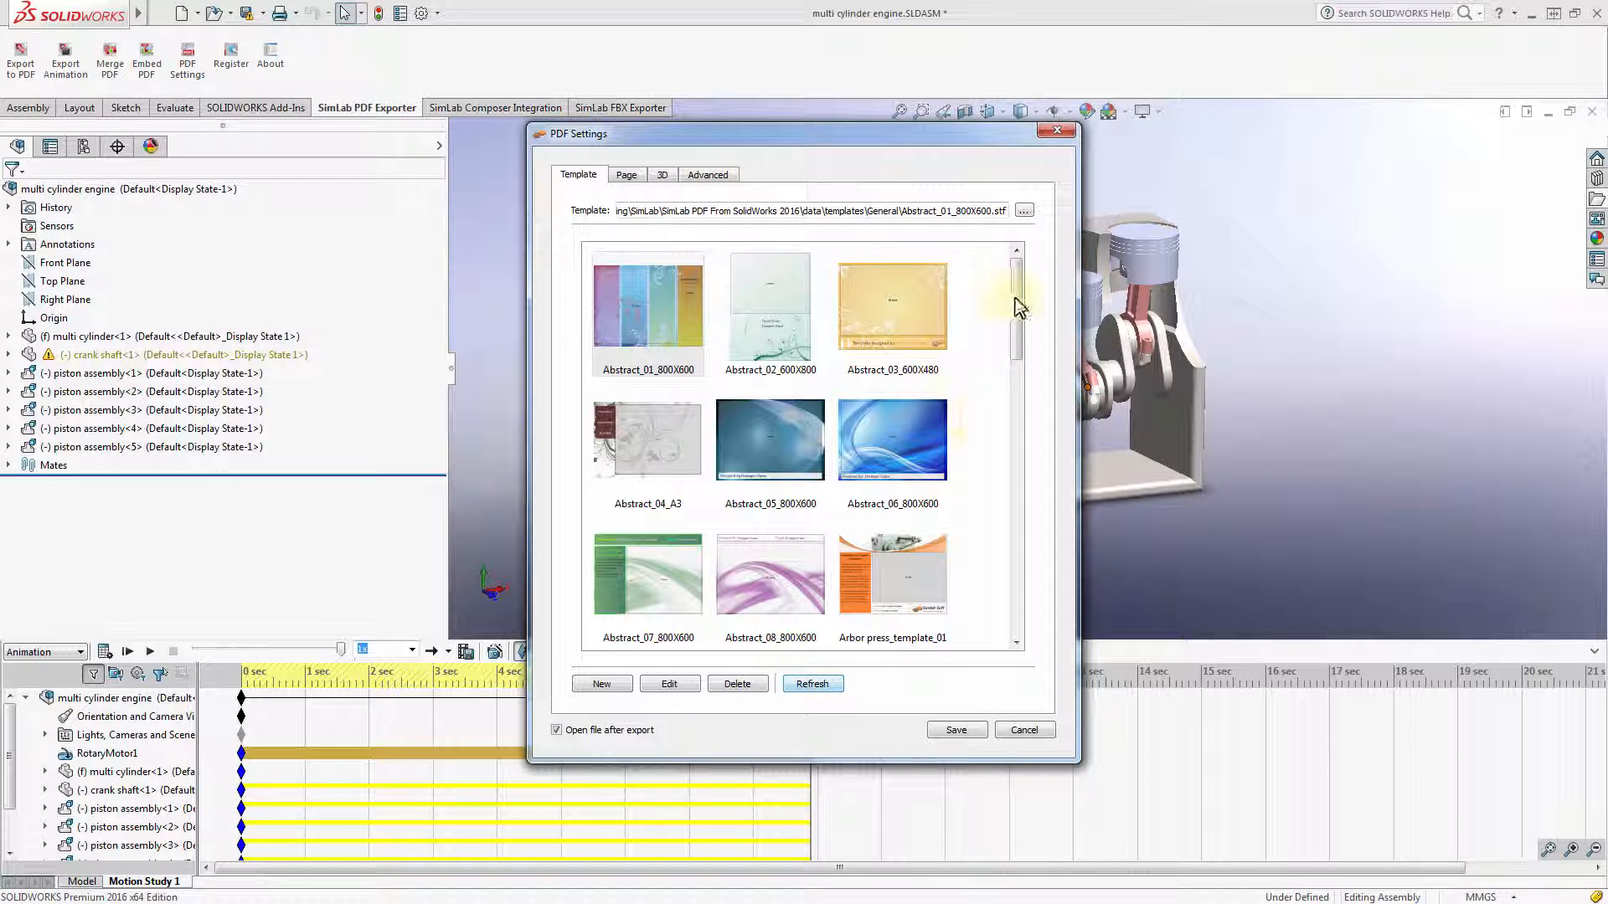
{"action": "scroll", "scroll_direction": "down", "scroll_amount": 3}
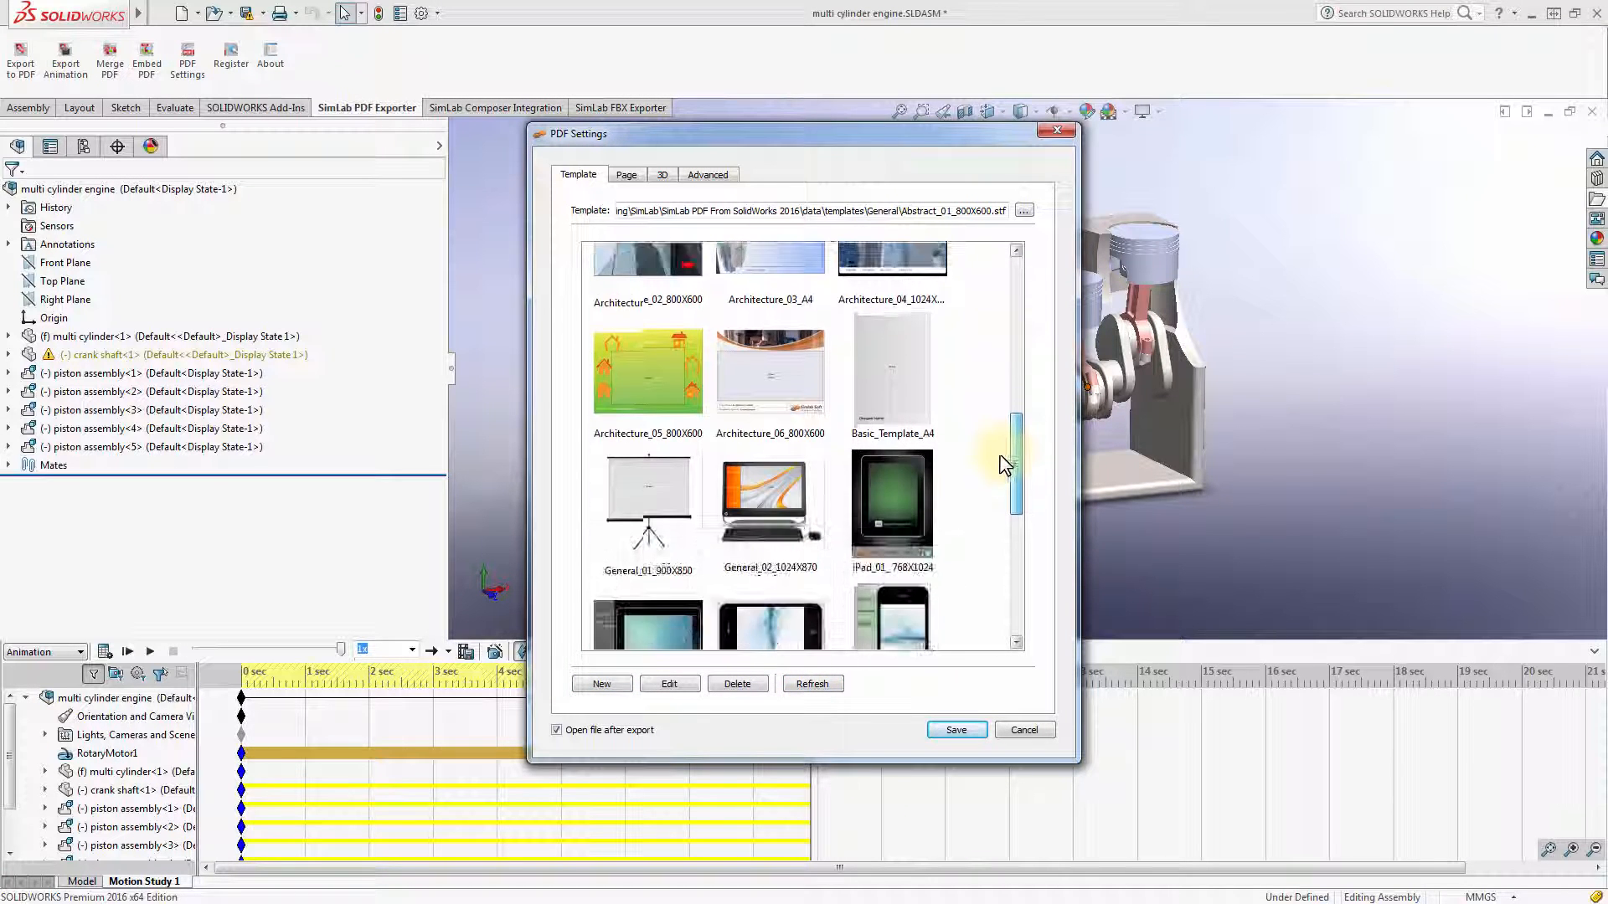
{"action": "scroll", "scroll_direction": "down", "scroll_amount": 3}
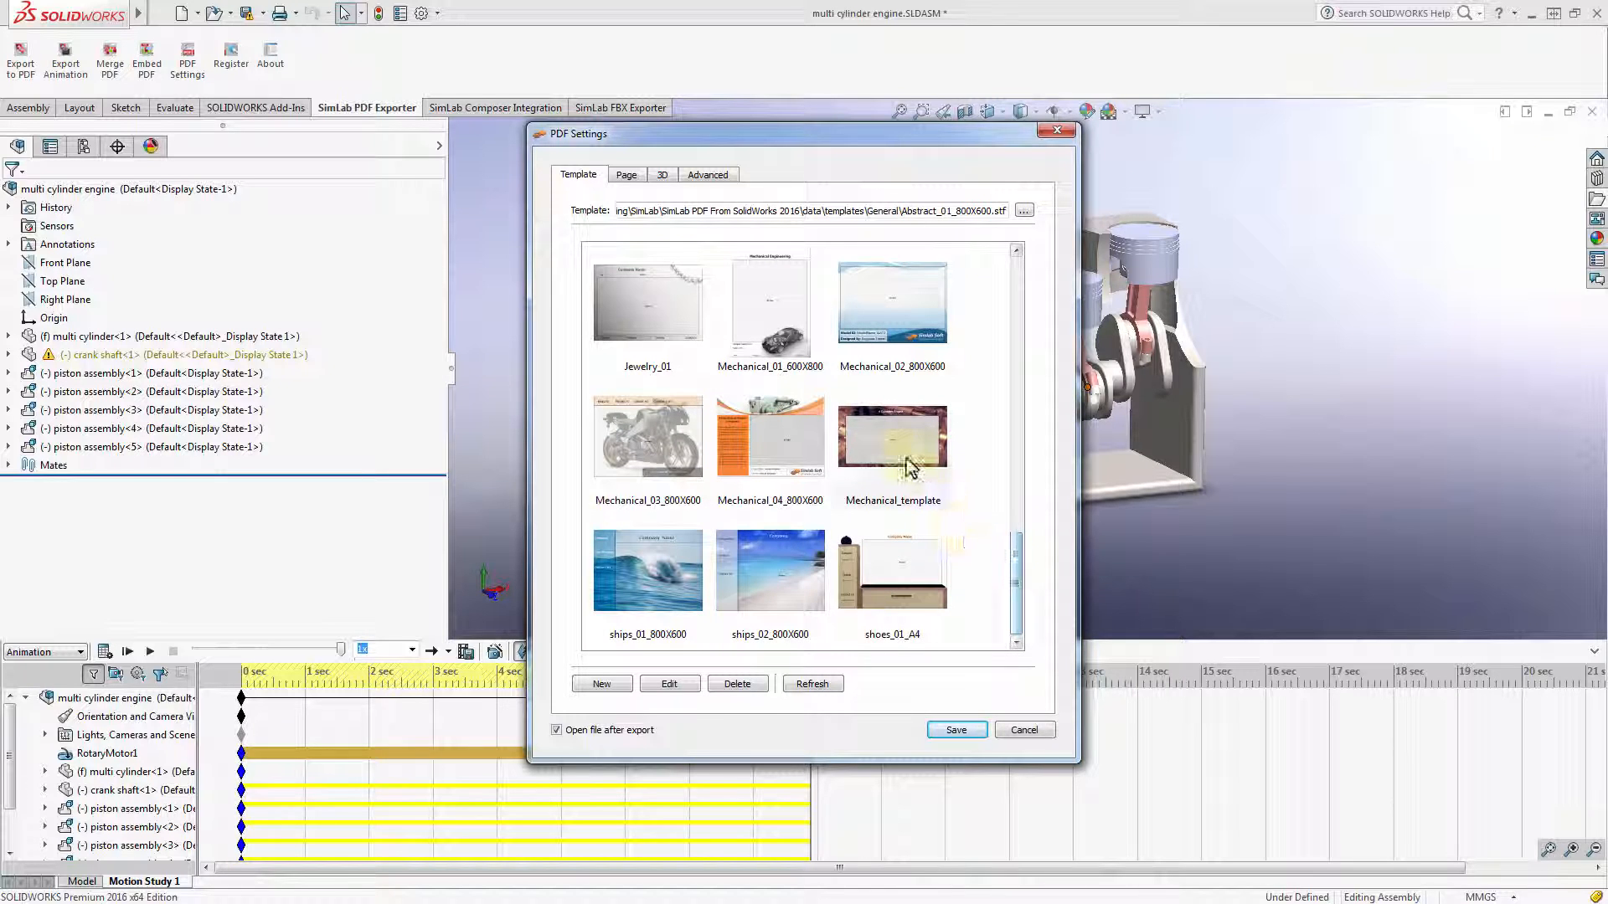
{"action": "left_click", "coordinate": [891, 445]}
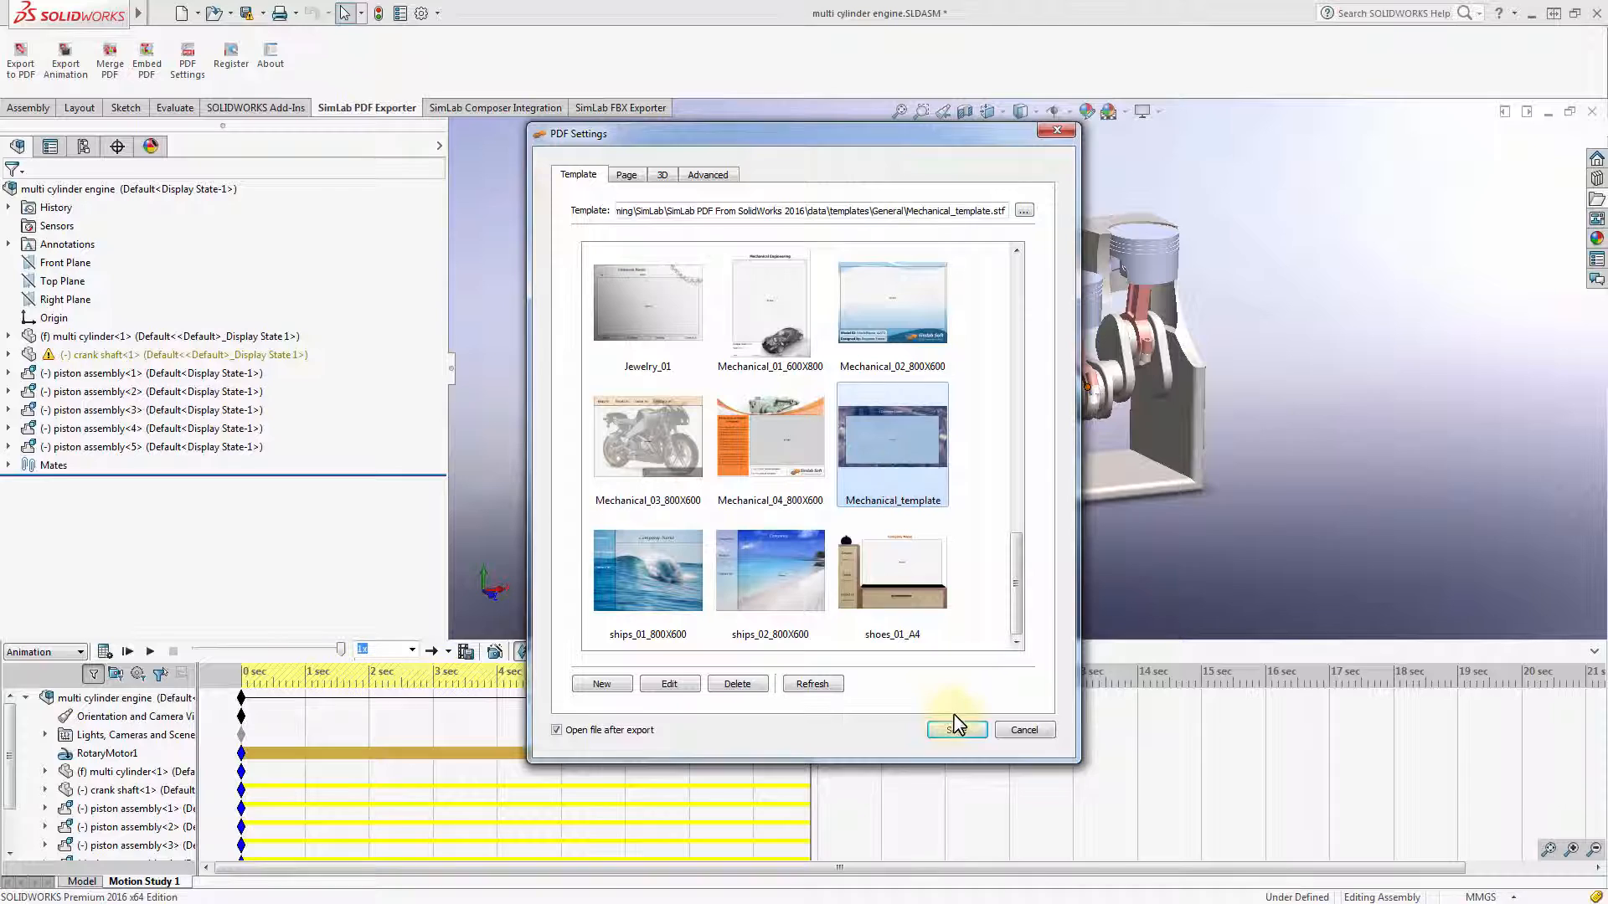
{"action": "left_click", "coordinate": [954, 729]}
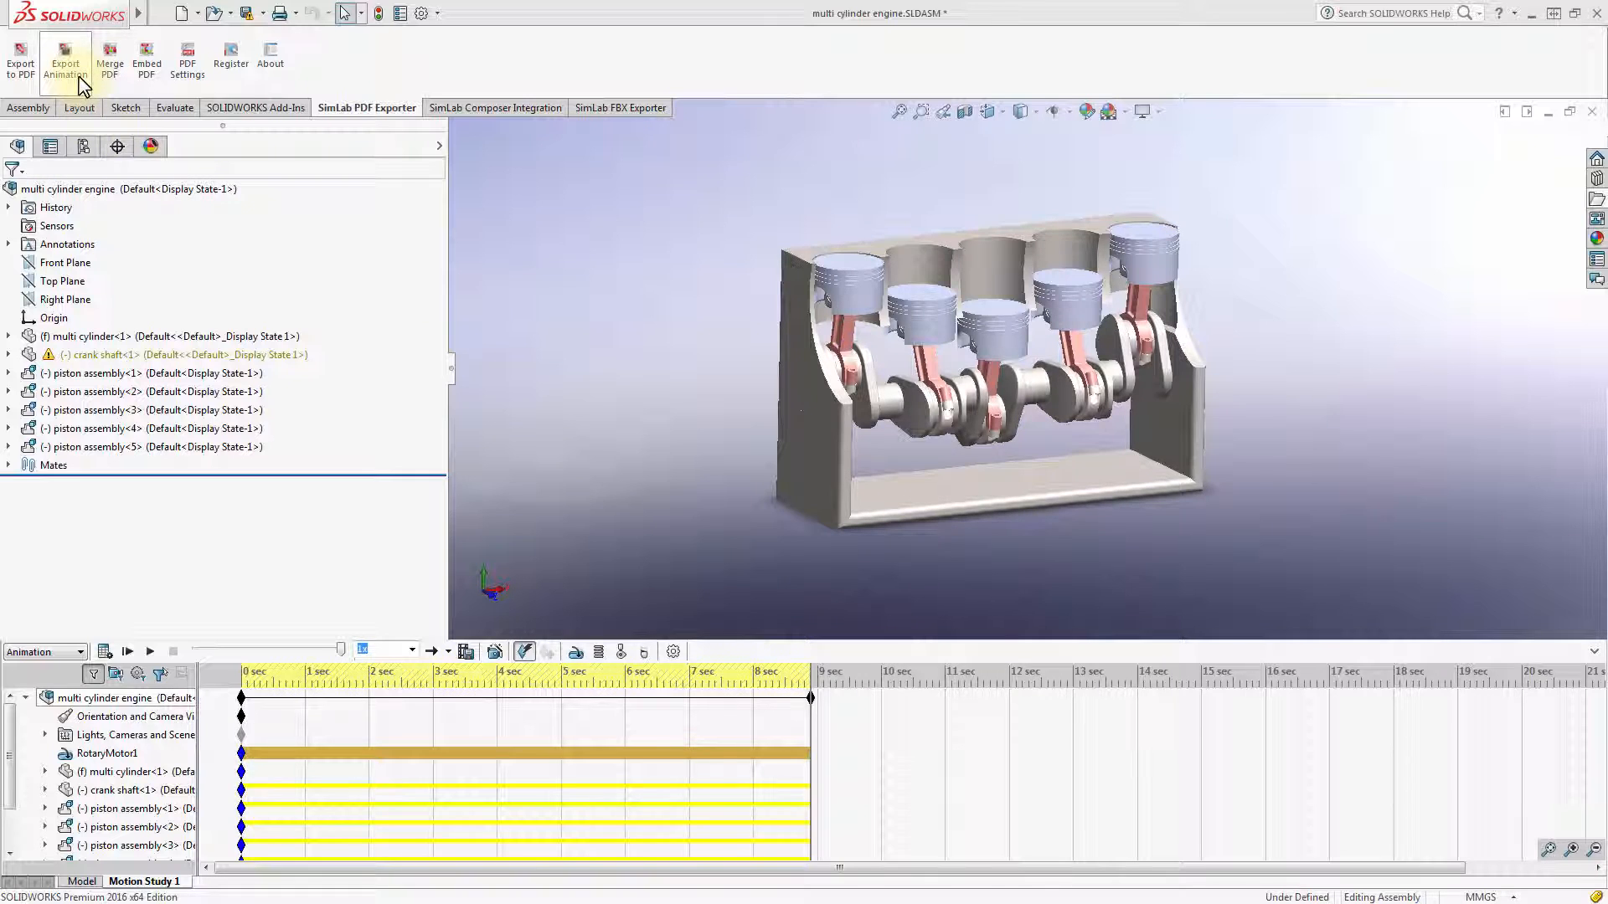
{"action": "mouse_move", "coordinate": [64, 59]}
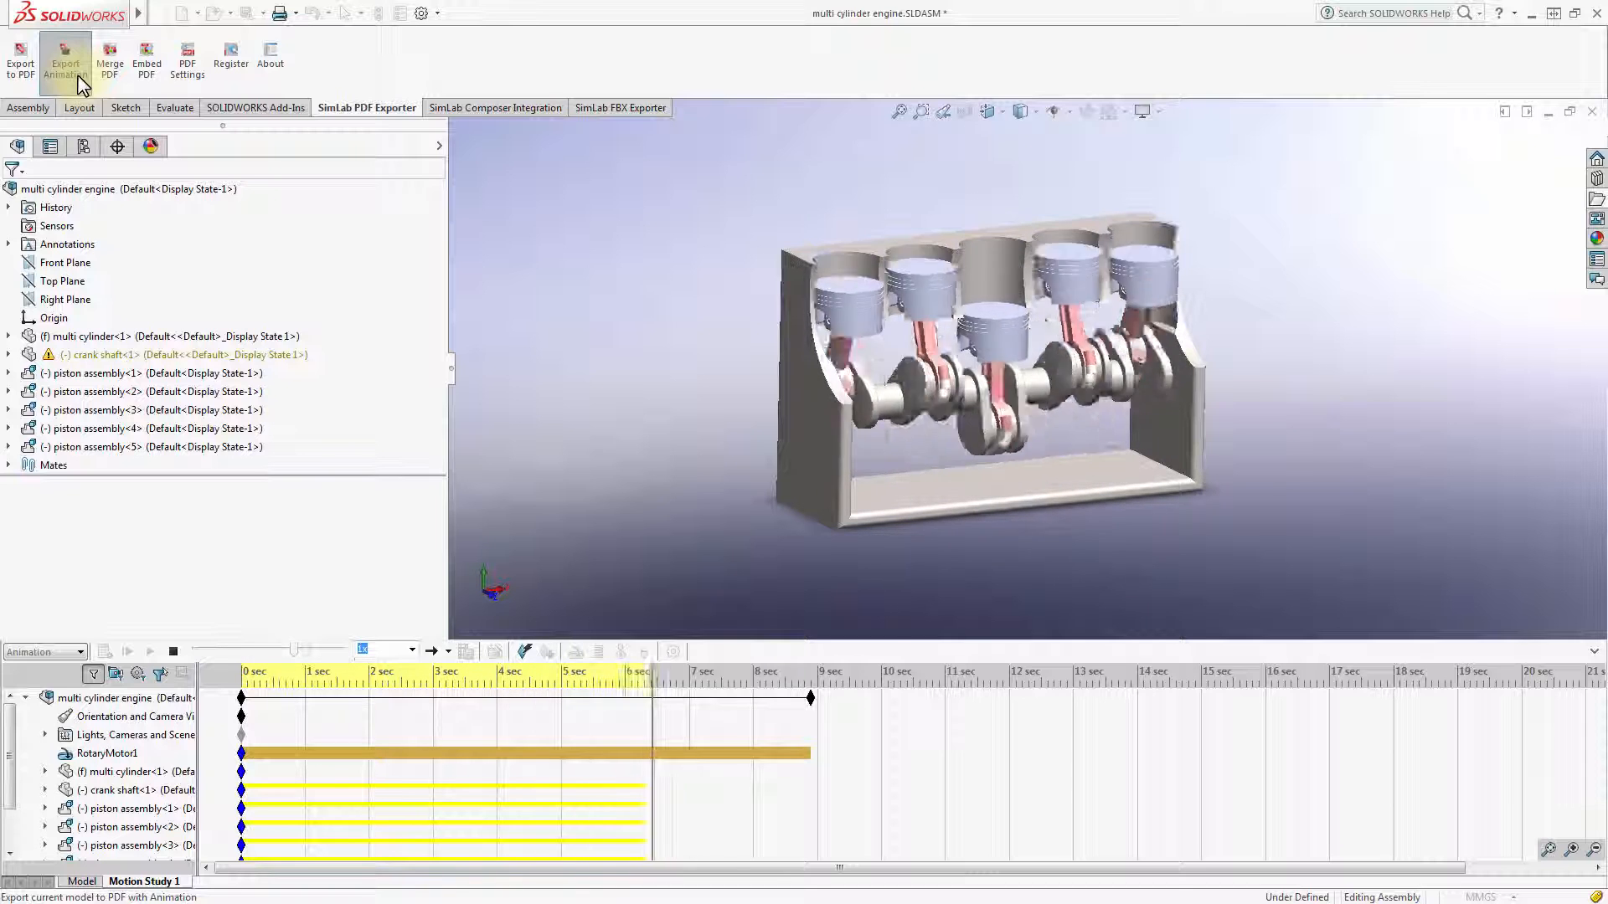
Export the engine animation as the 3D PDF '4Cylinders Engine' in Template Design.
{"action": "left_click", "coordinate": [64, 56]}
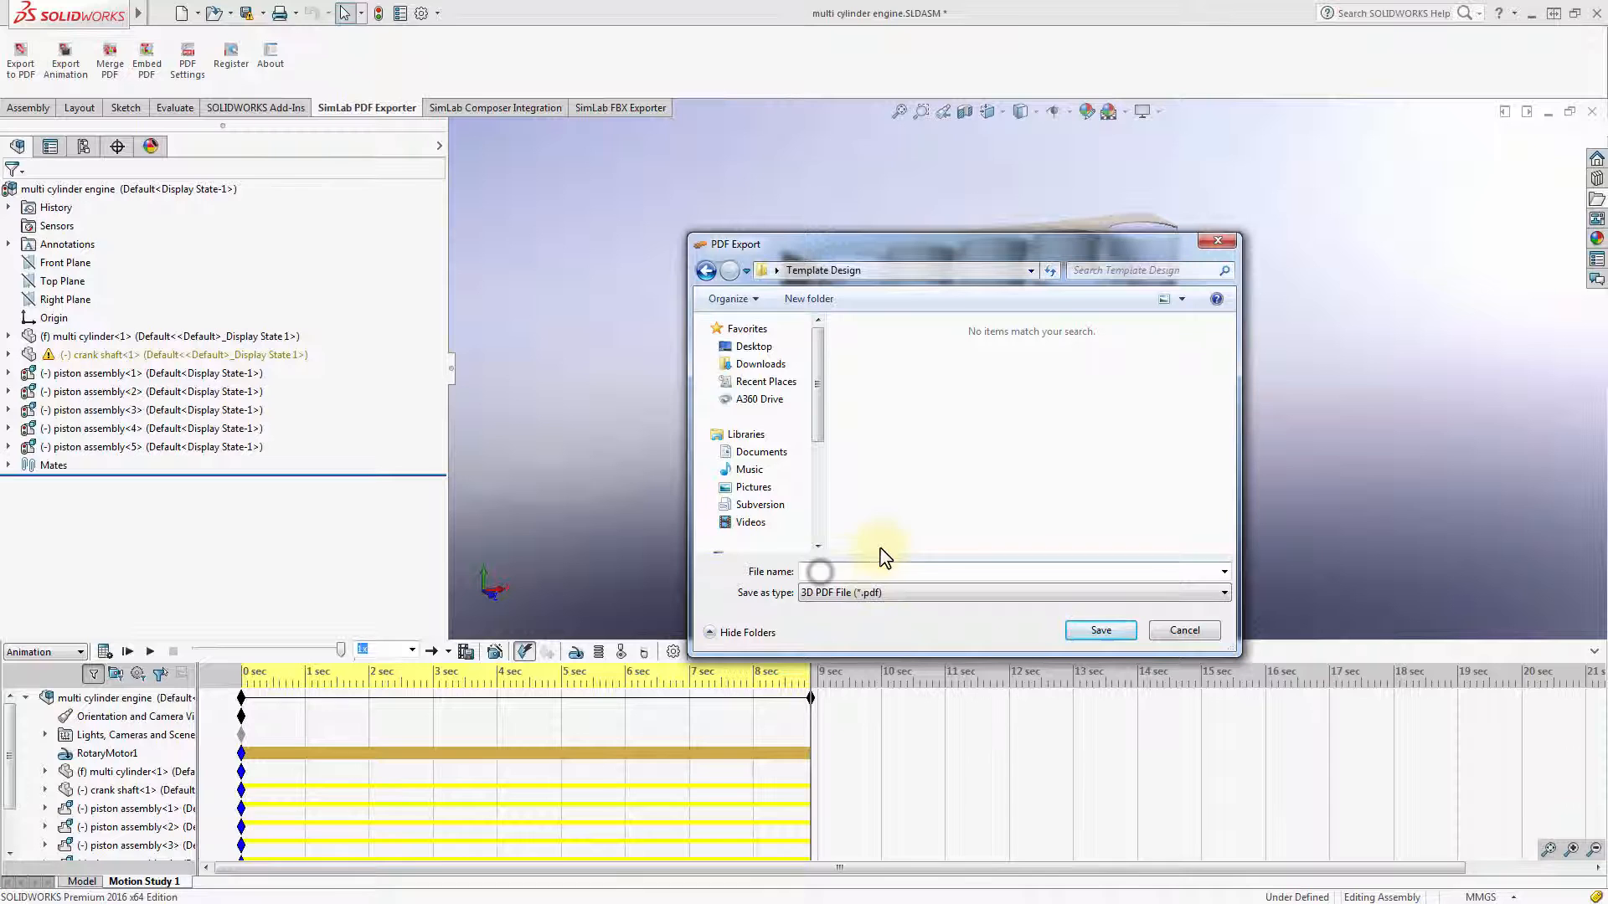
{"action": "type", "text": "4cyl"}
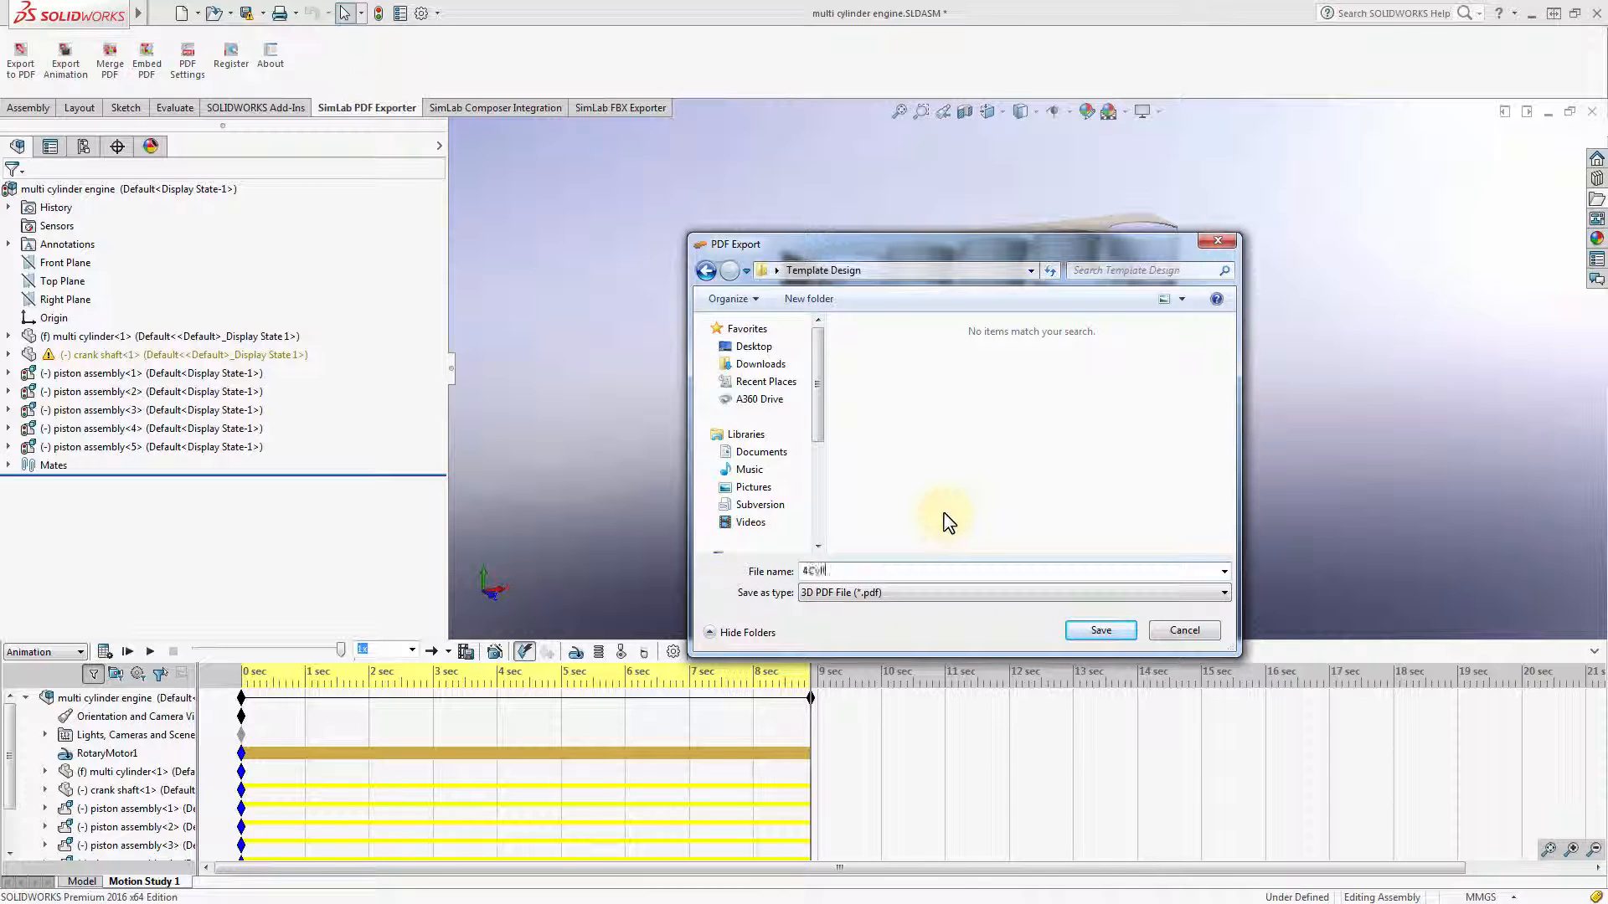
{"action": "type", "text": "Cylinders Engine"}
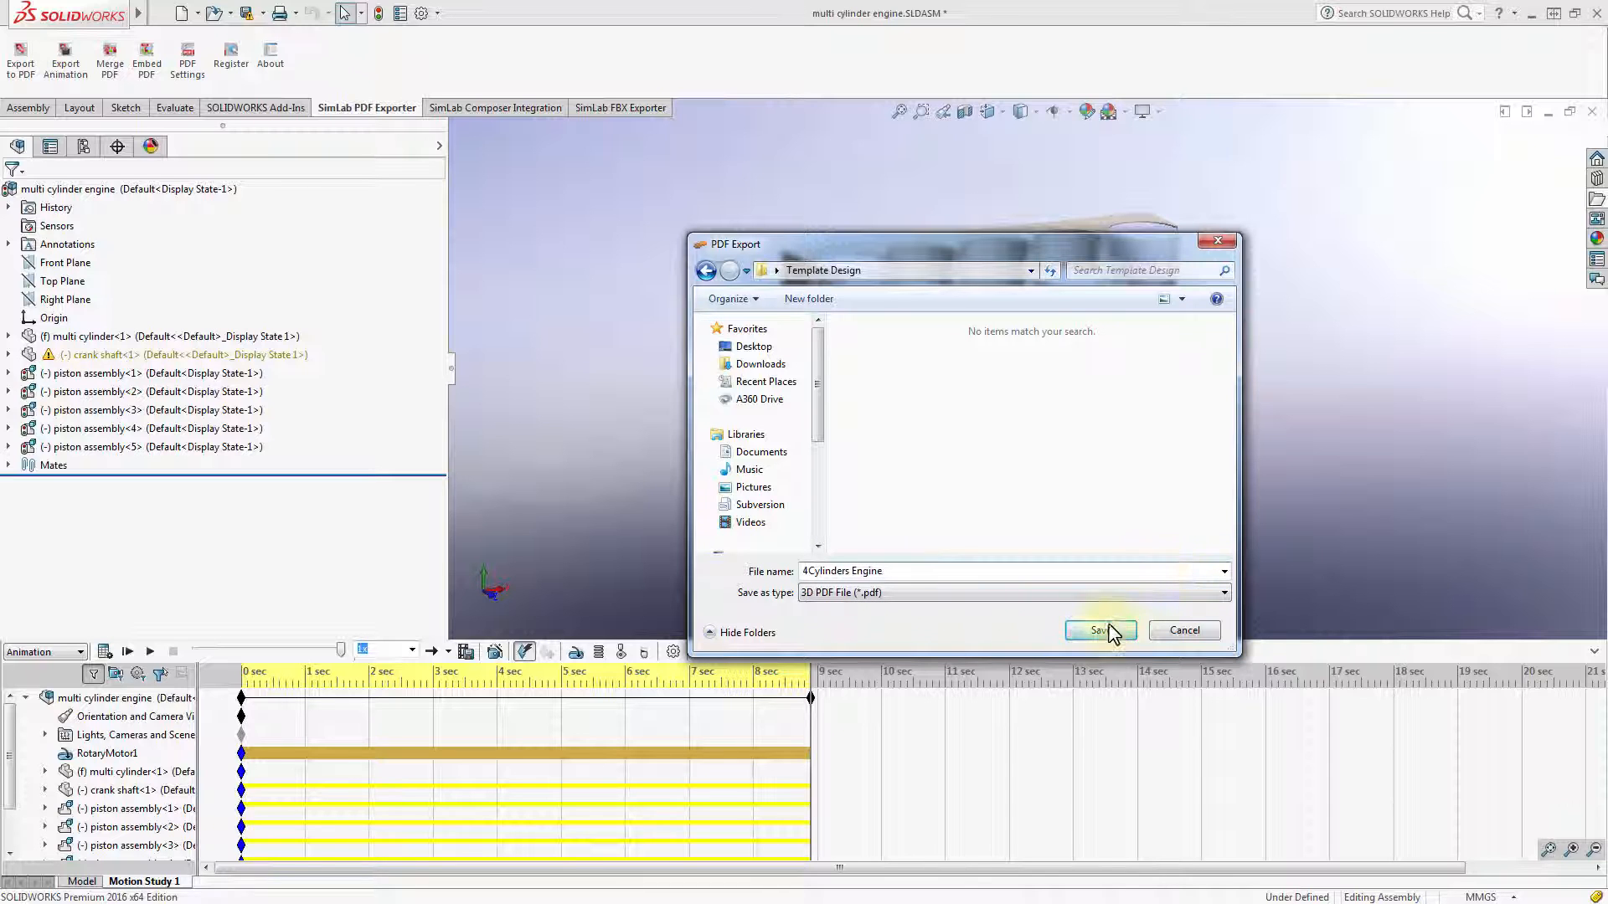
{"action": "left_click", "coordinate": [1097, 630]}
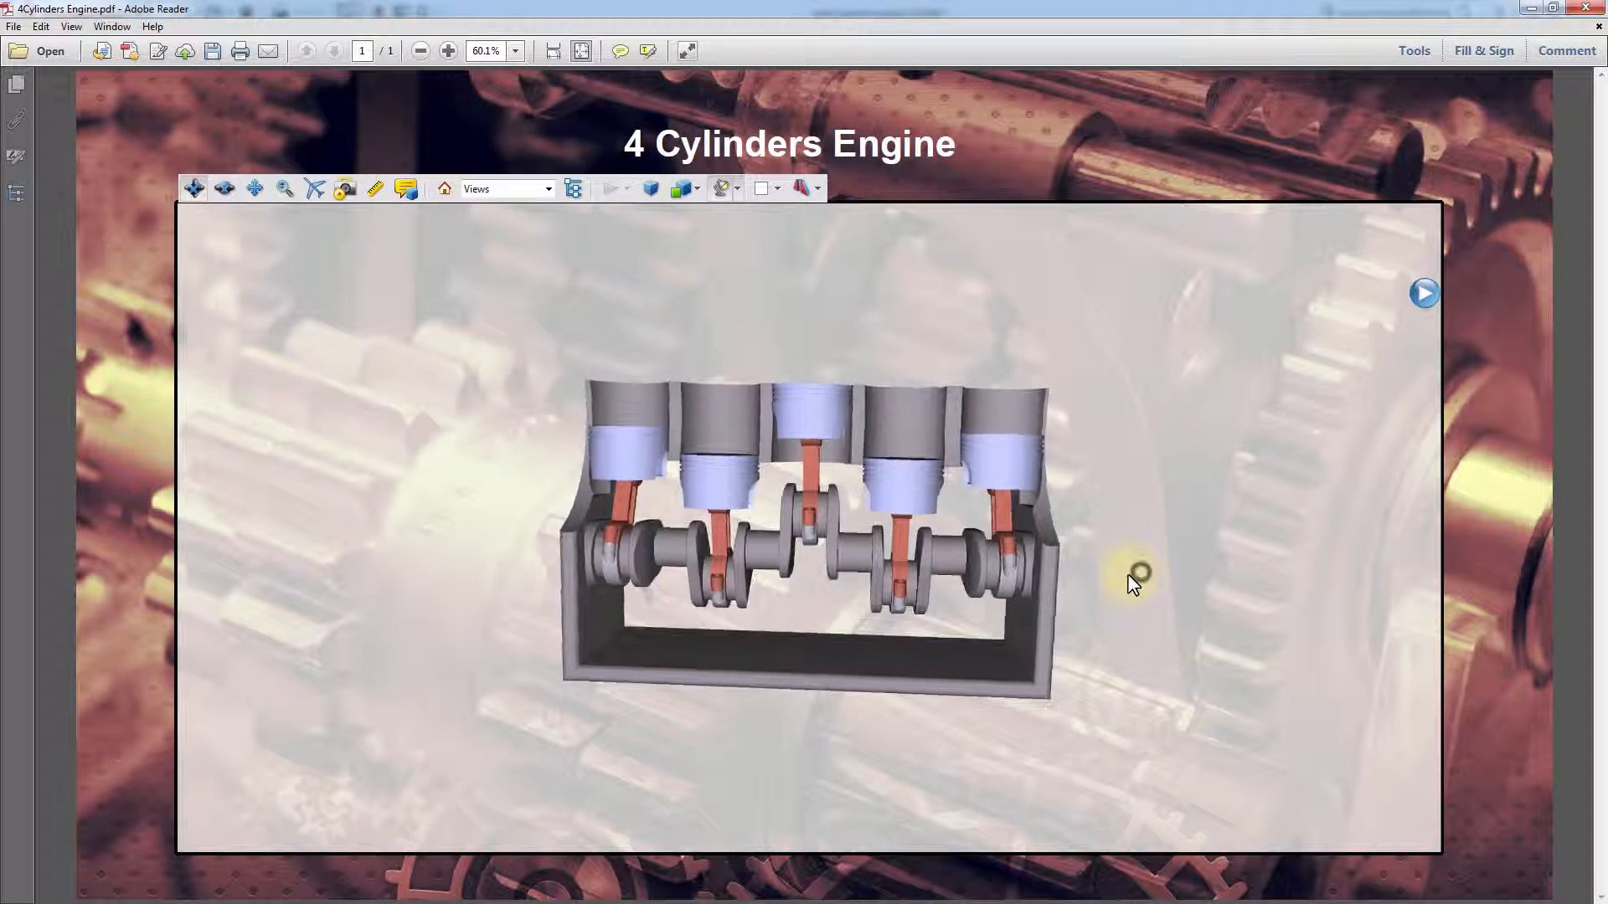
Rotate the 3D engine model in Adobe Reader to view it from a new angle.
{"action": "left_click_drag", "start_coordinate": [1133, 574], "coordinate": [931, 575]}
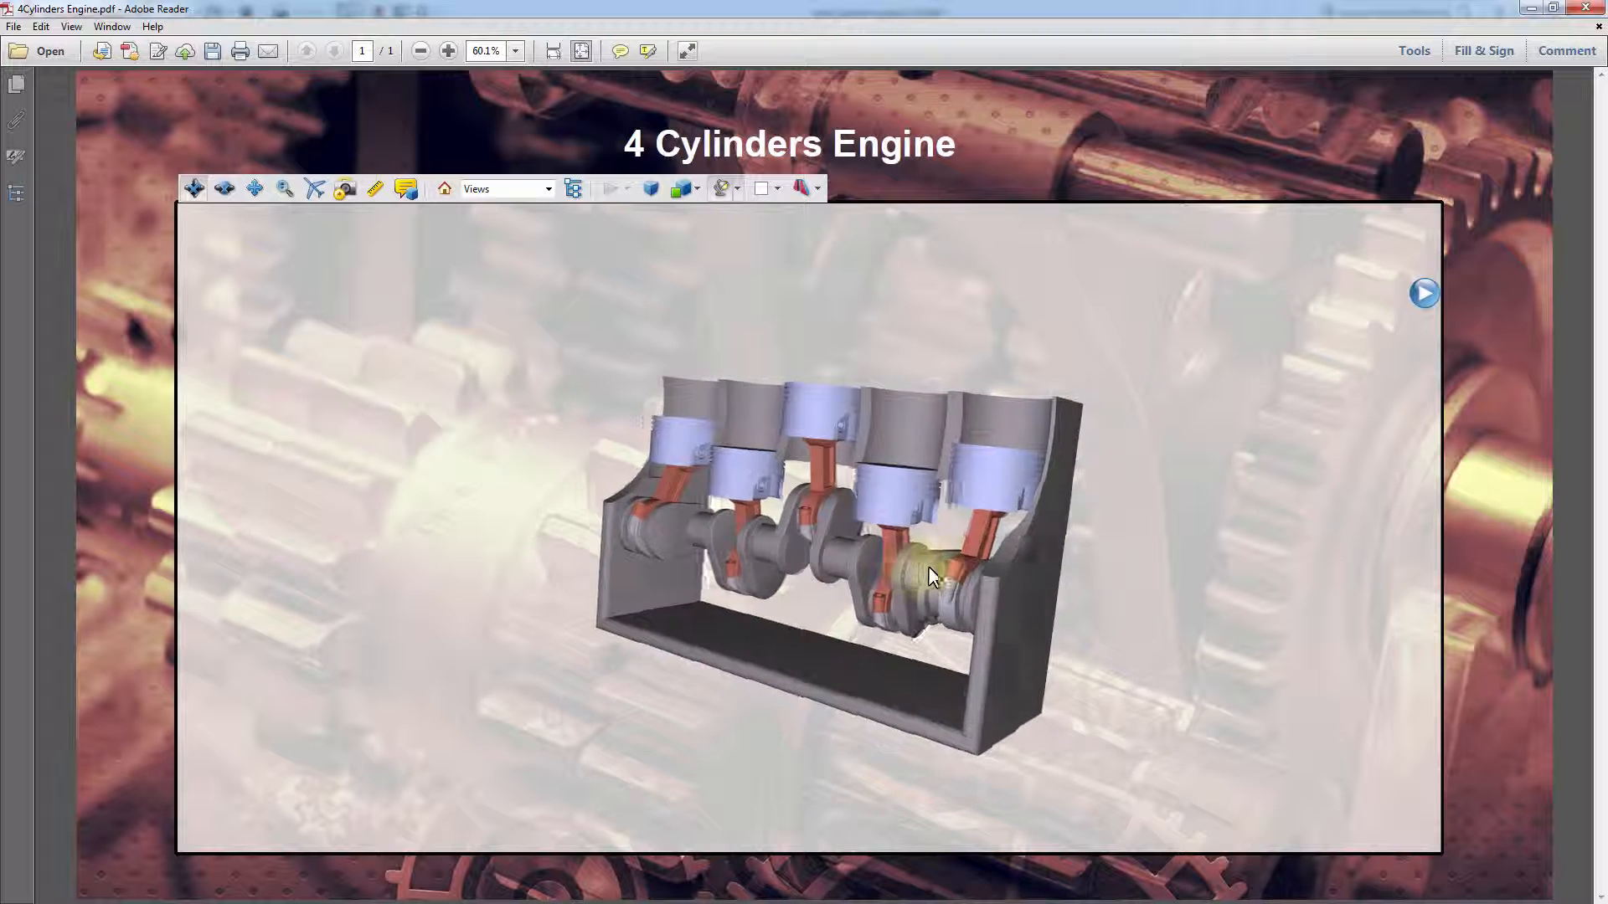
{"action": "left_click", "coordinate": [1424, 293]}
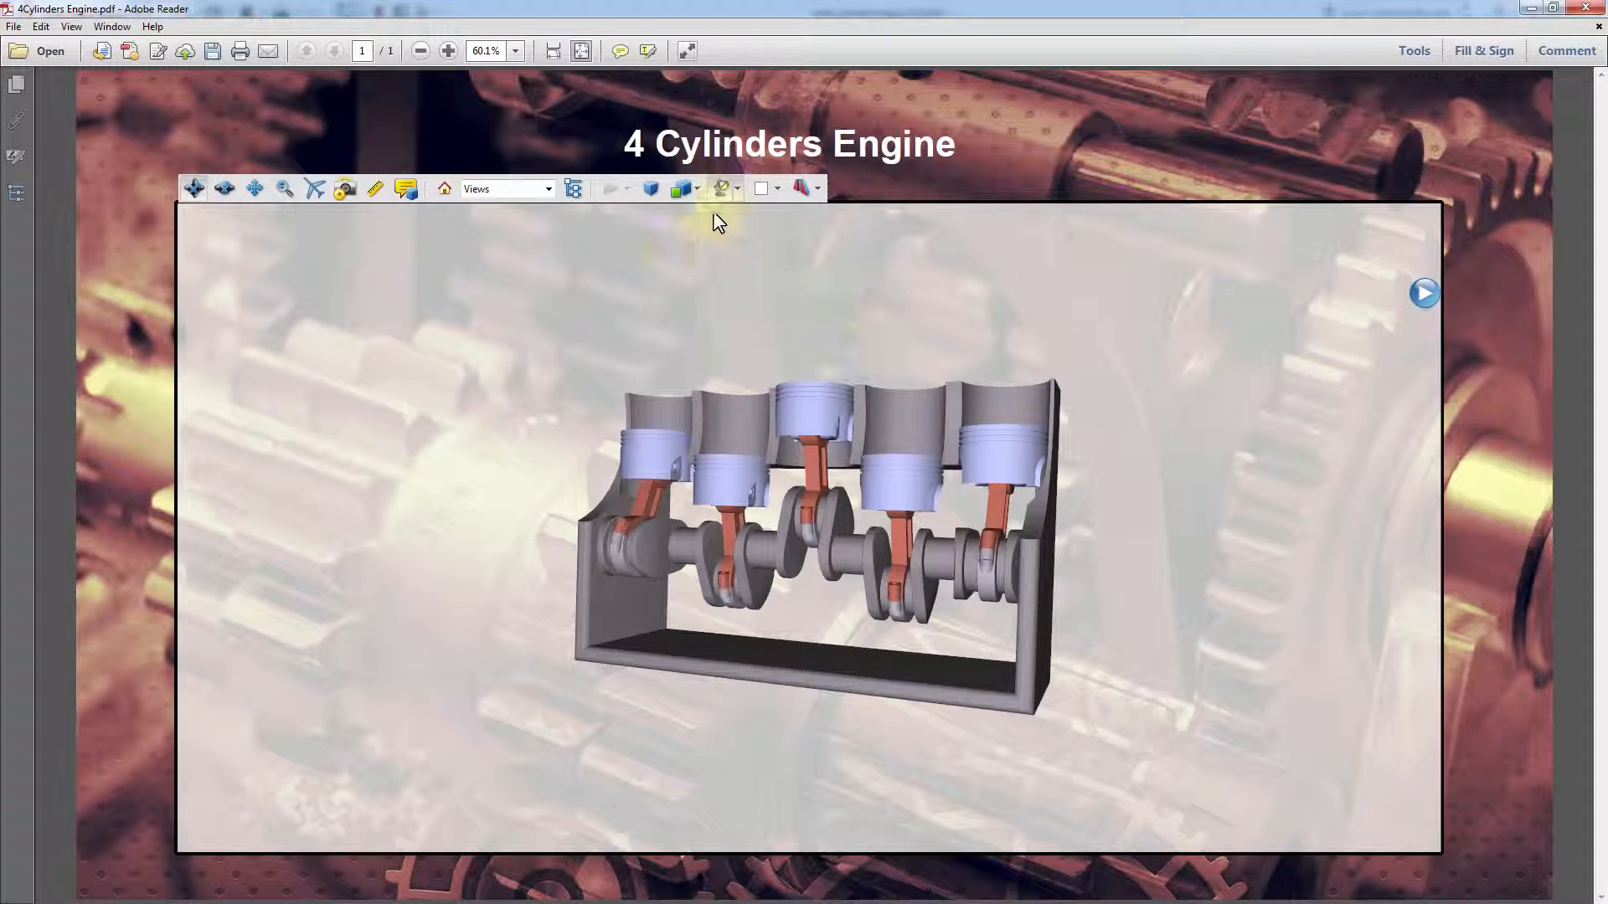
{"action": "left_click", "coordinate": [722, 188]}
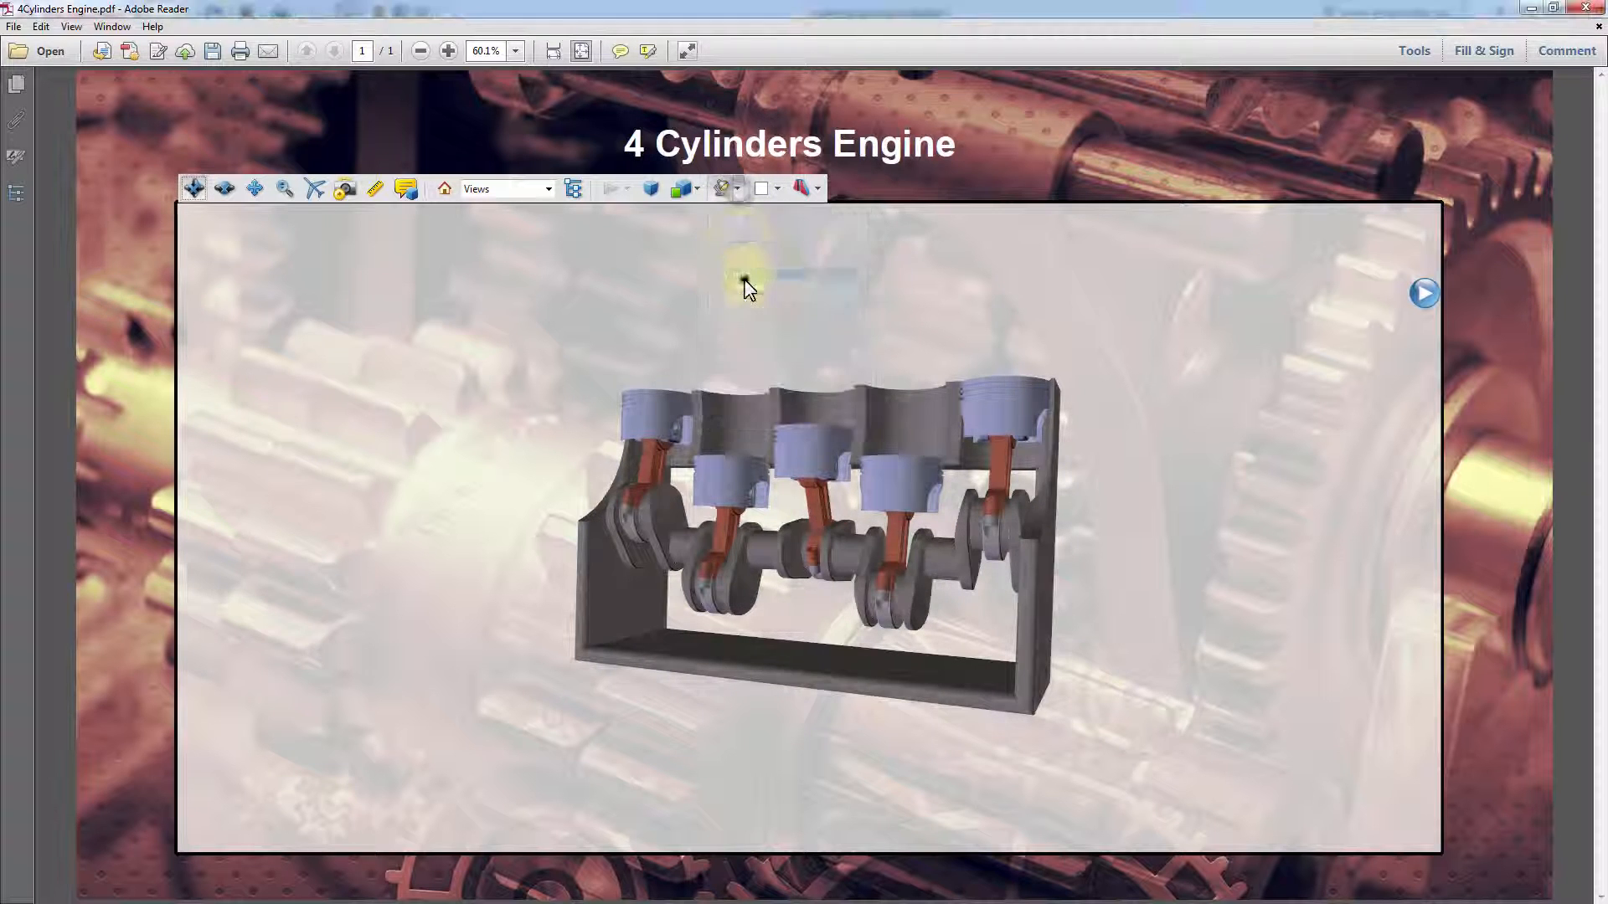
{"action": "left_click", "coordinate": [686, 188]}
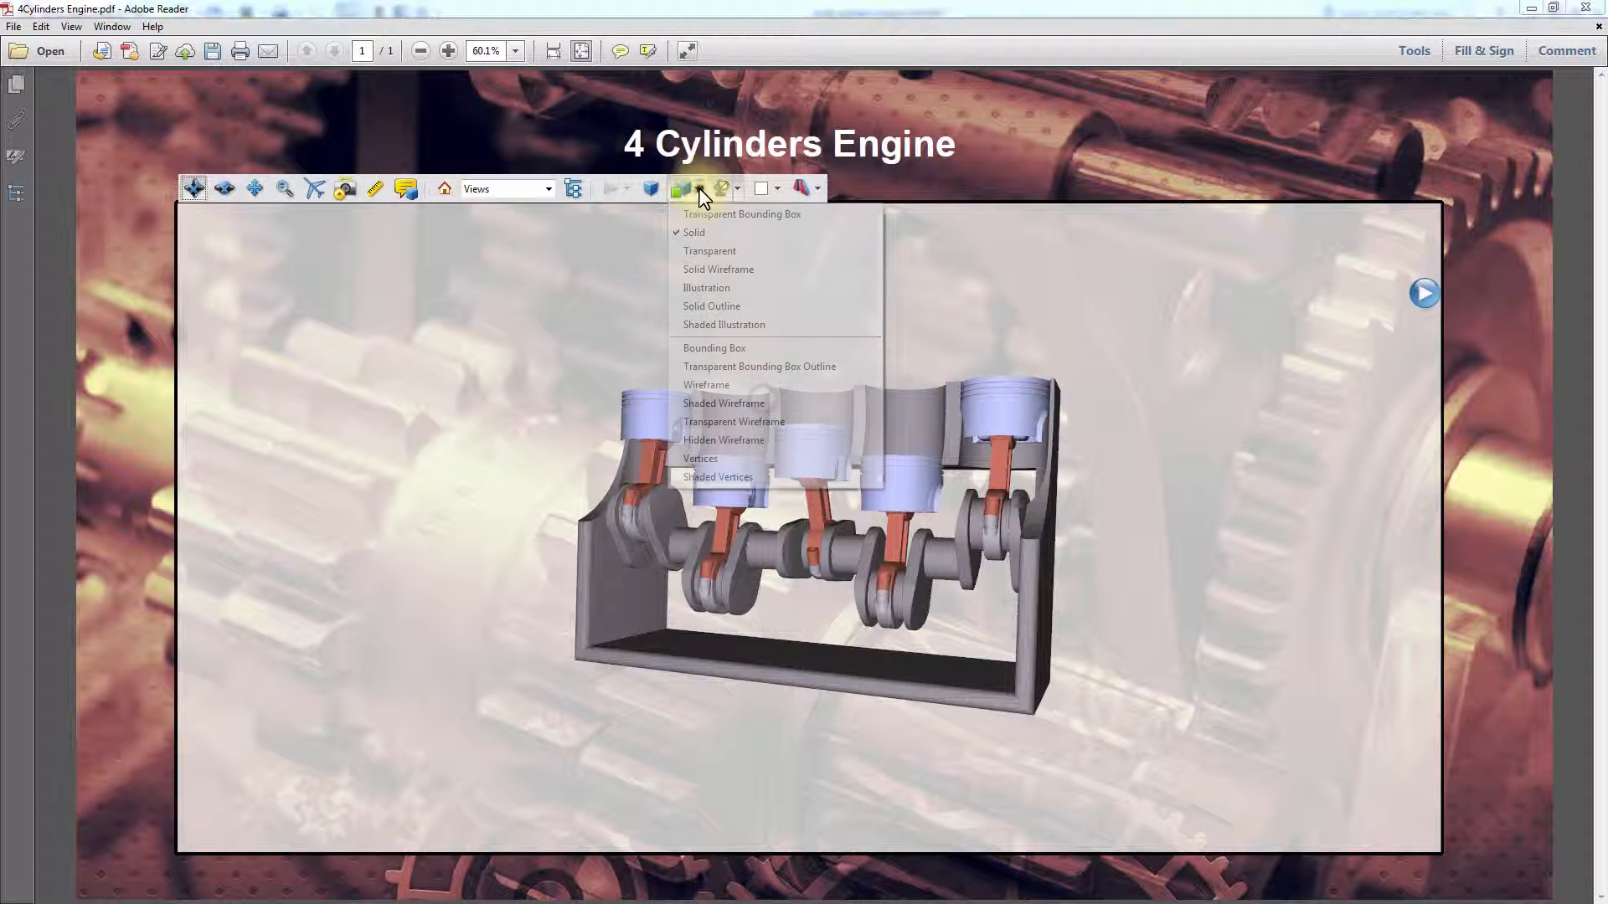
{"action": "left_click", "coordinate": [724, 403]}
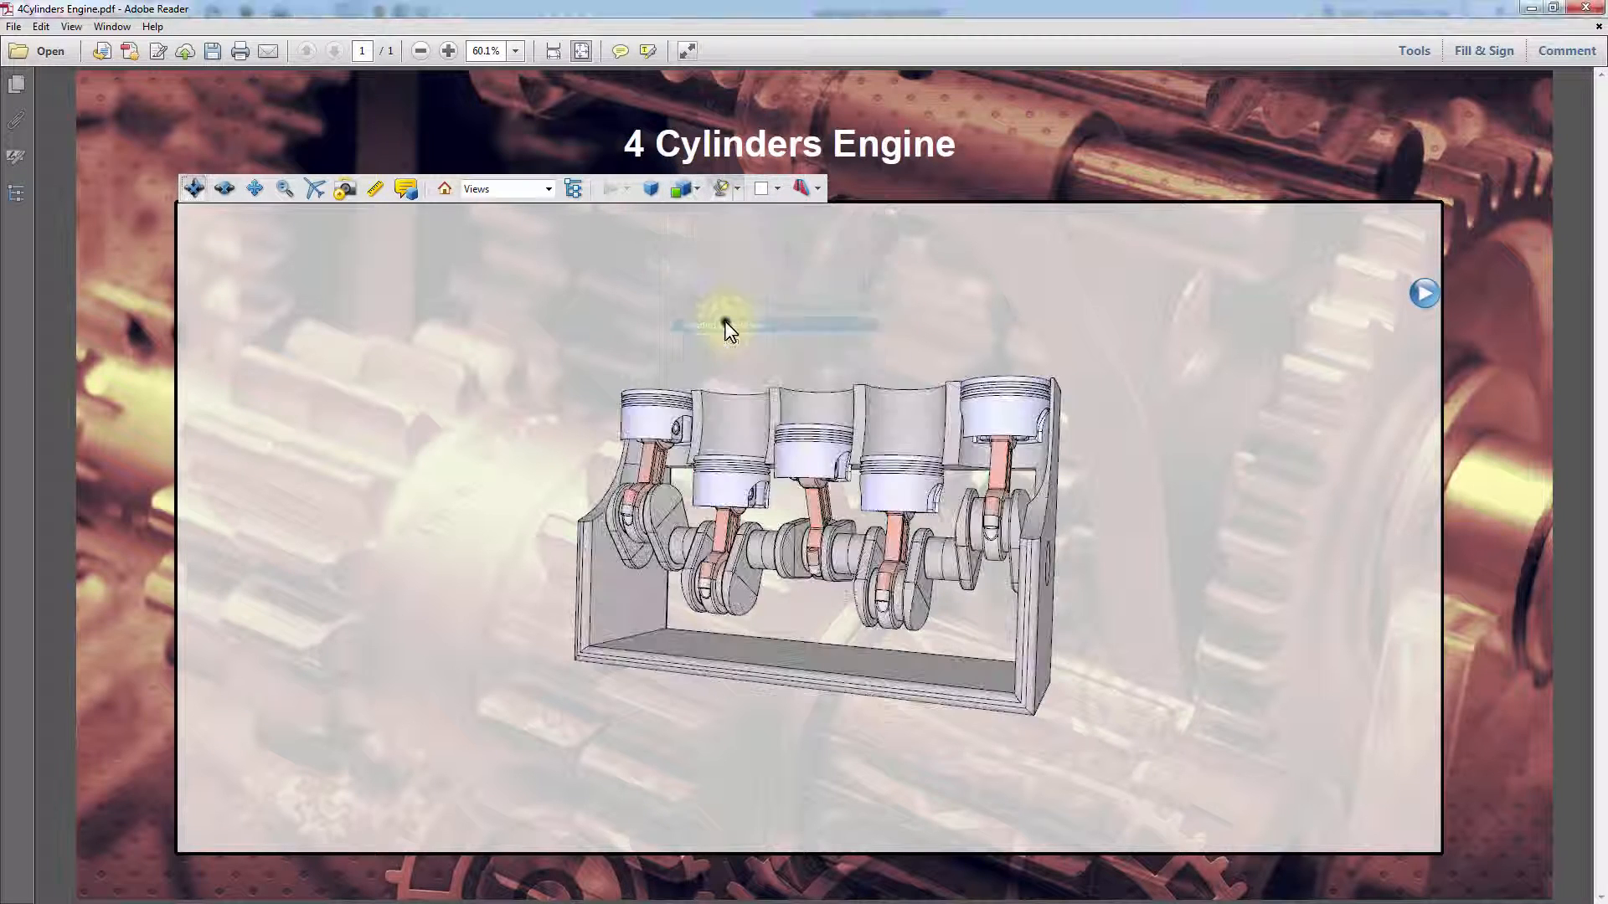
{"action": "left_click", "coordinate": [1424, 293]}
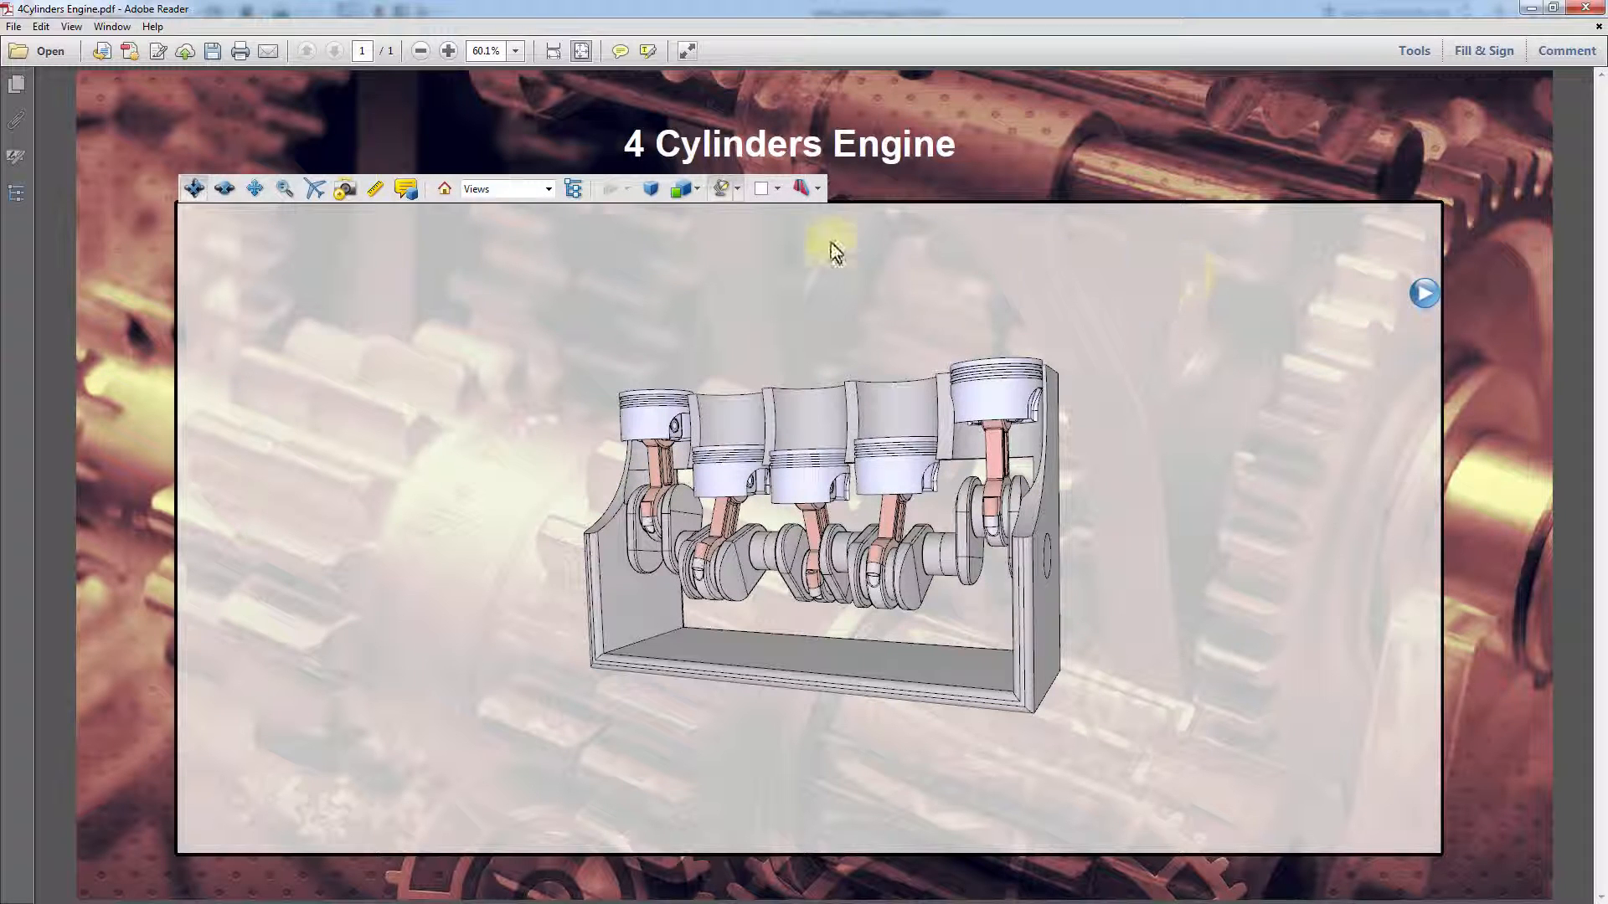
{"action": "left_click", "coordinate": [681, 189]}
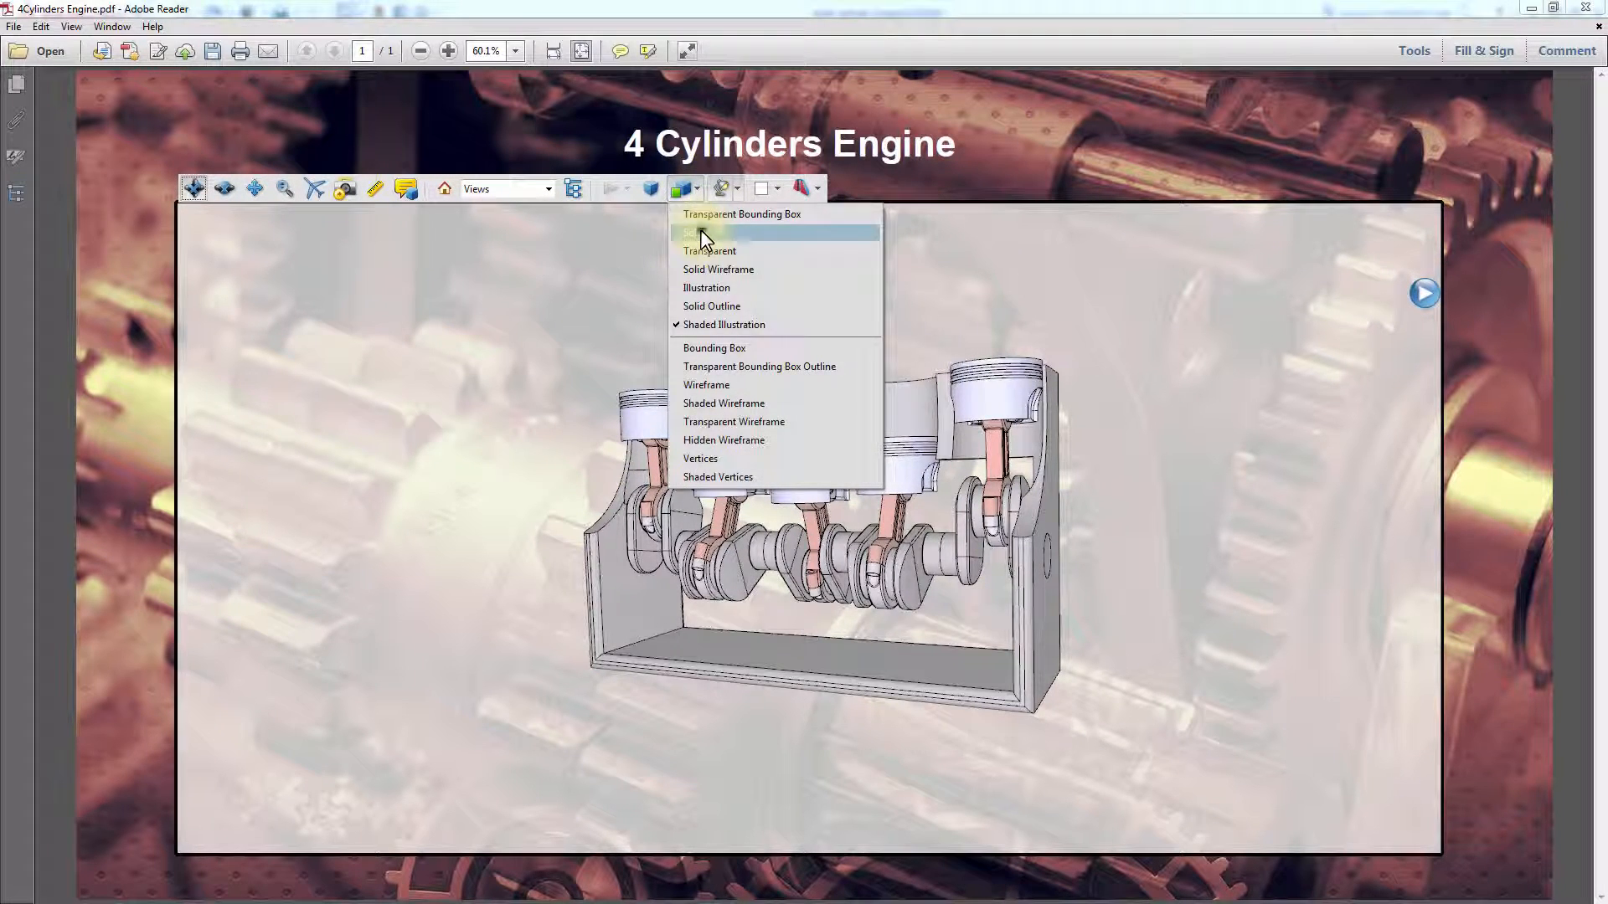
{"action": "left_click", "coordinate": [700, 232]}
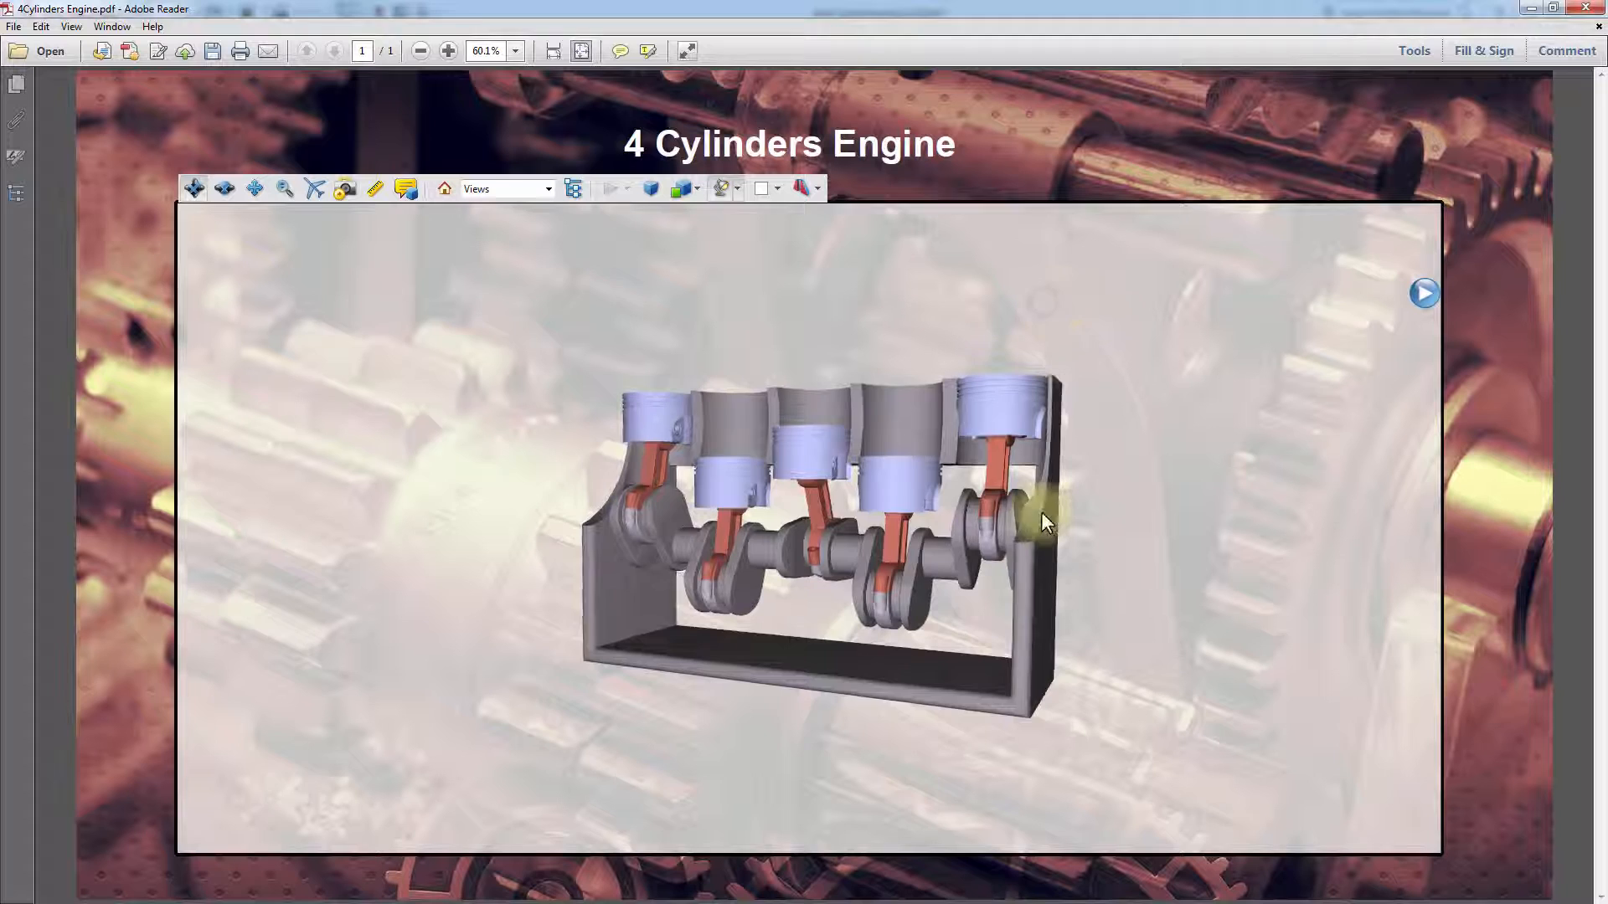
{"action": "left_click_drag", "start_coordinate": [1045, 521], "coordinate": [1065, 574]}
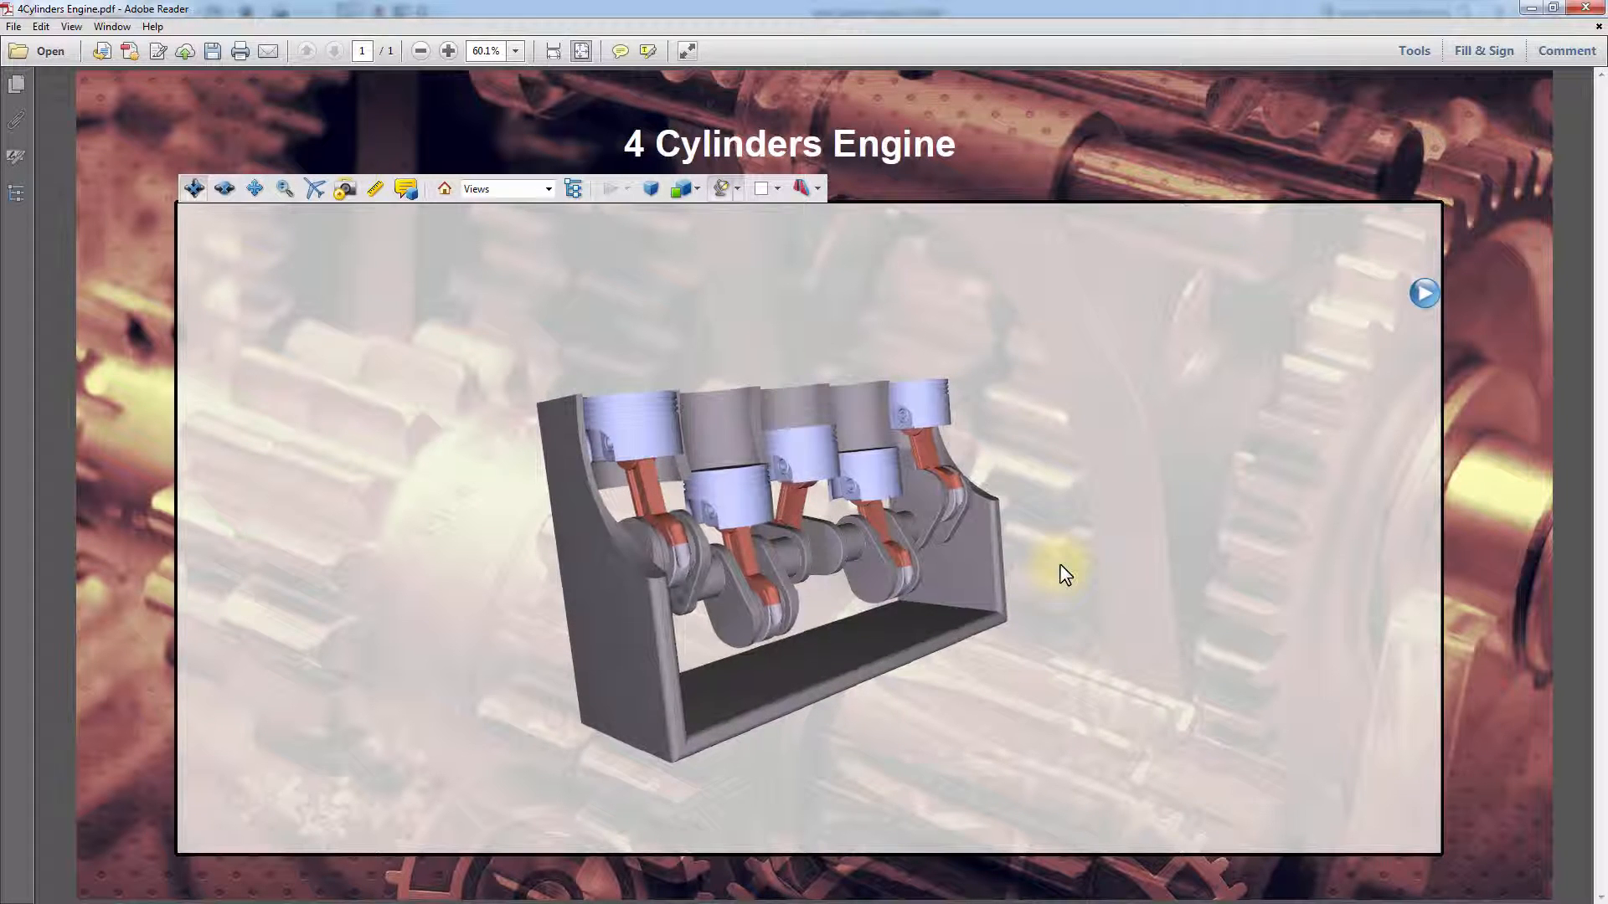
{"action": "left_click_drag", "start_coordinate": [1066, 574], "coordinate": [569, 575]}
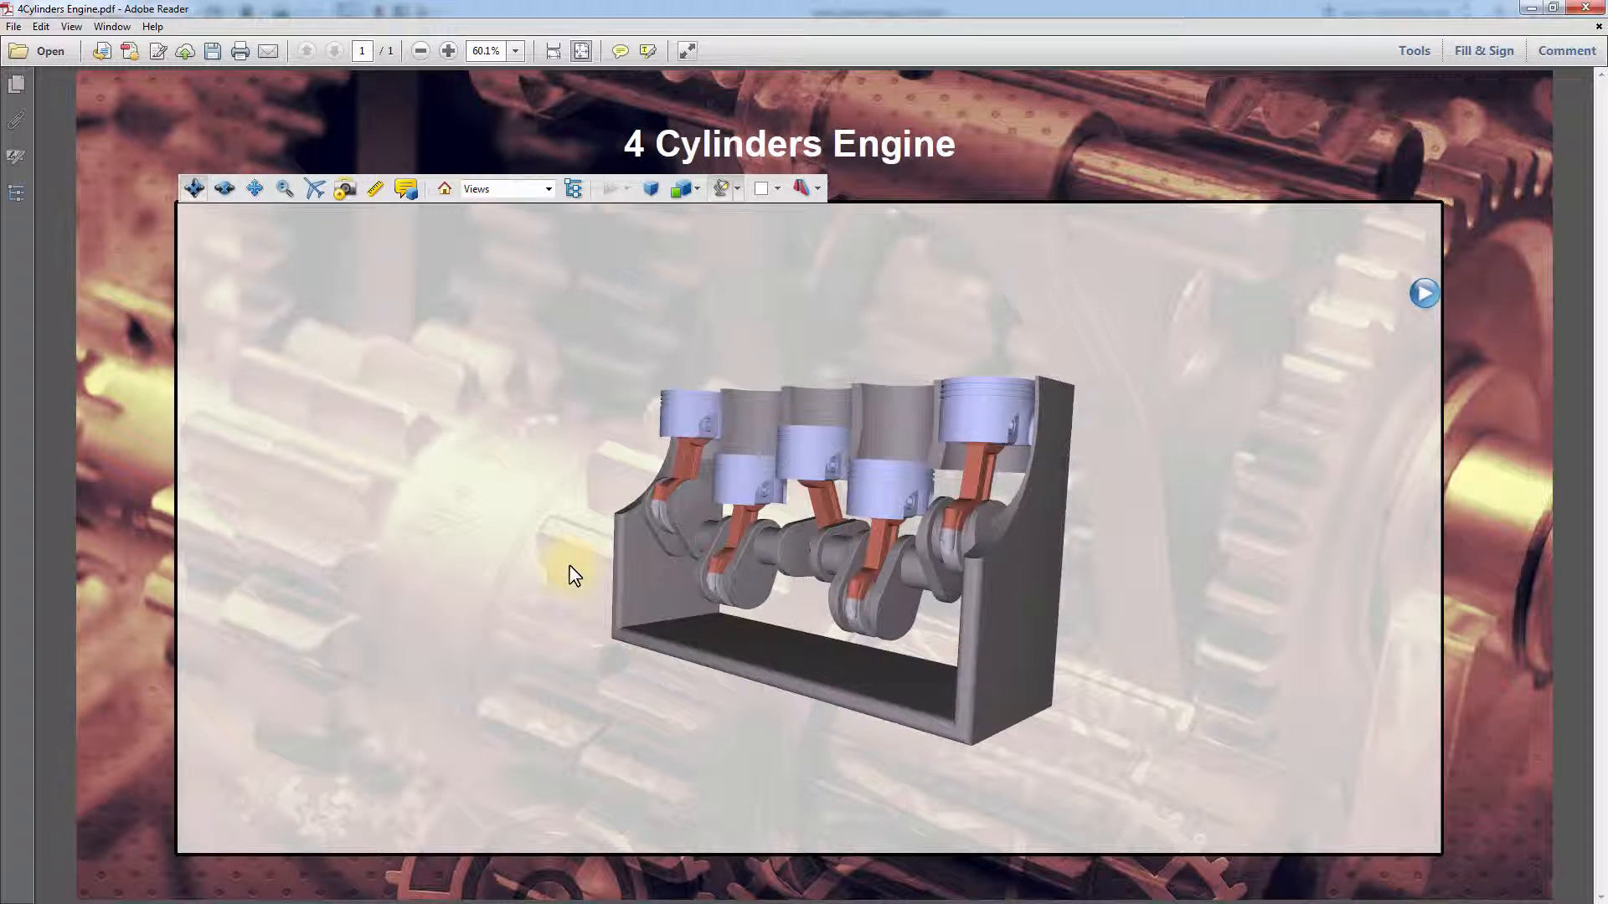